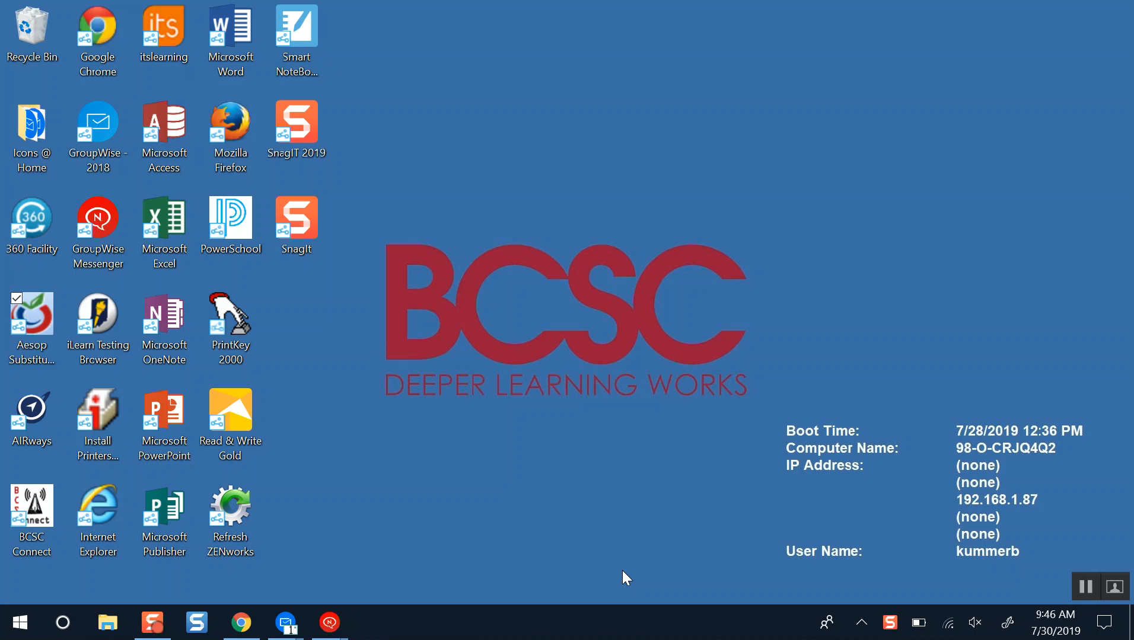
pyautogui.moveTo(435, 493)
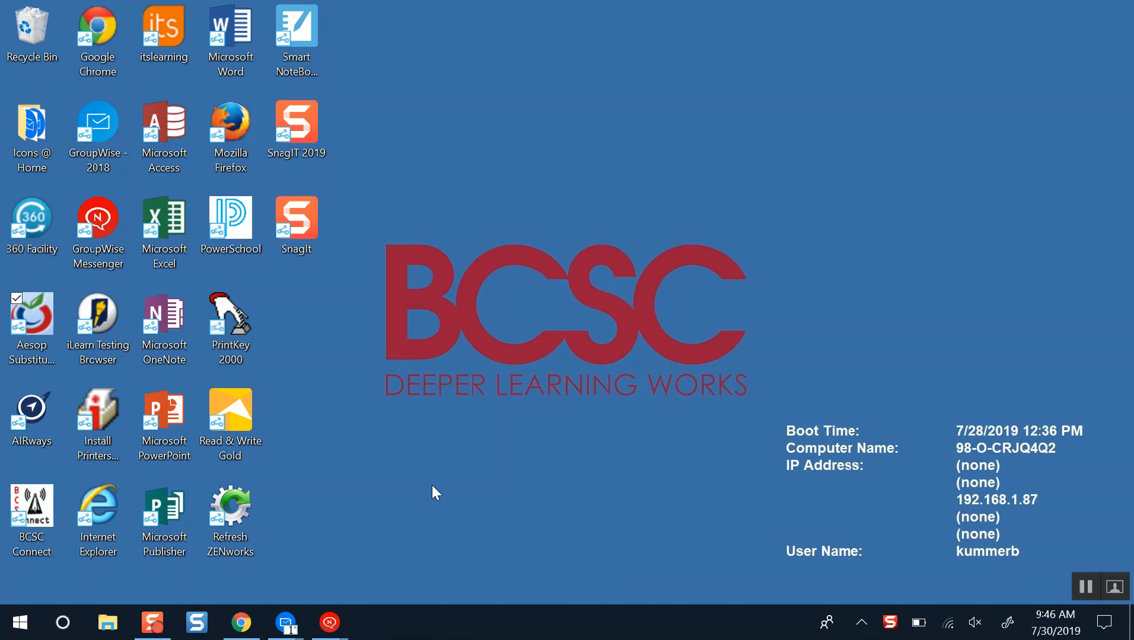
pyautogui.moveTo(387, 489)
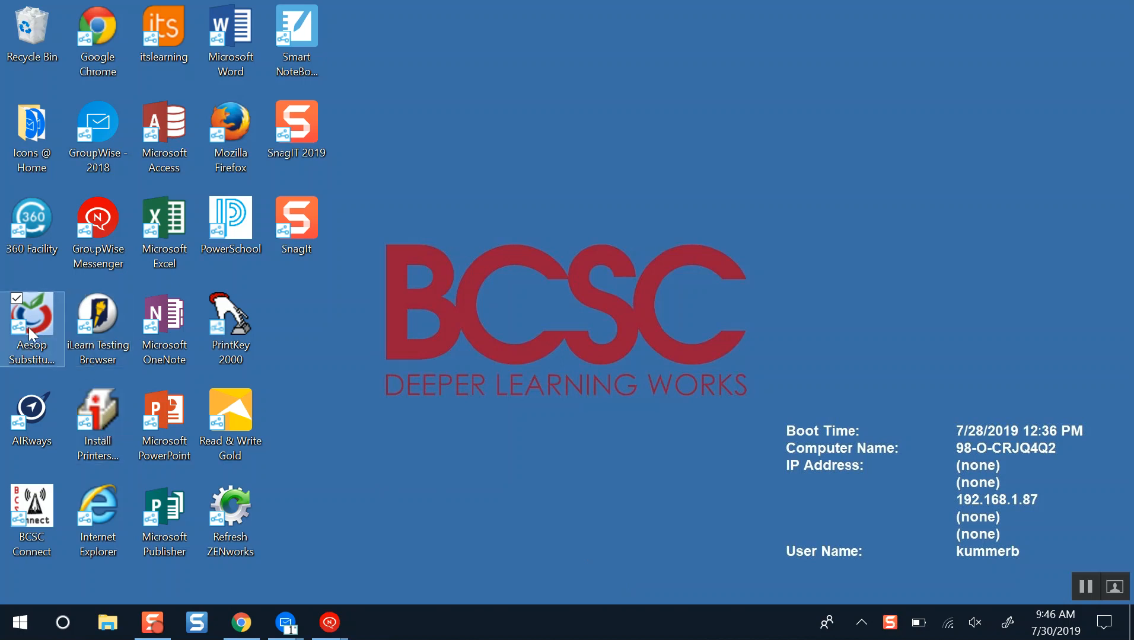
pyautogui.moveTo(37, 362)
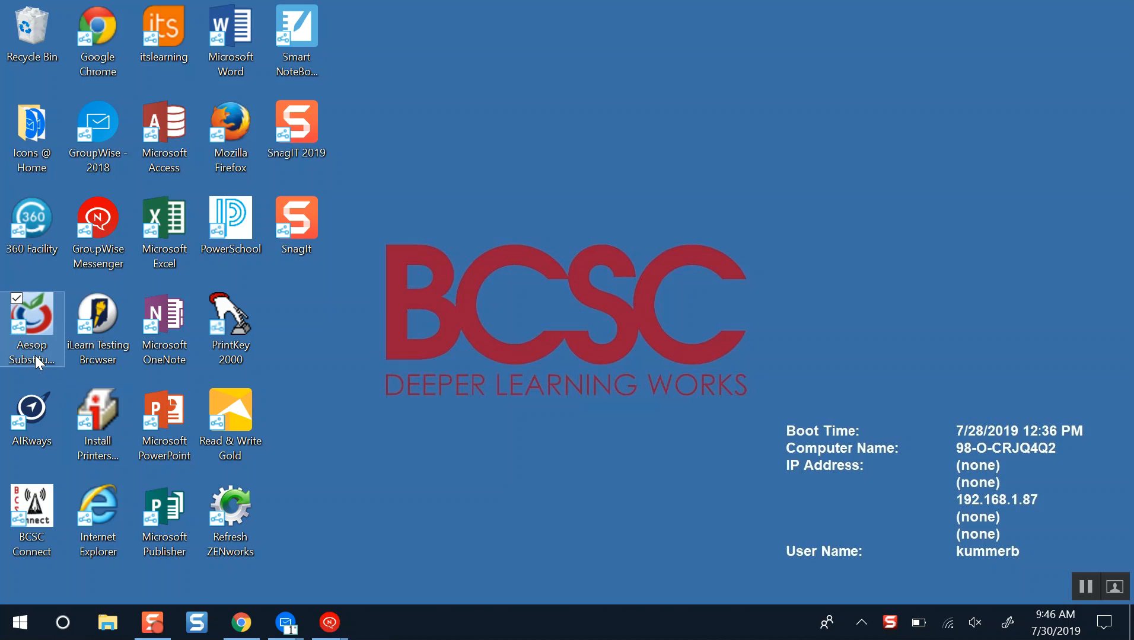
# Launch the Aesop shortcut and go to the bcsc.k12.in.us district homepage in a new tab
pyautogui.doubleClick(32, 329)
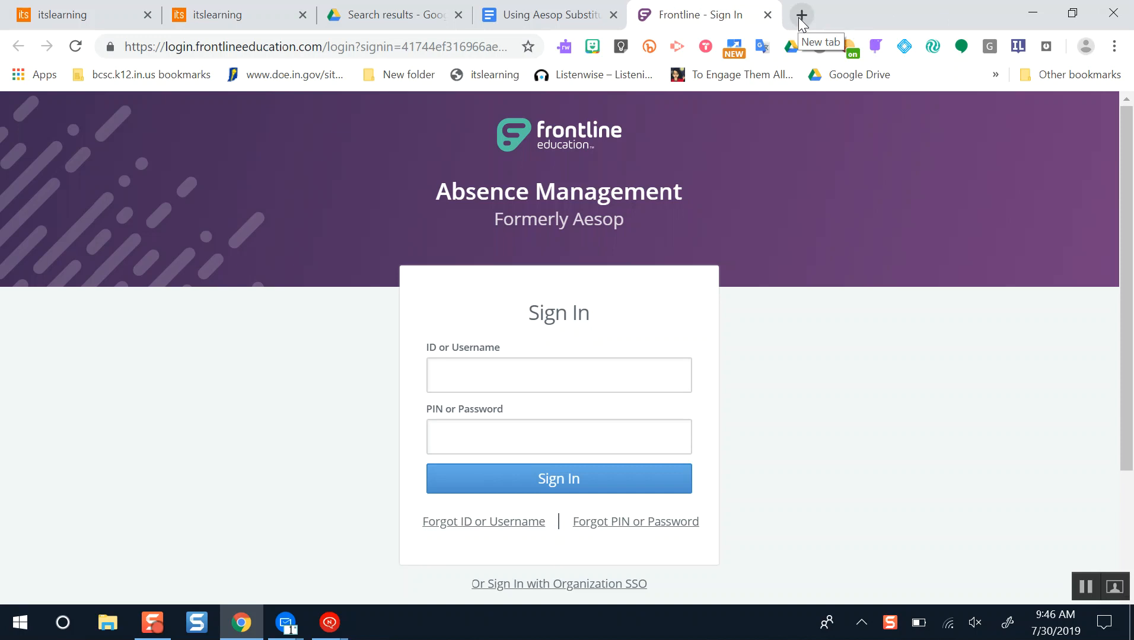
pyautogui.click(799, 14)
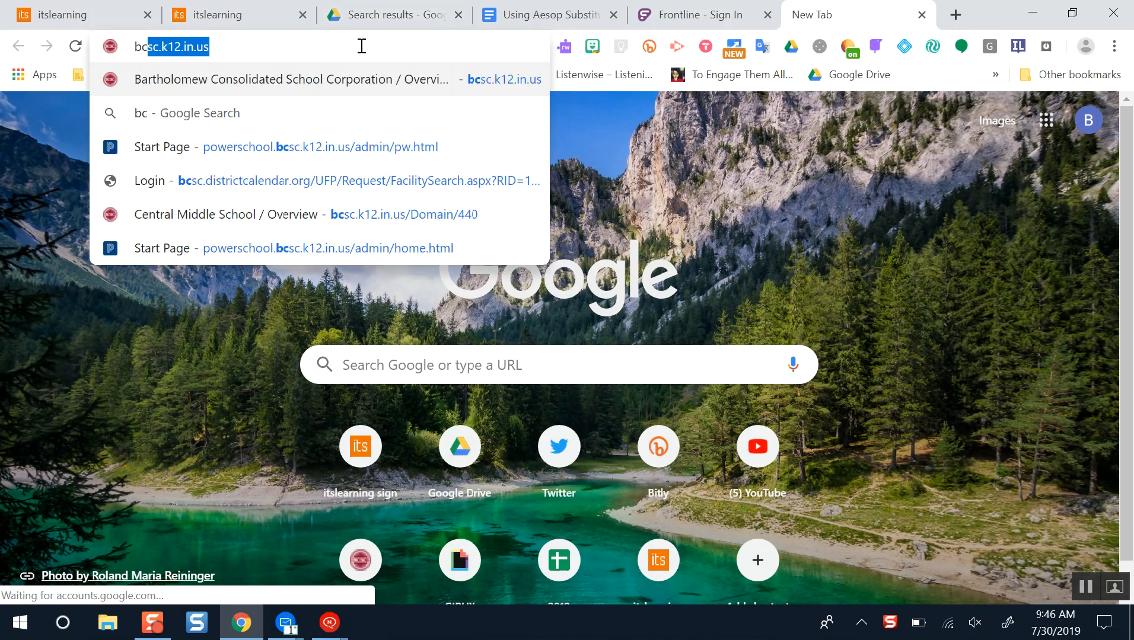
pyautogui.click(290, 78)
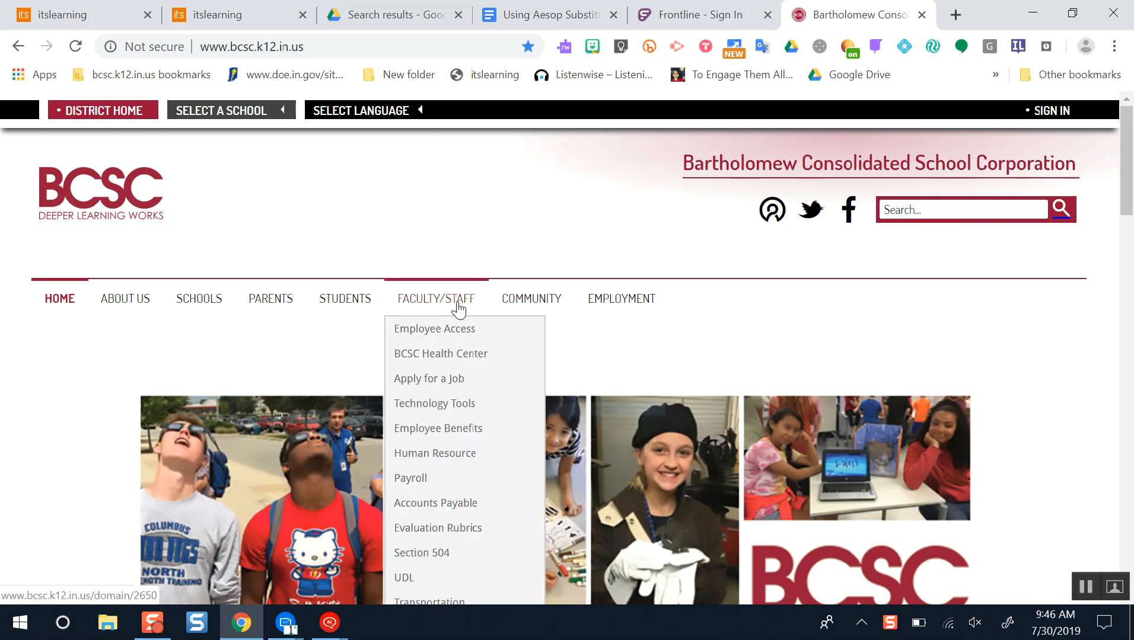
pyautogui.moveTo(480, 410)
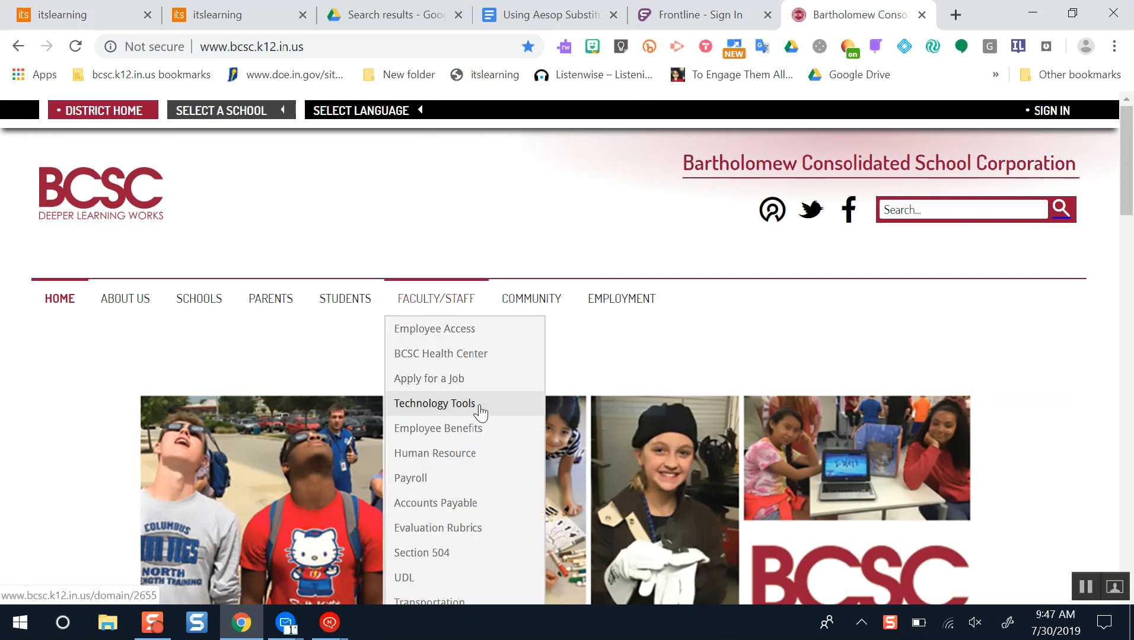
# From Faculty/Staff Technology Tools, follow the Aesop link to the Absence Management sign-in page
pyautogui.click(434, 403)
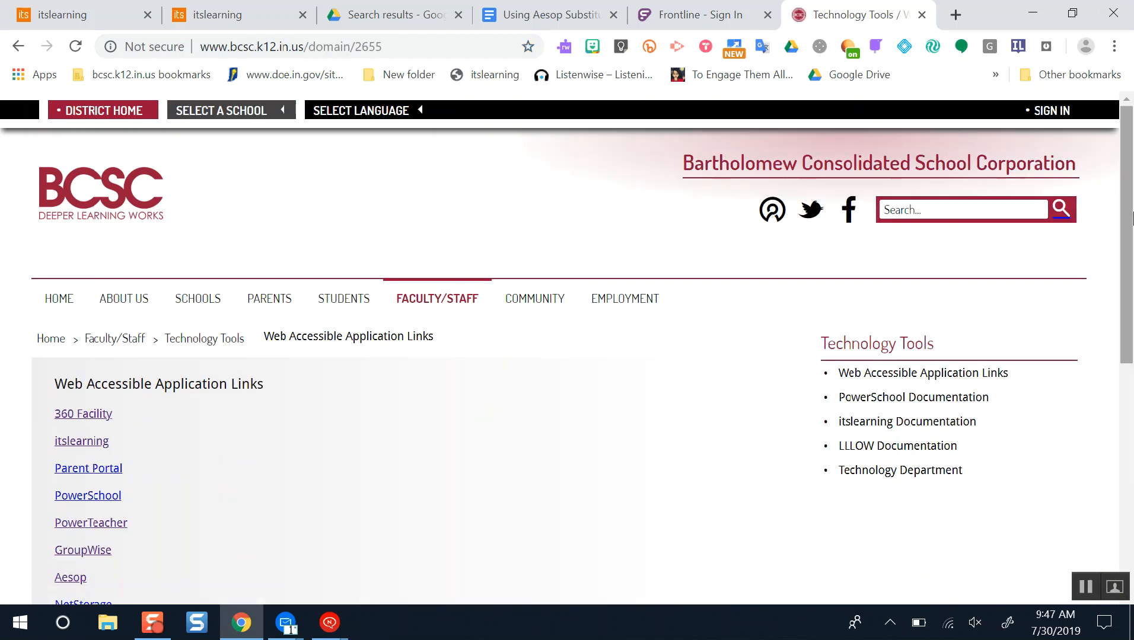
pyautogui.scroll(-3)
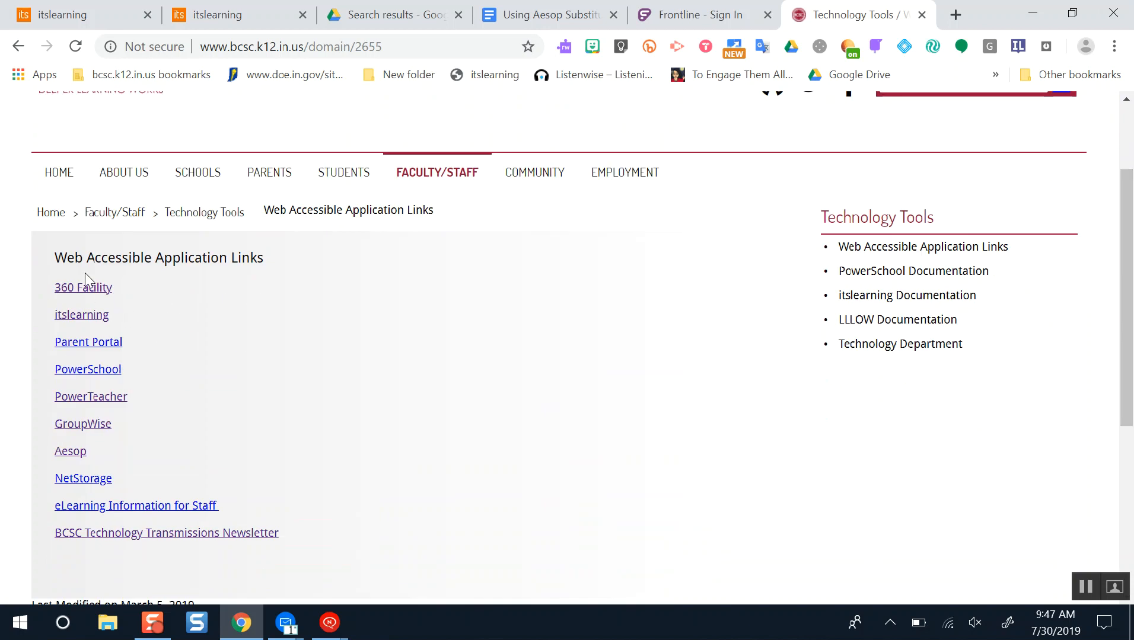
pyautogui.moveTo(70, 451)
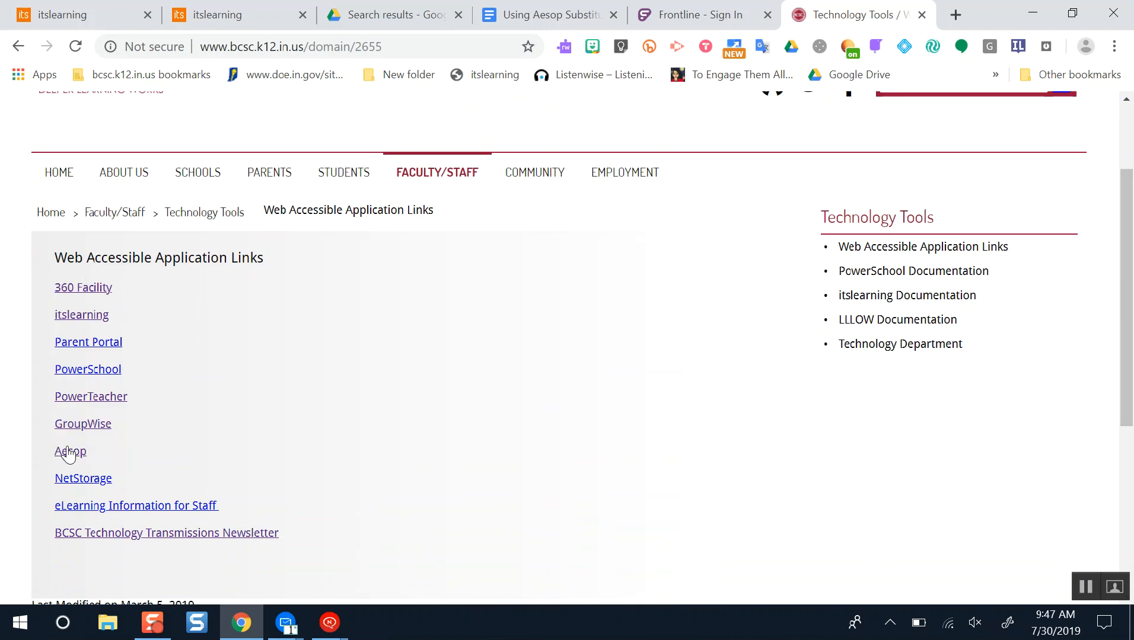
pyautogui.click(70, 451)
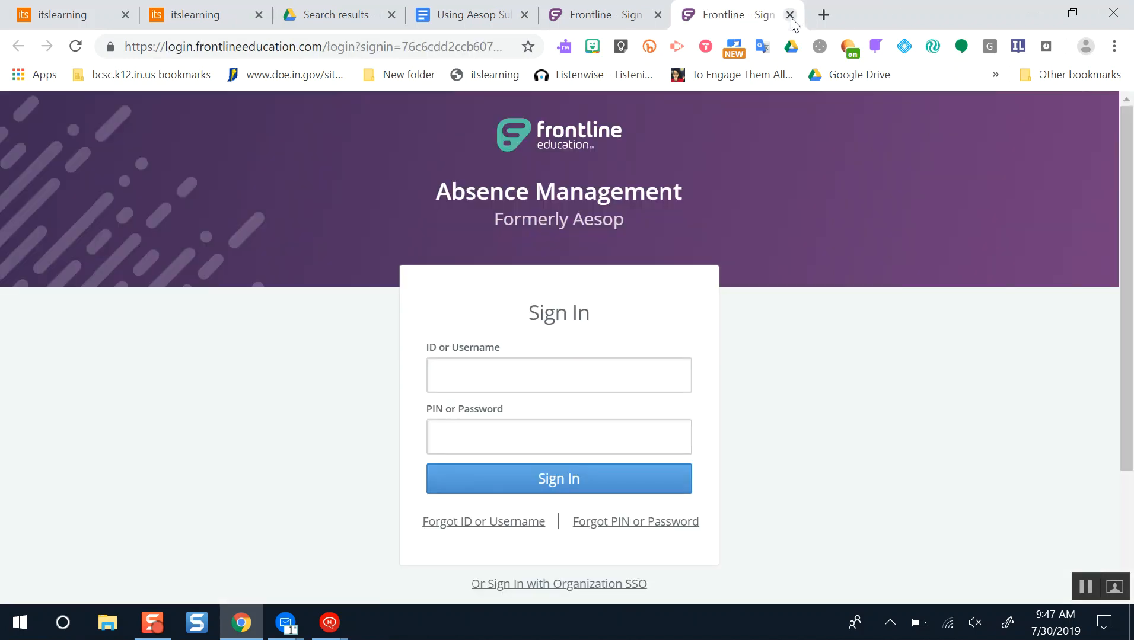
pyautogui.click(559, 374)
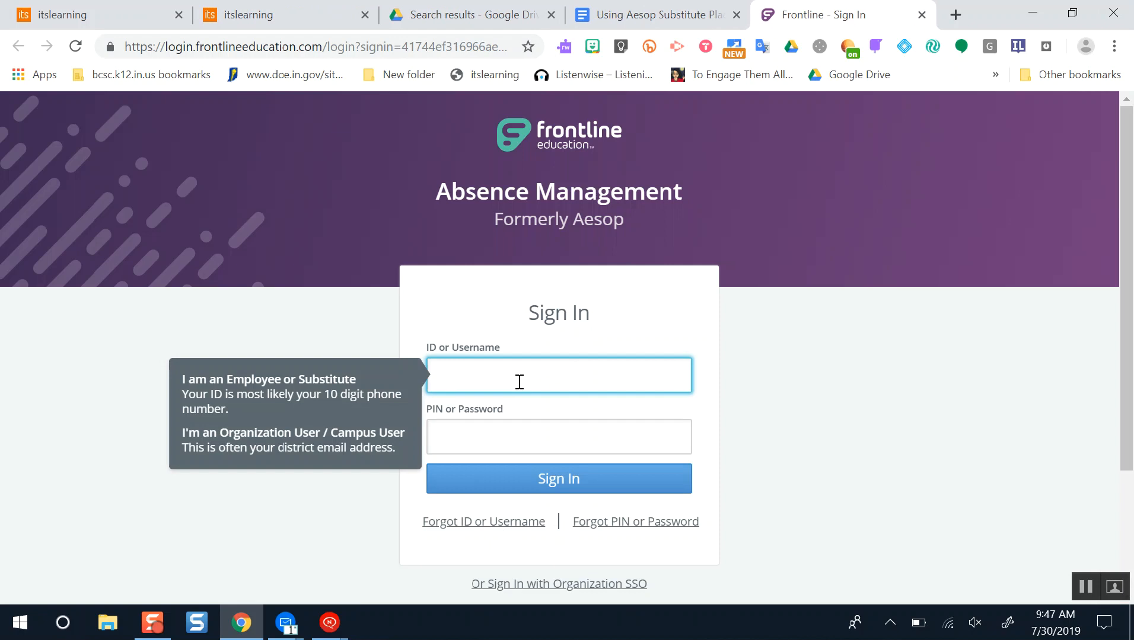
pyautogui.click(559, 375)
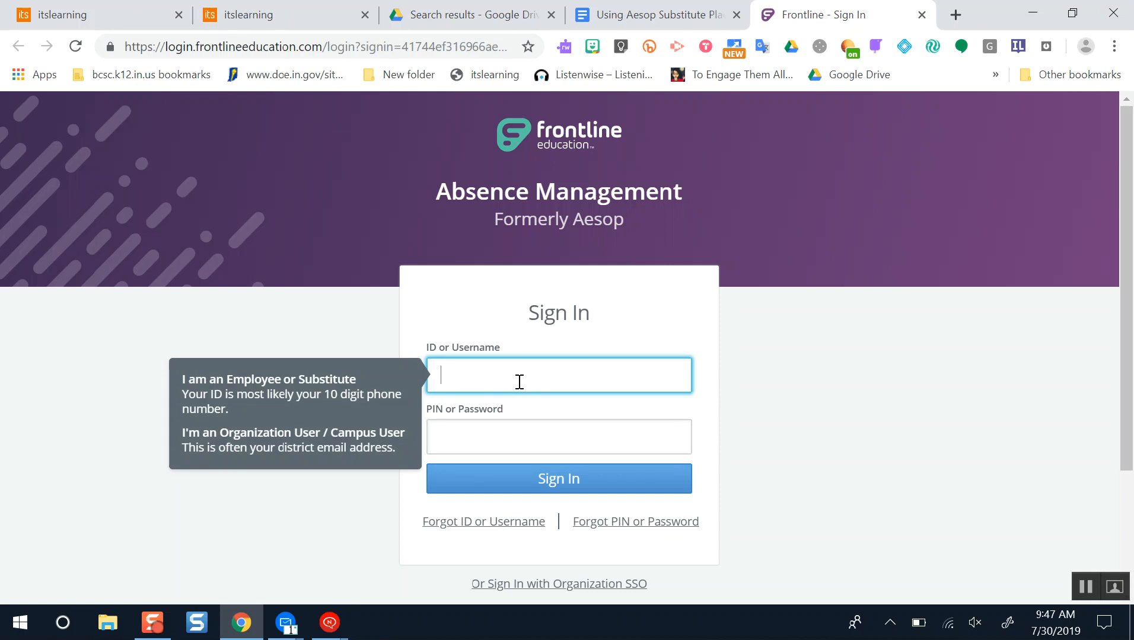
pyautogui.write('812')
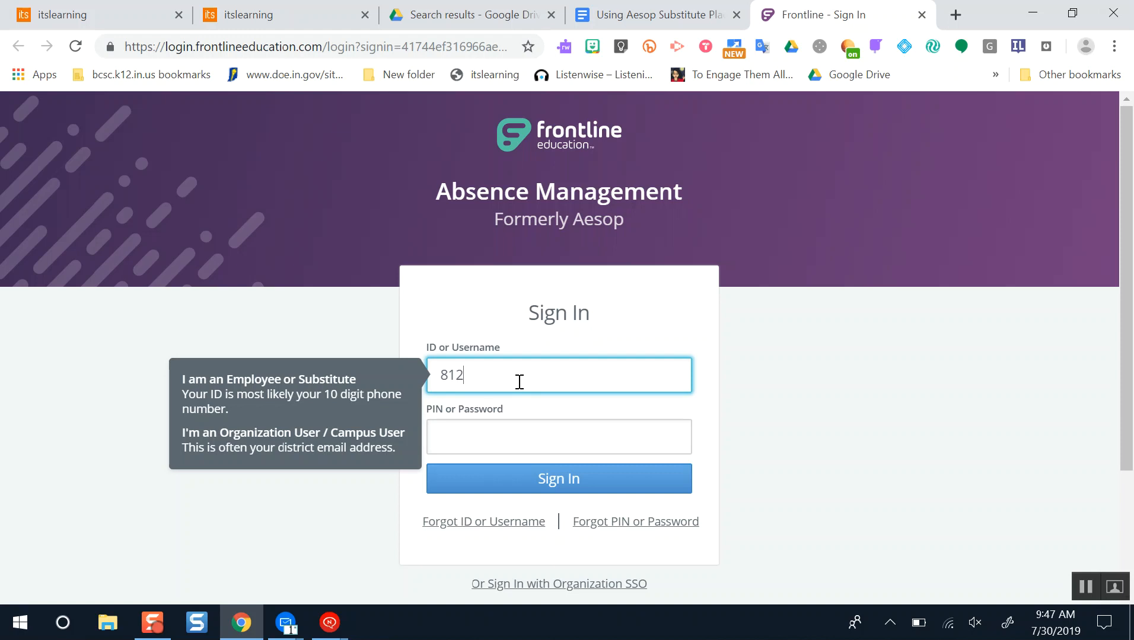
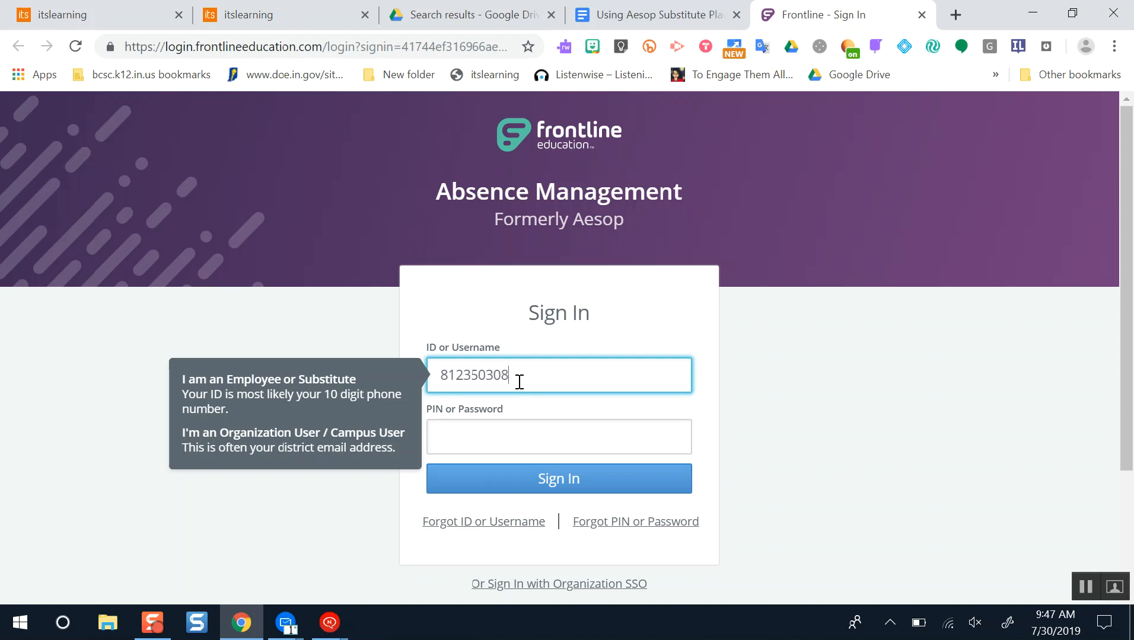
pyautogui.click(559, 436)
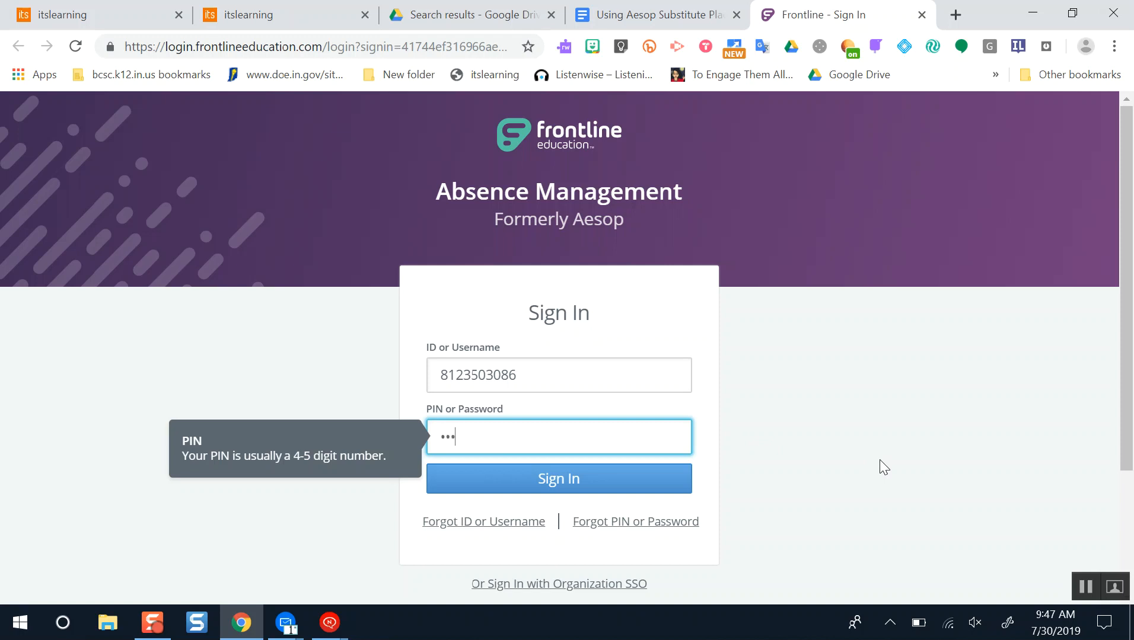
pyautogui.click(558, 478)
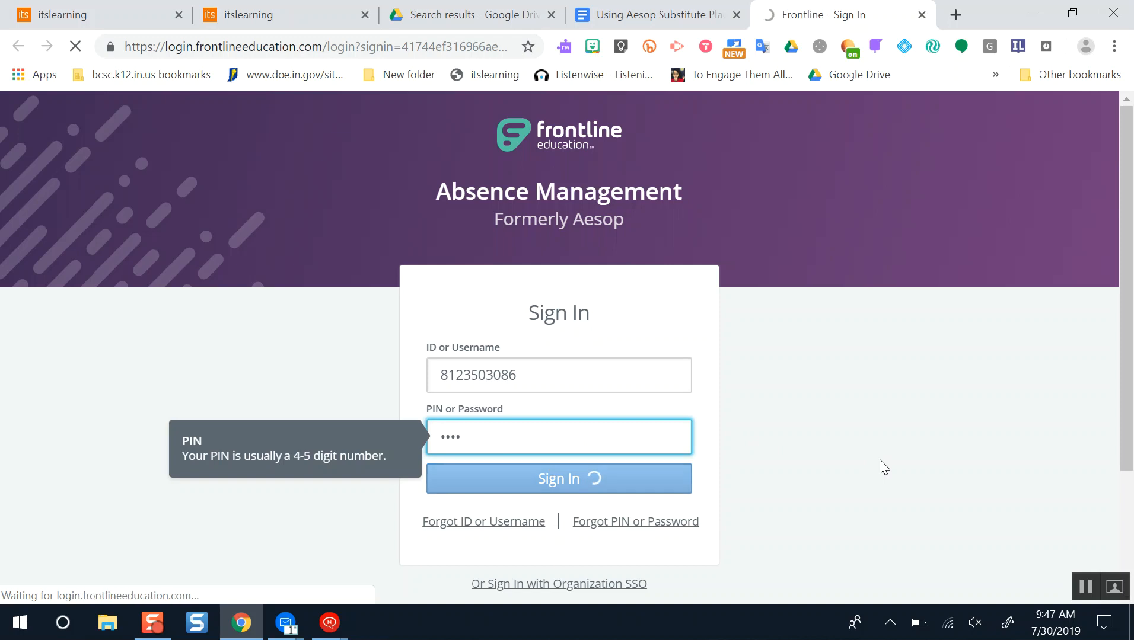
pyautogui.click(557, 478)
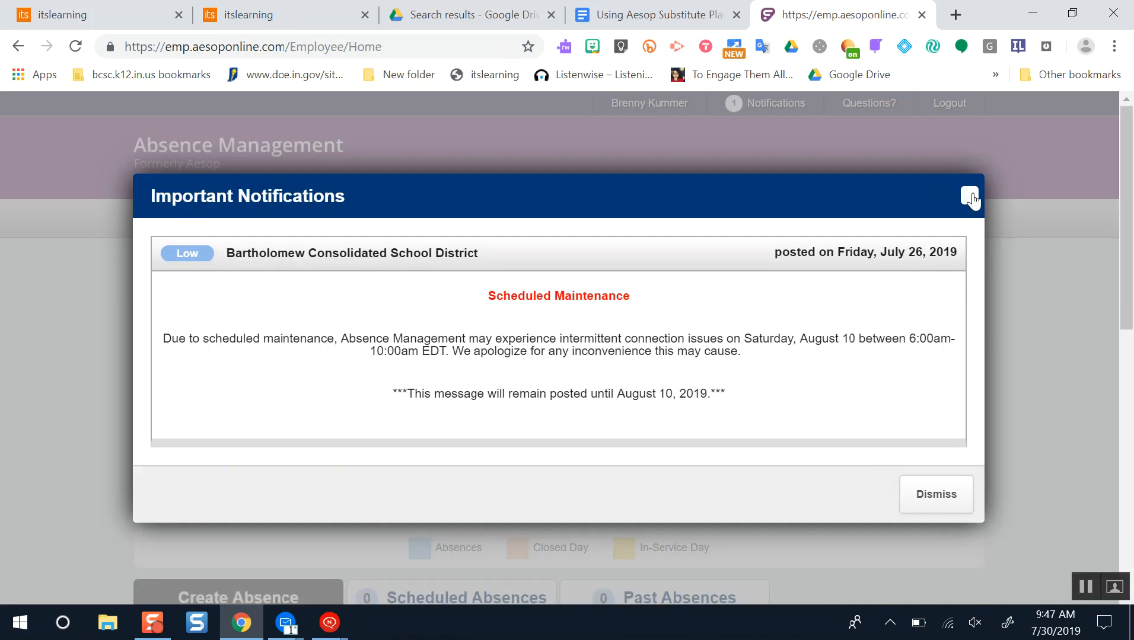
# Dismiss the Important Notifications maintenance notice and scroll to the Create Absence panel
pyautogui.click(935, 494)
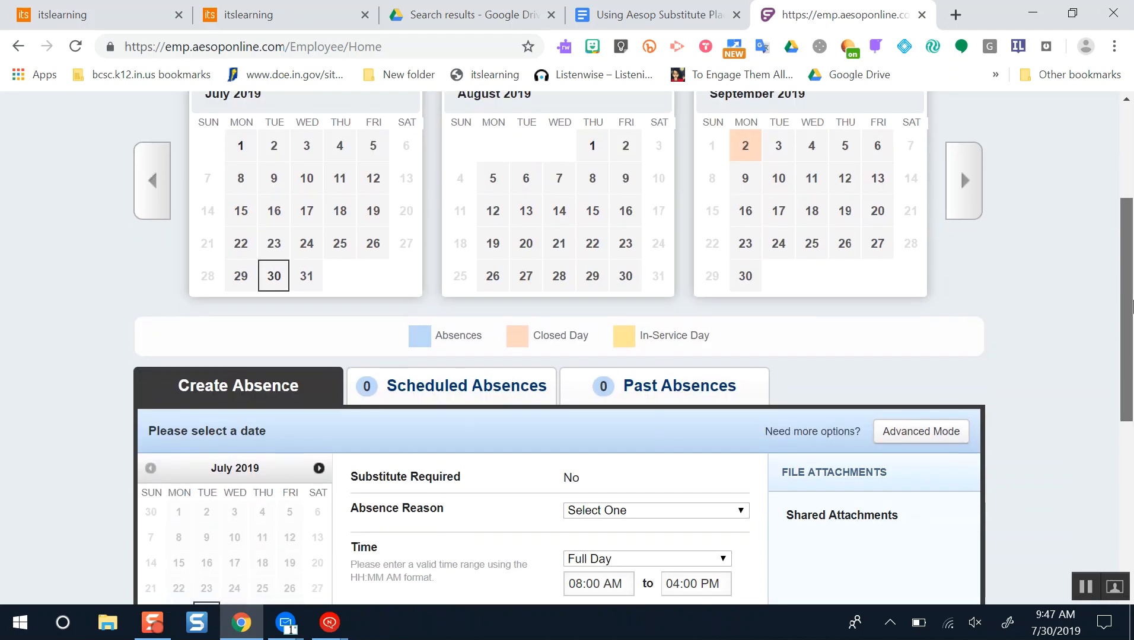
pyautogui.scroll(3)
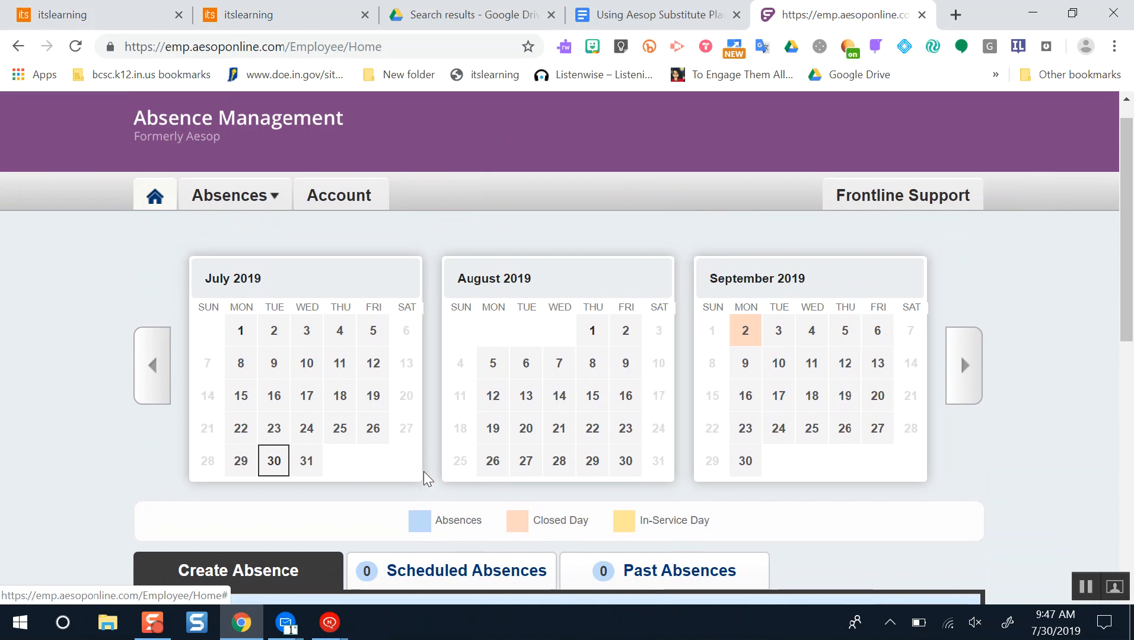
pyautogui.moveTo(765, 356)
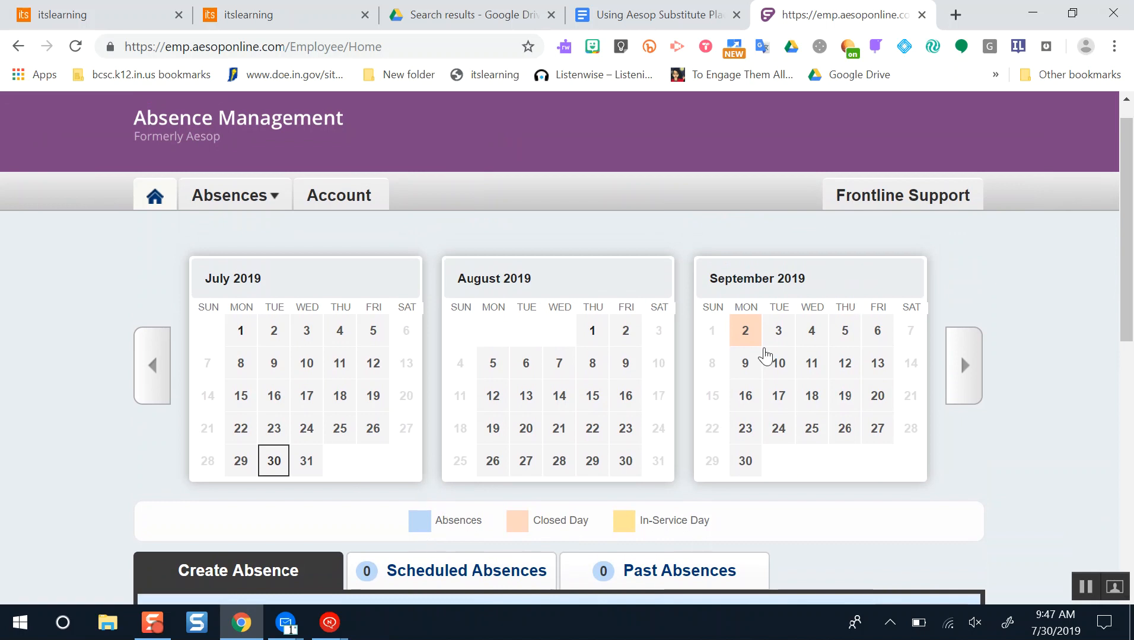
pyautogui.moveTo(778, 352)
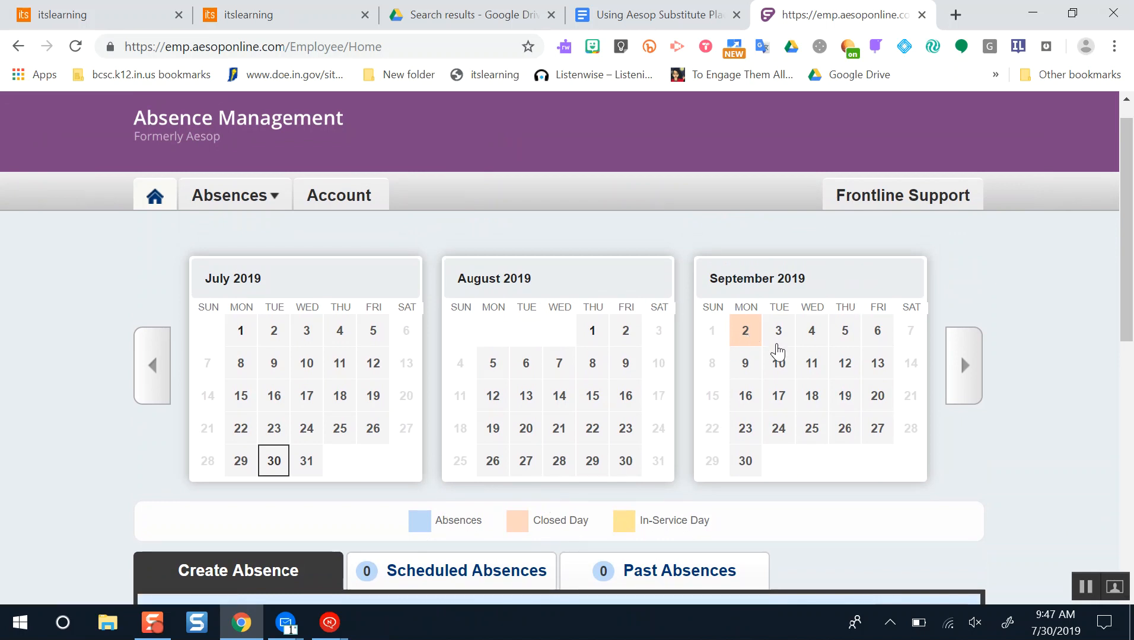
pyautogui.moveTo(745, 331)
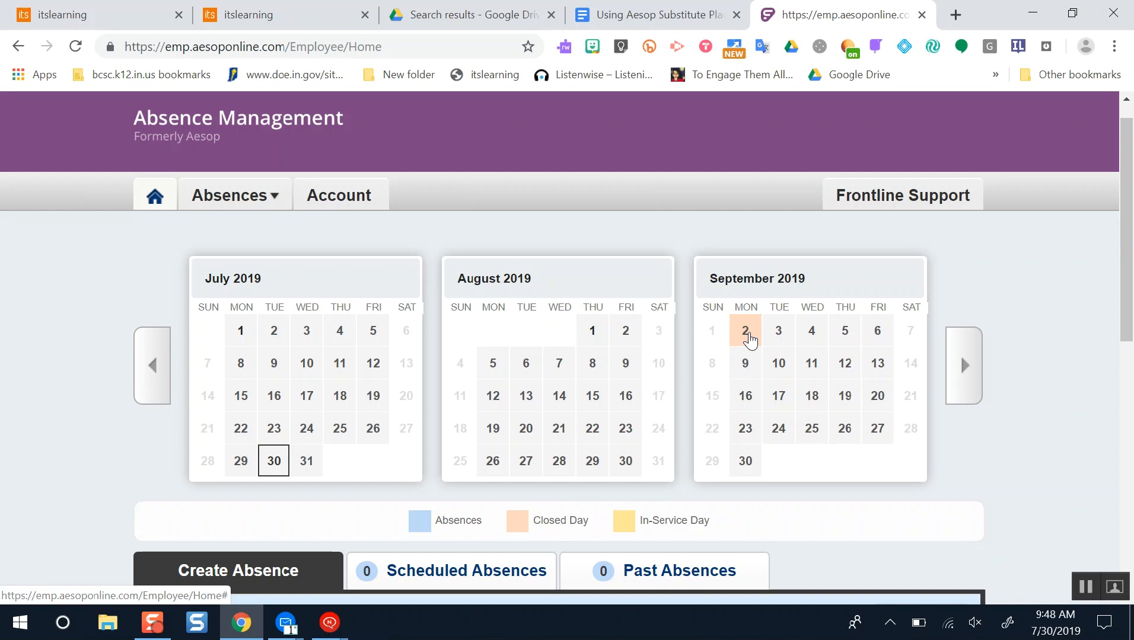
pyautogui.moveTo(634, 522)
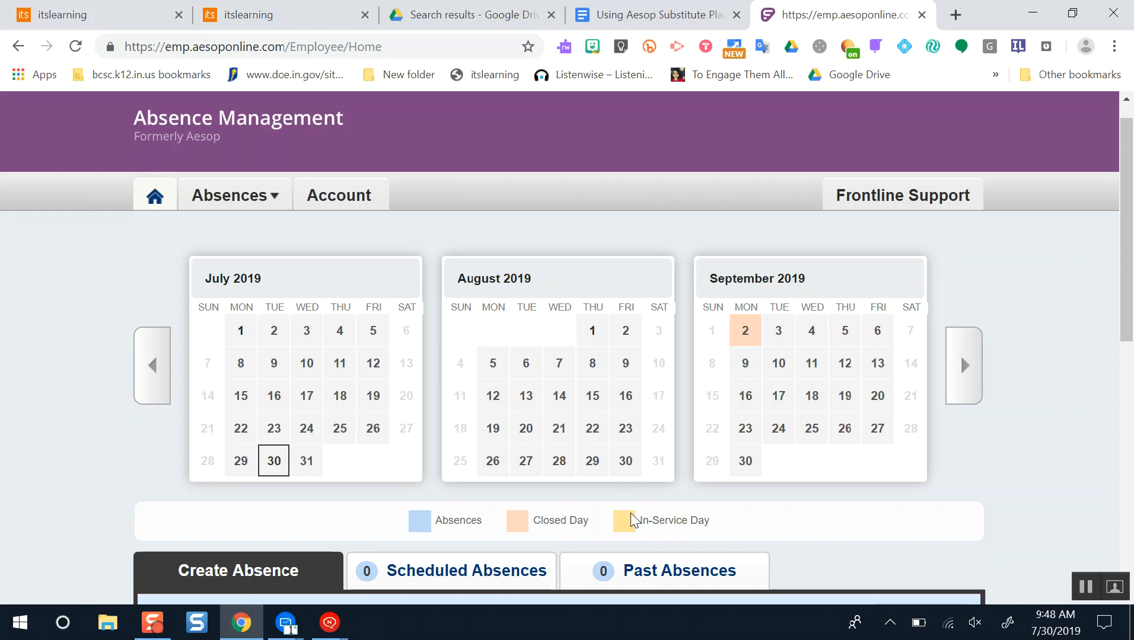
pyautogui.moveTo(548, 519)
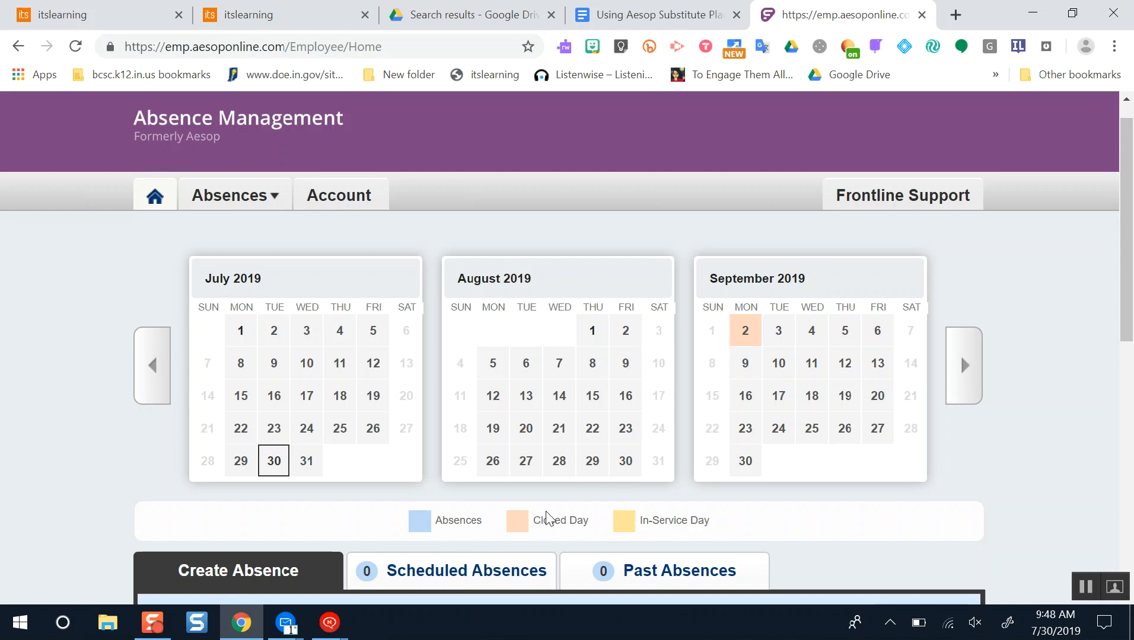
pyautogui.moveTo(437, 518)
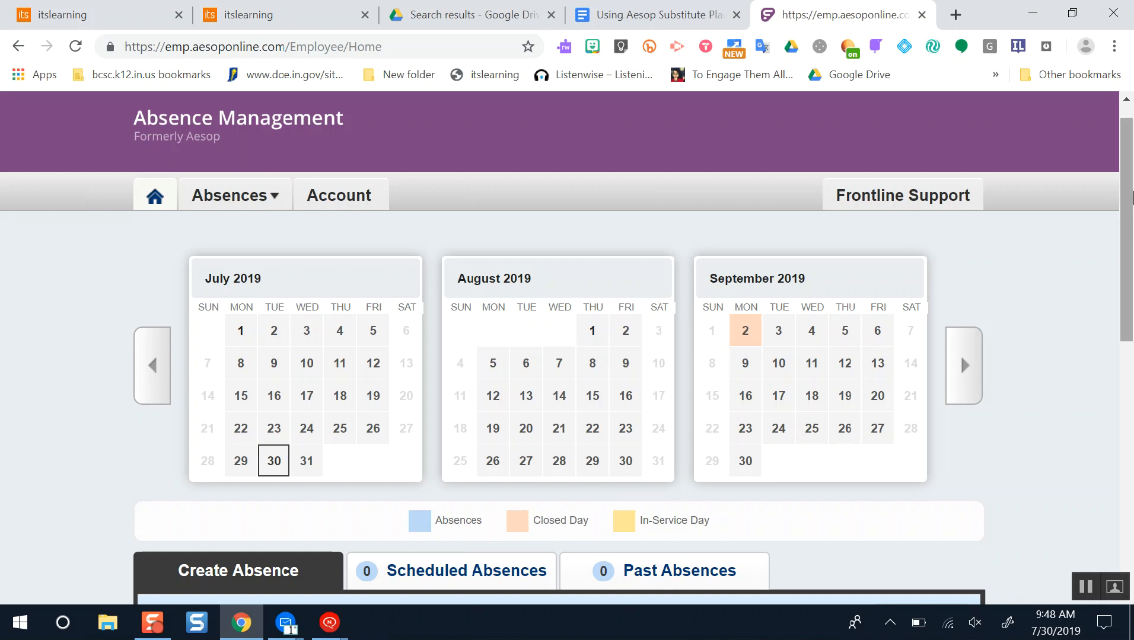
pyautogui.scroll(-3)
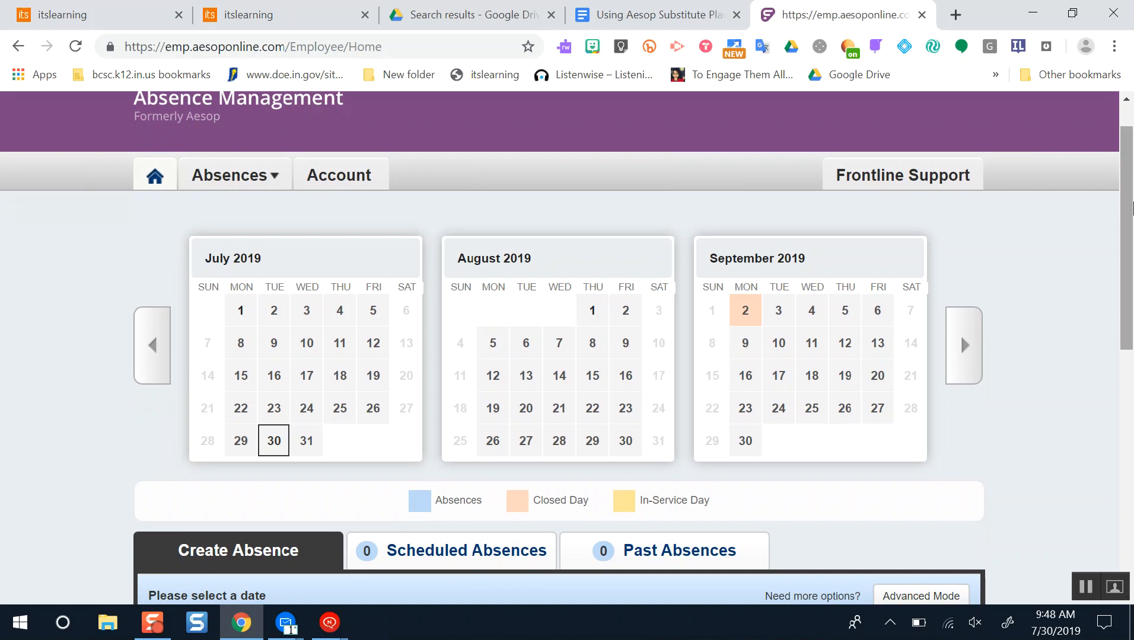
pyautogui.scroll(-3)
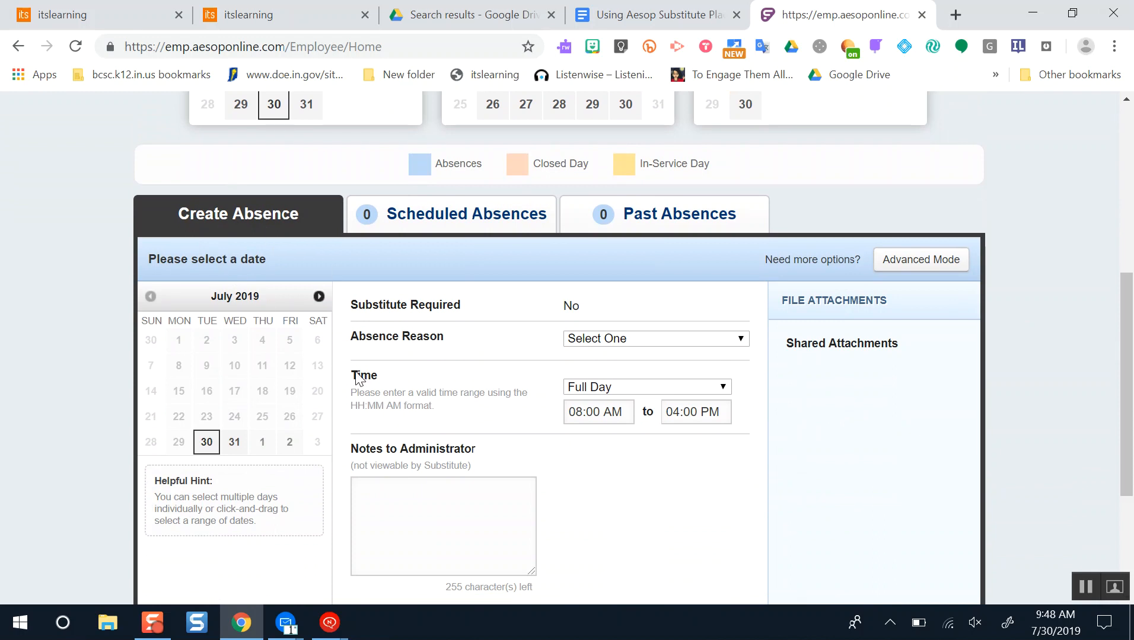
# Choose Create Absence from the Absences menu to show the new absence form
pyautogui.scroll(3)
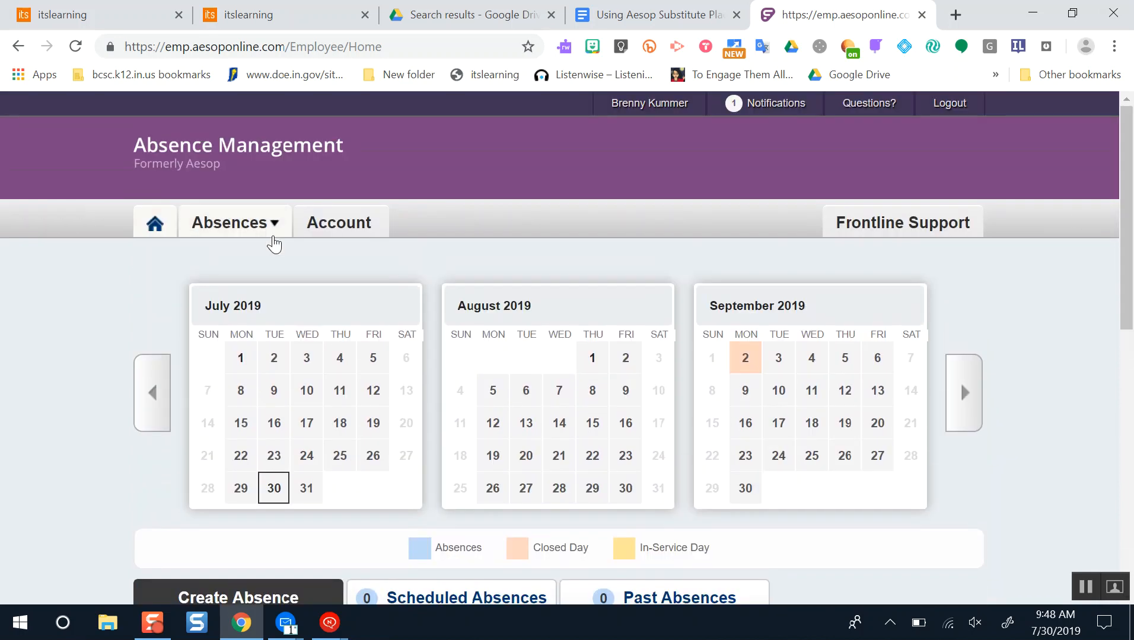
pyautogui.click(235, 222)
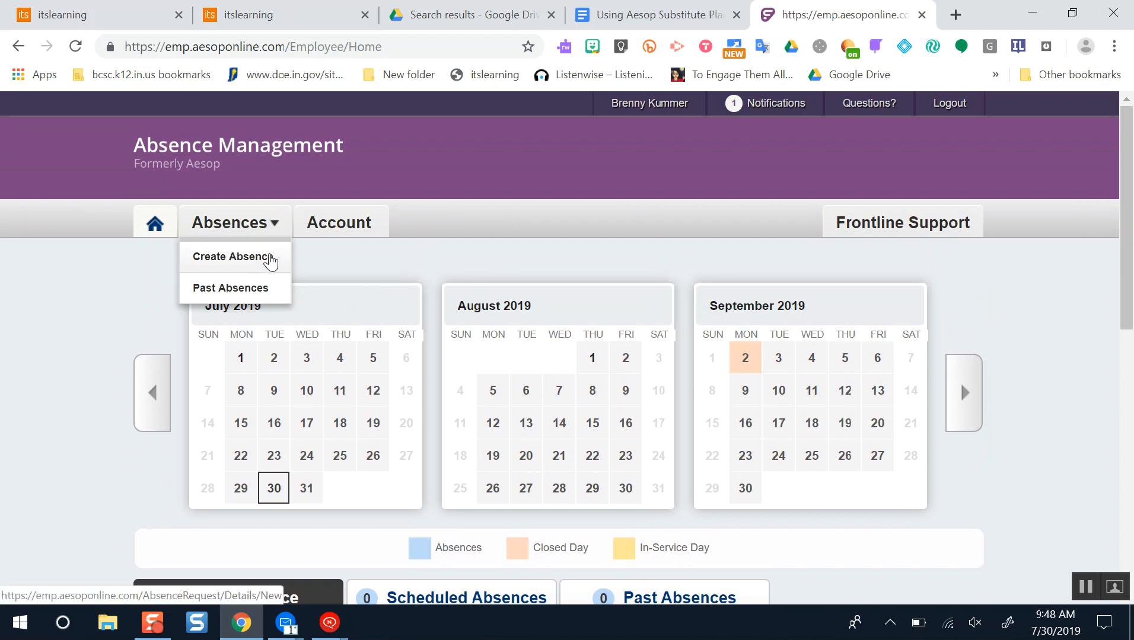
pyautogui.click(232, 256)
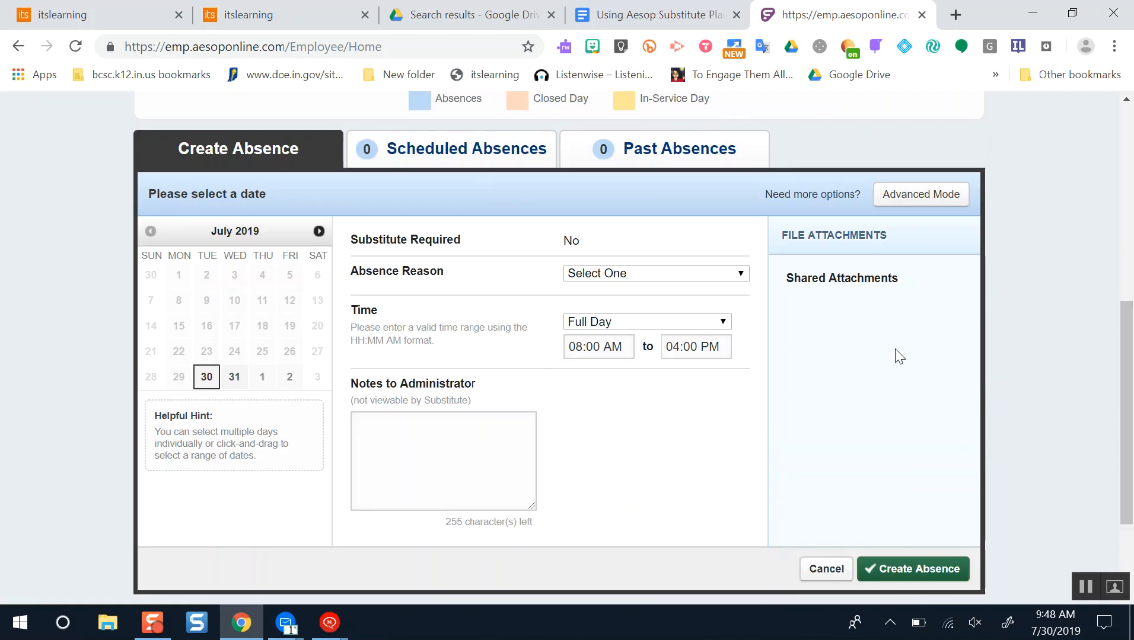
pyautogui.moveTo(584, 468)
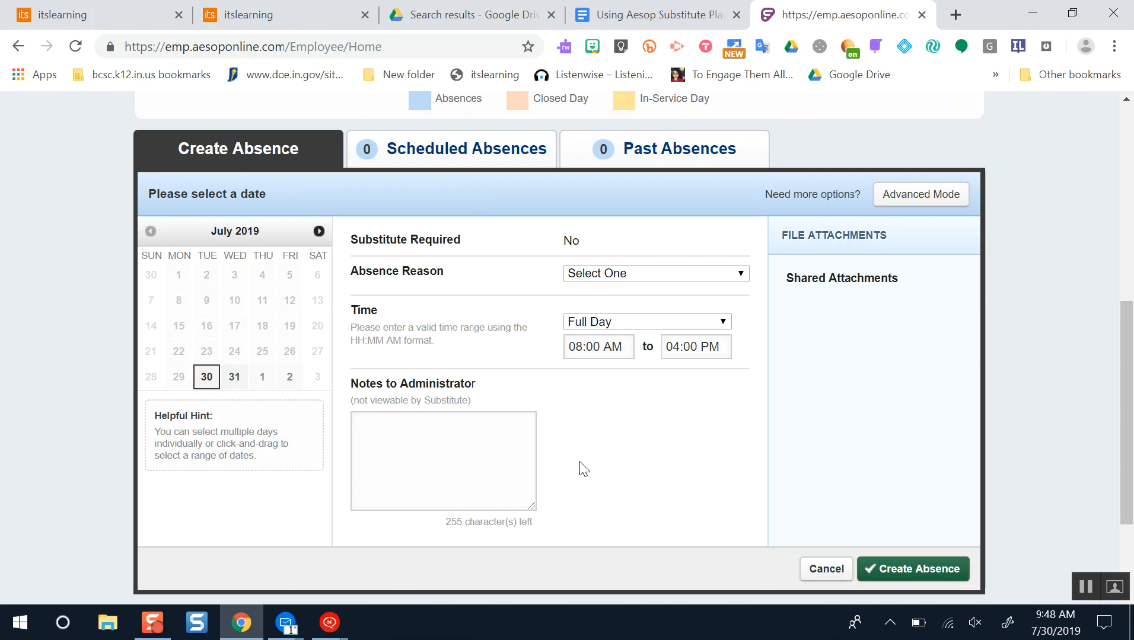
pyautogui.moveTo(234, 377)
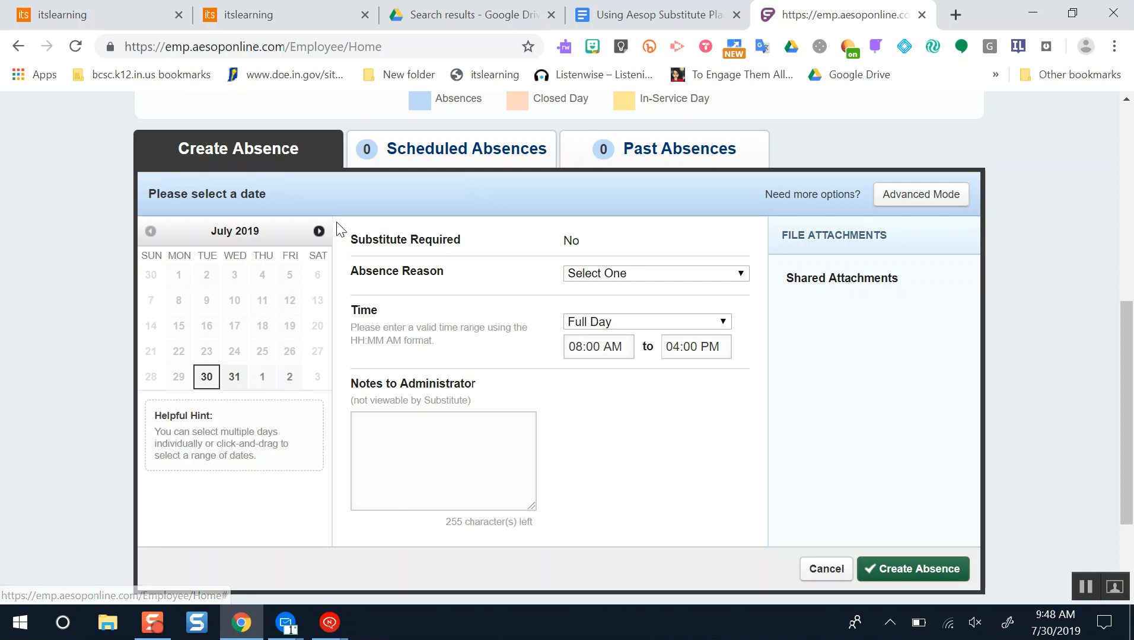
pyautogui.moveTo(319, 231)
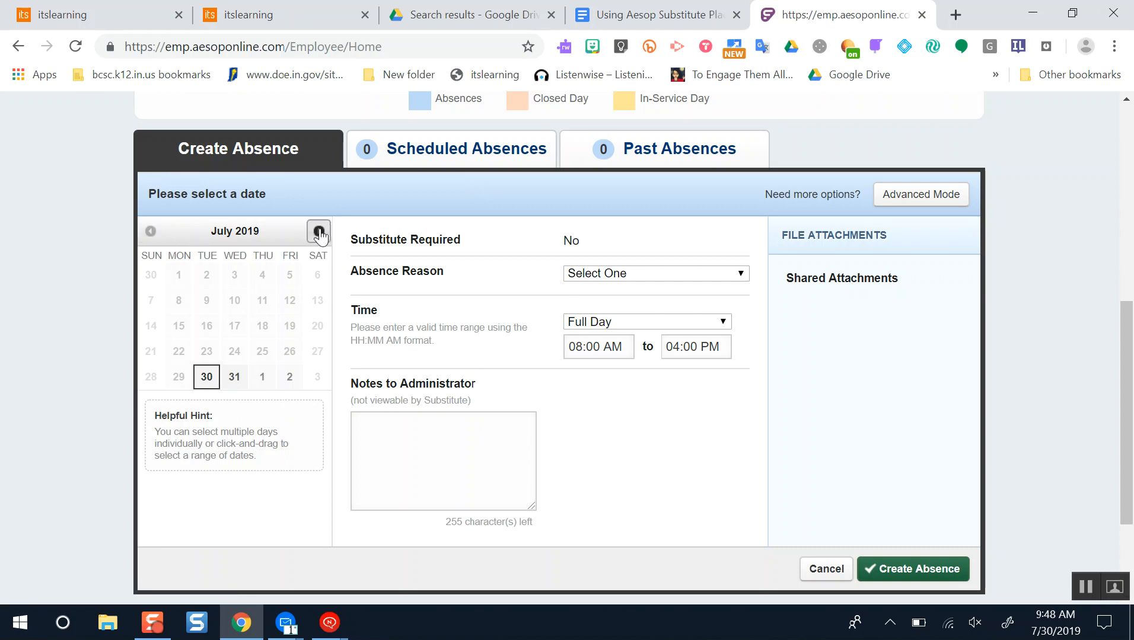
# Select September 23–27, 2019 on the mini calendar, dropping any extra days after the 27th
pyautogui.click(318, 232)
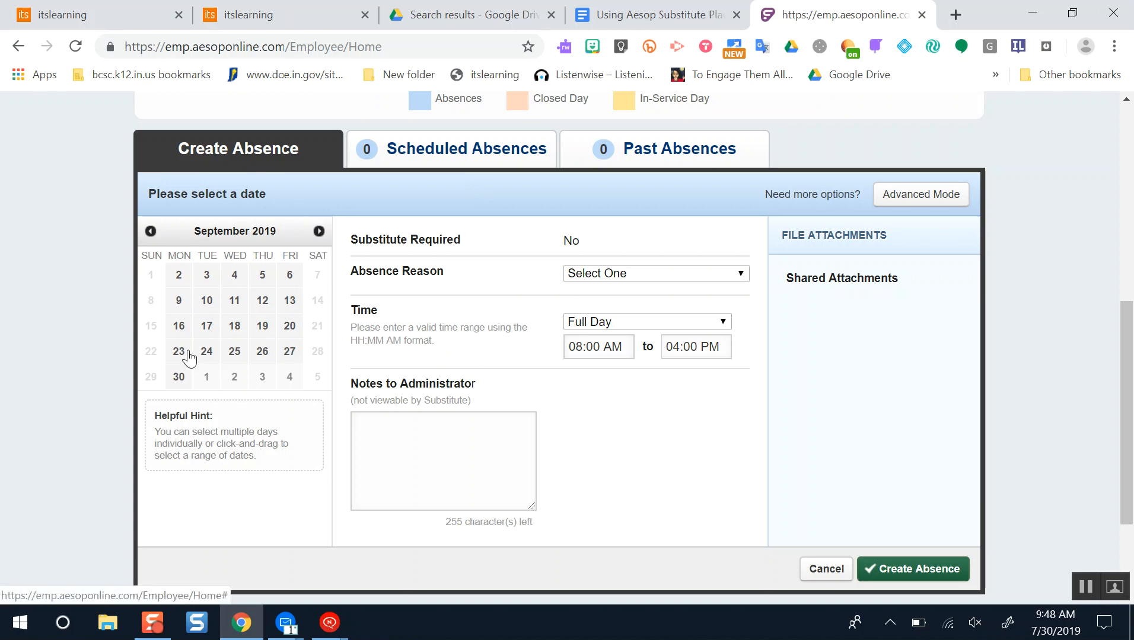
pyautogui.click(179, 351)
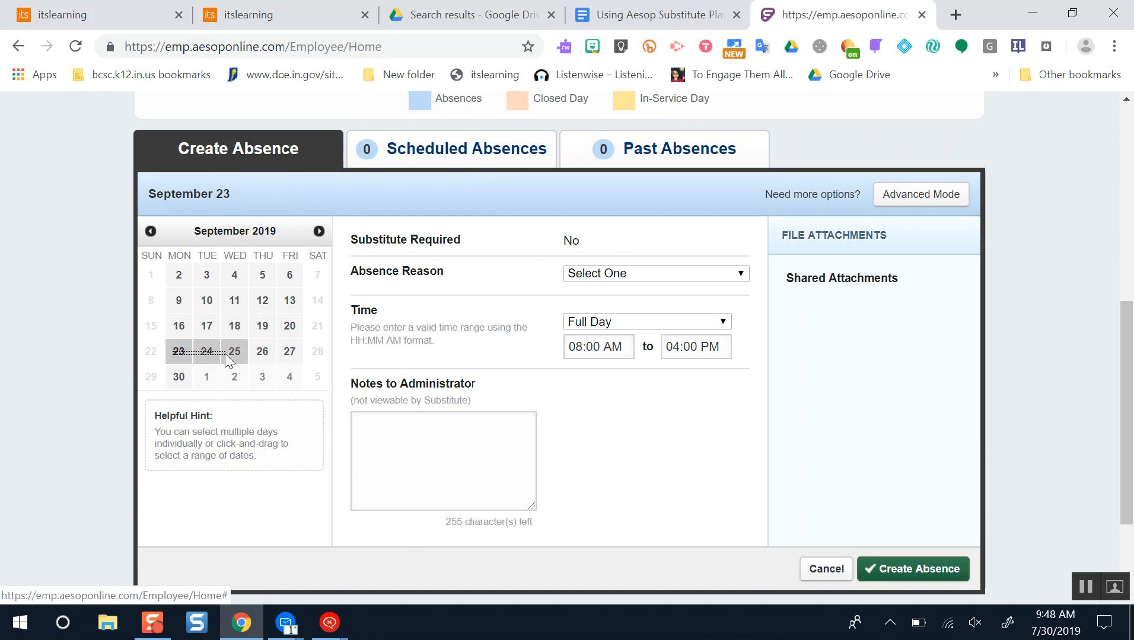
pyautogui.click(178, 351)
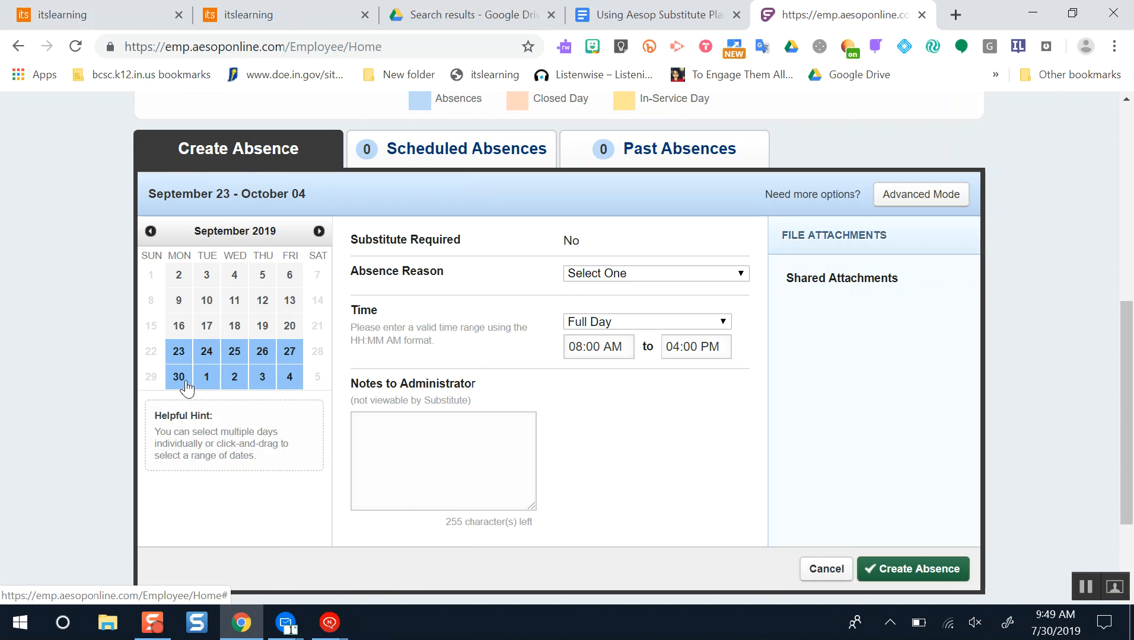
pyautogui.click(319, 231)
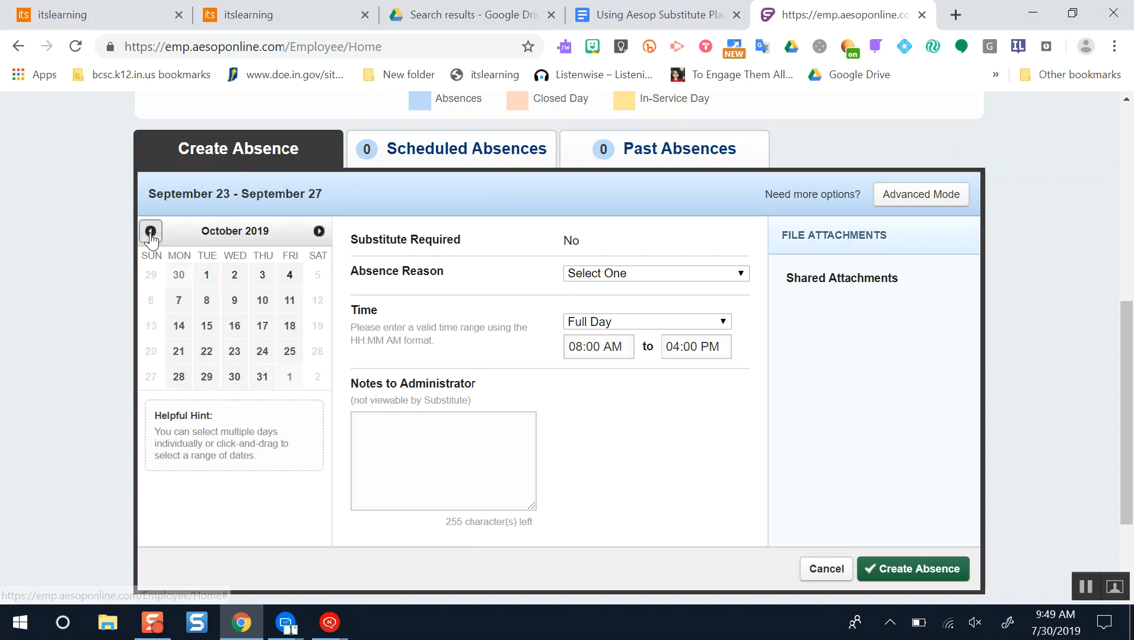
pyautogui.click(150, 230)
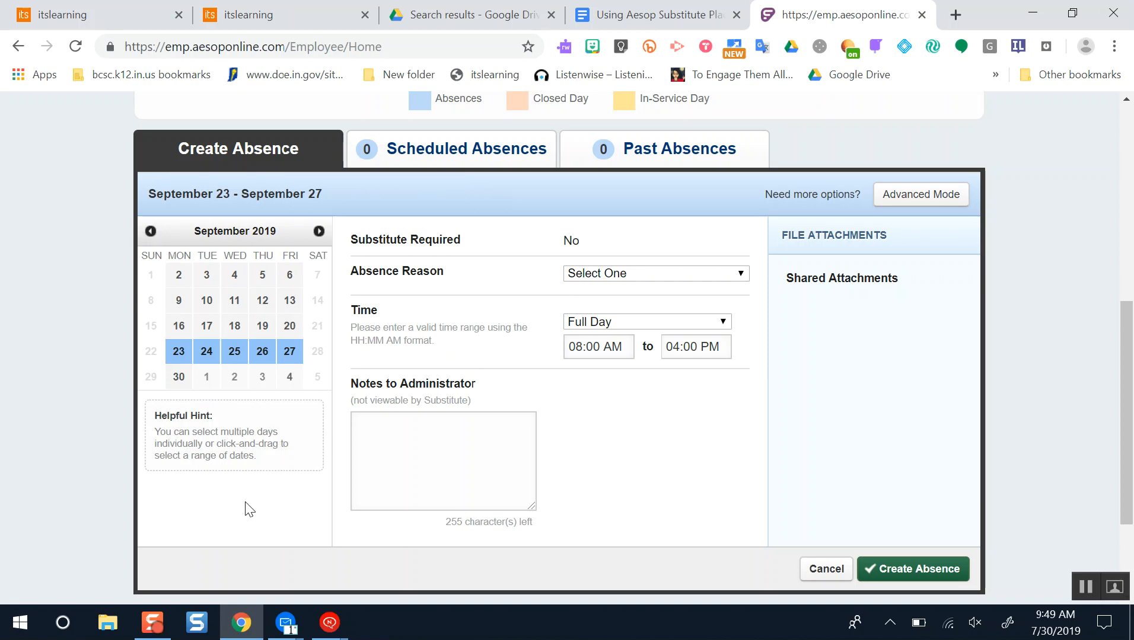
pyautogui.moveTo(238, 533)
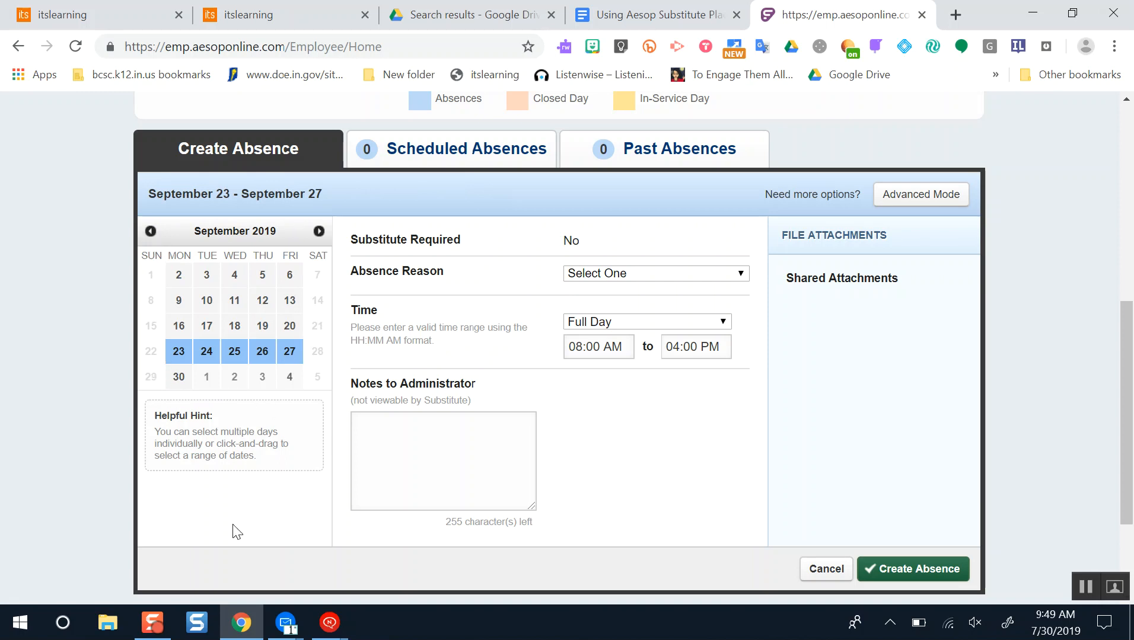
pyautogui.moveTo(609, 245)
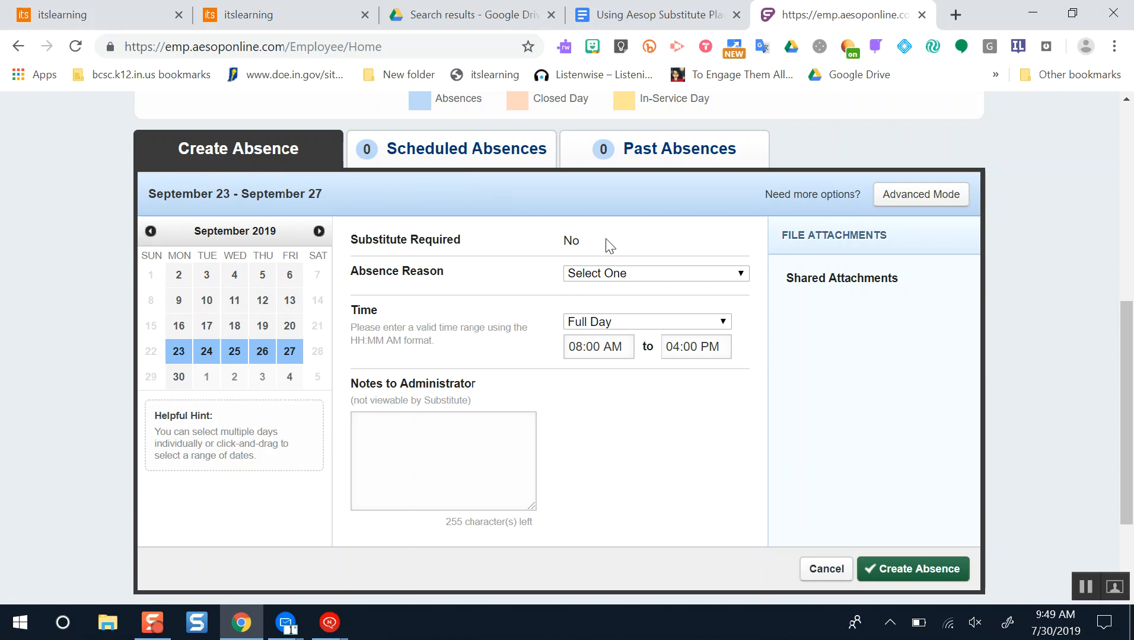
pyautogui.moveTo(542, 249)
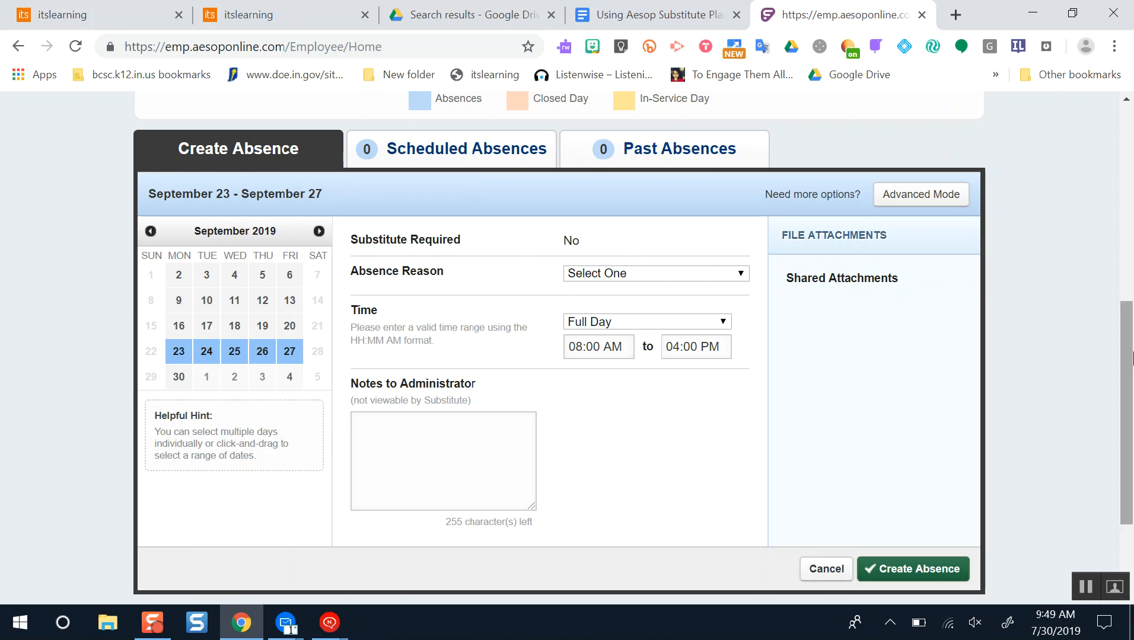
pyautogui.scroll(3)
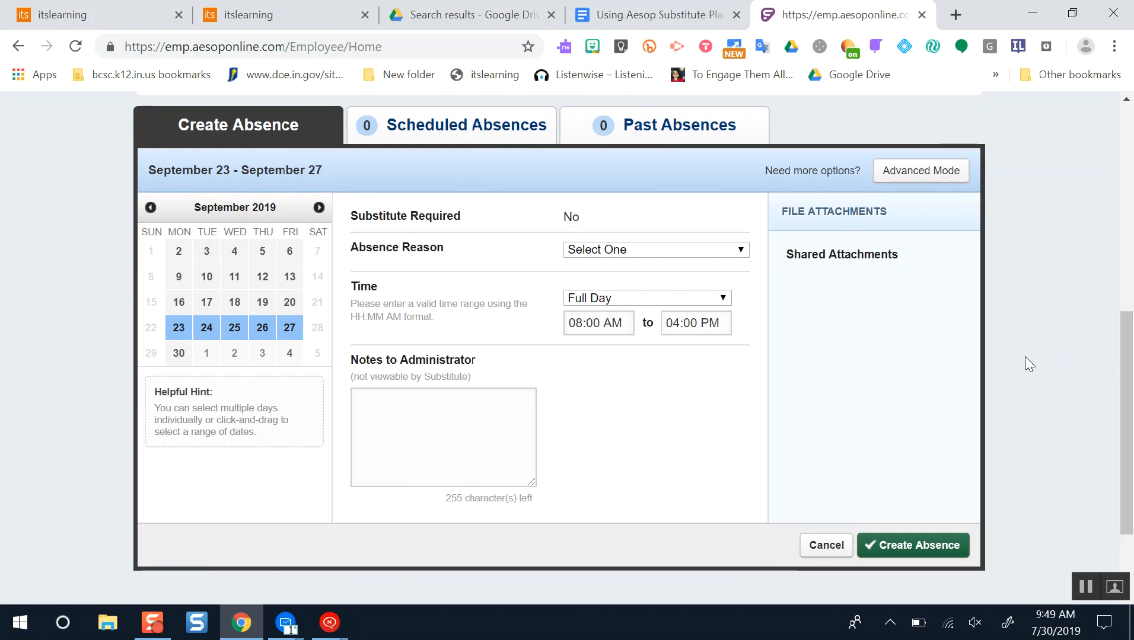
pyautogui.scroll(-3)
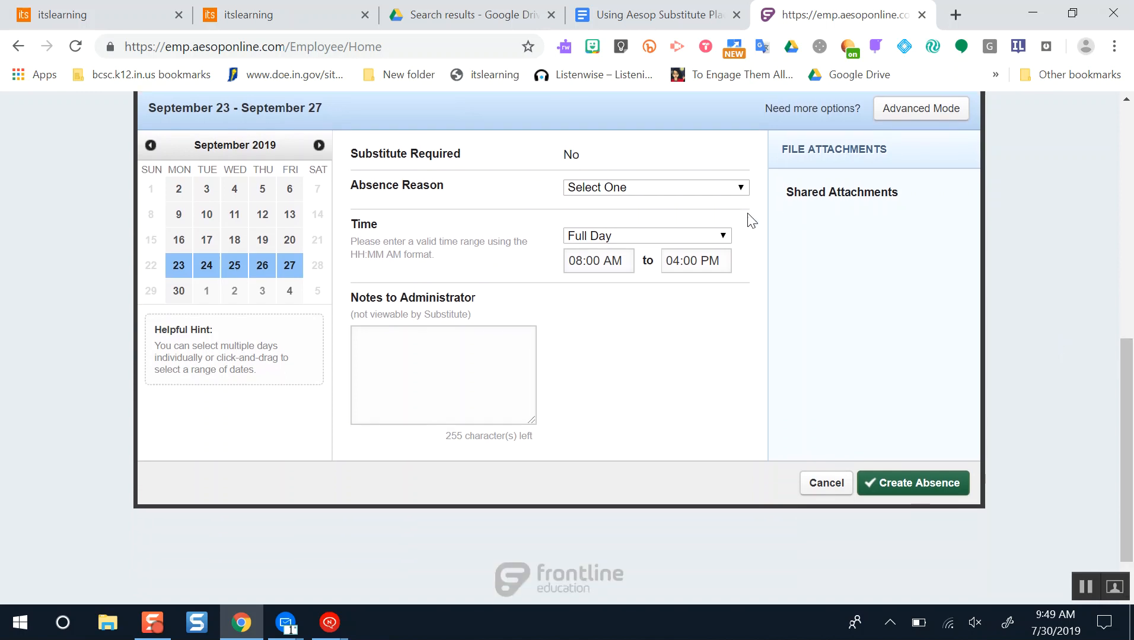
pyautogui.moveTo(716, 197)
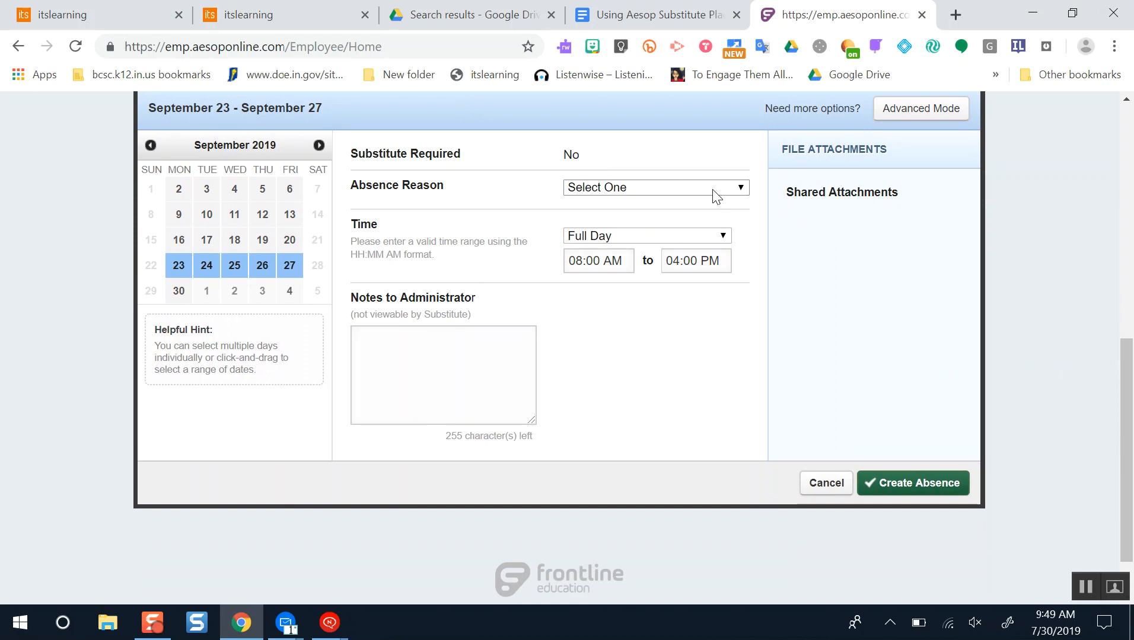
# Set the absence reason to A001 SICK DAY after briefly picking A026 Prof Day
pyautogui.click(654, 187)
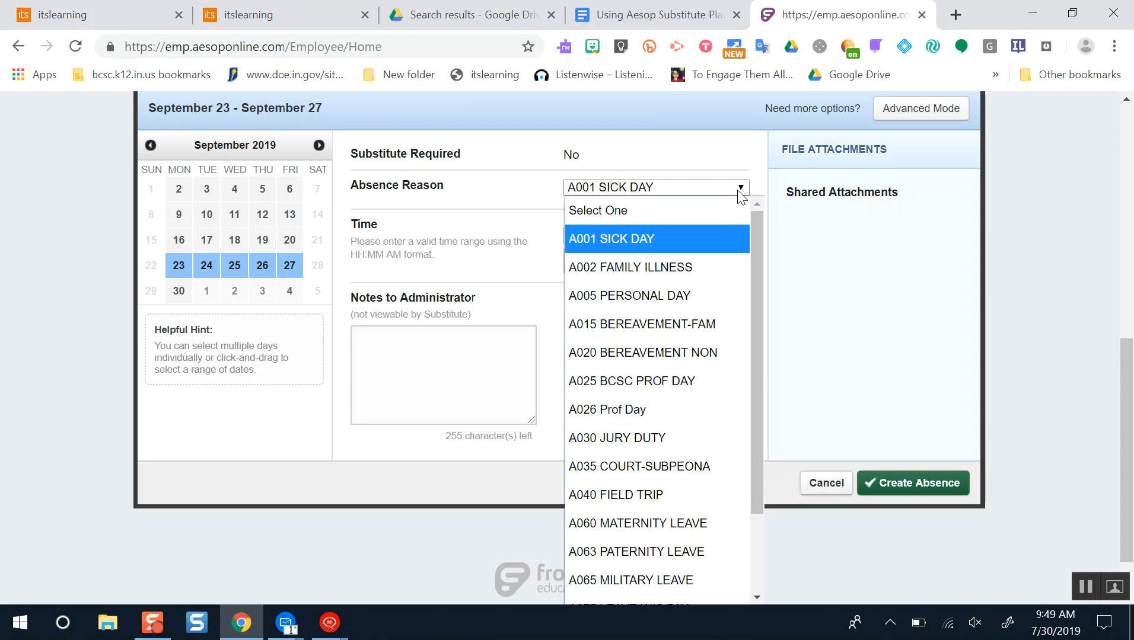
pyautogui.moveTo(655, 381)
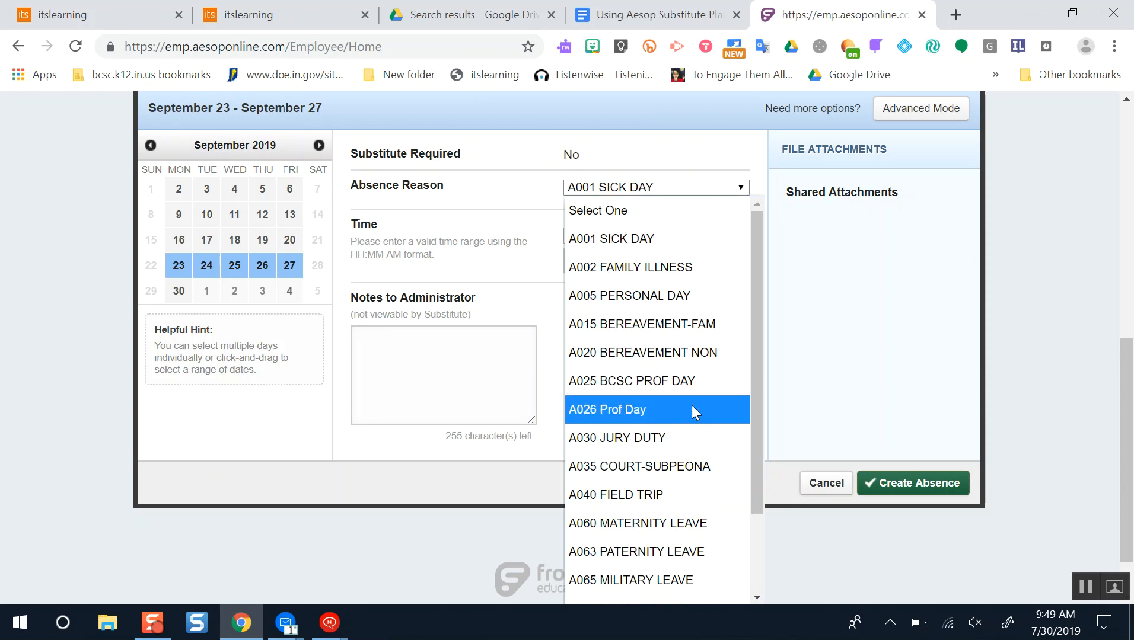
pyautogui.moveTo(736, 420)
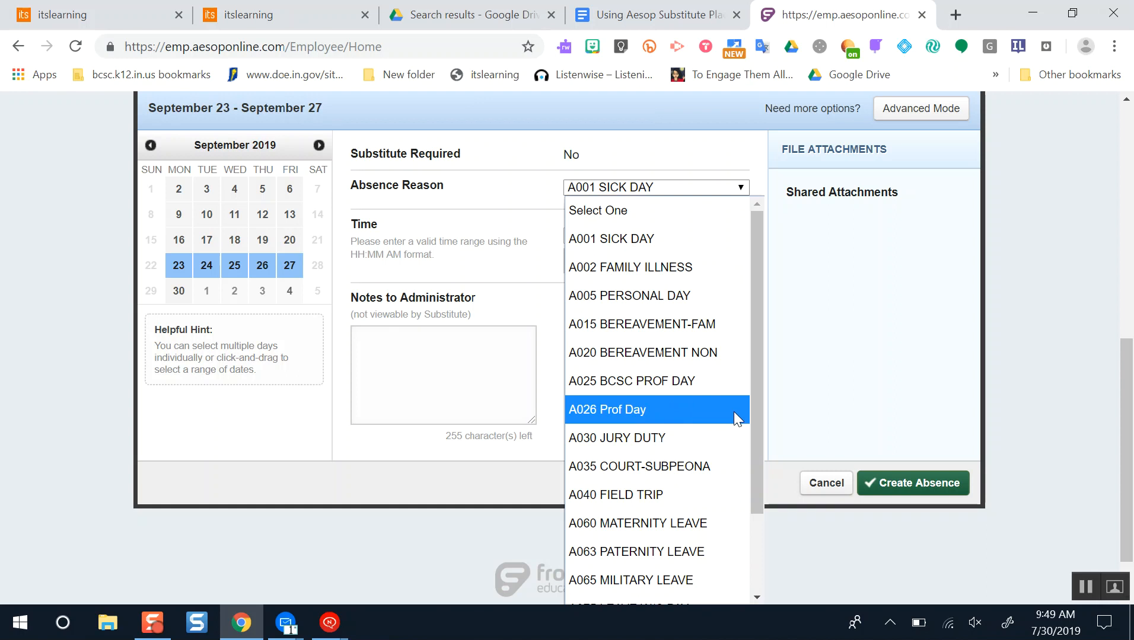
pyautogui.click(607, 409)
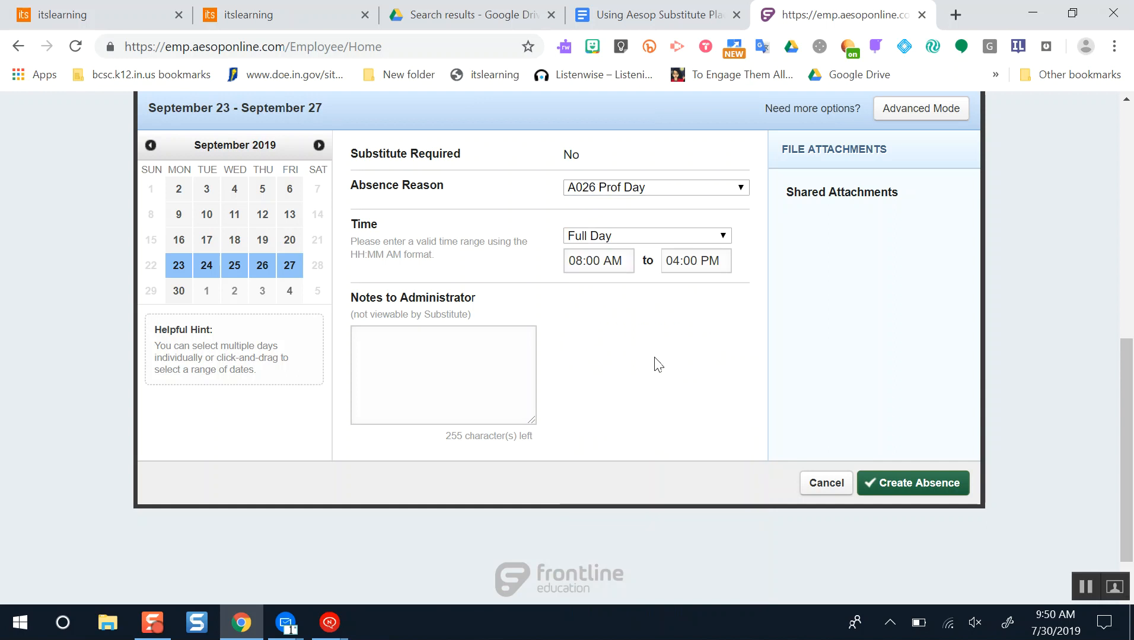
pyautogui.click(654, 187)
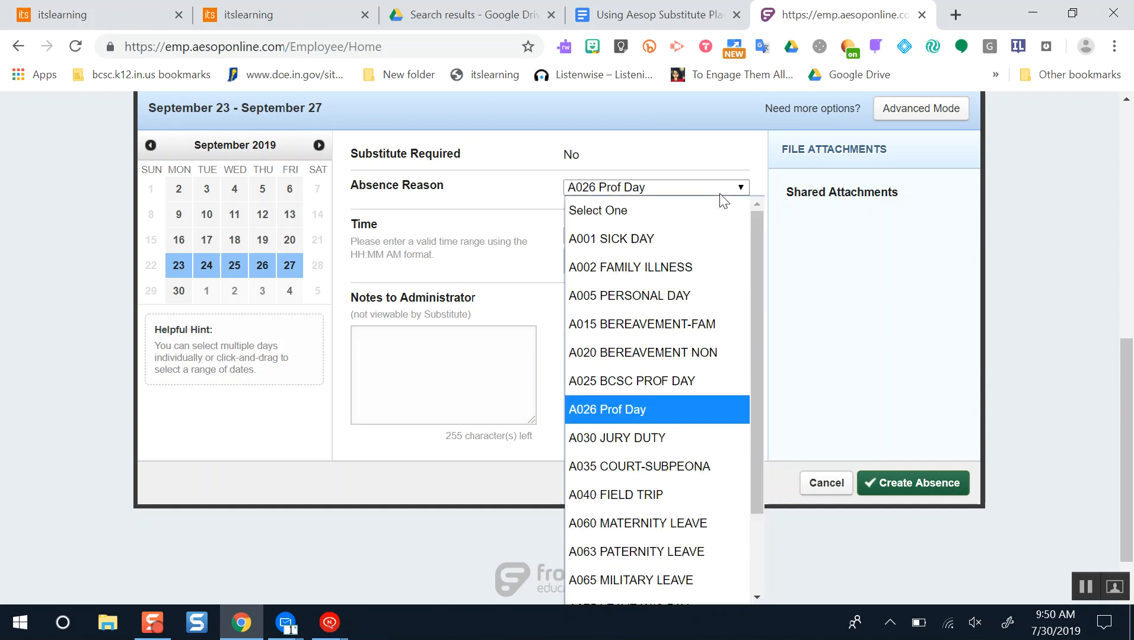
pyautogui.click(611, 238)
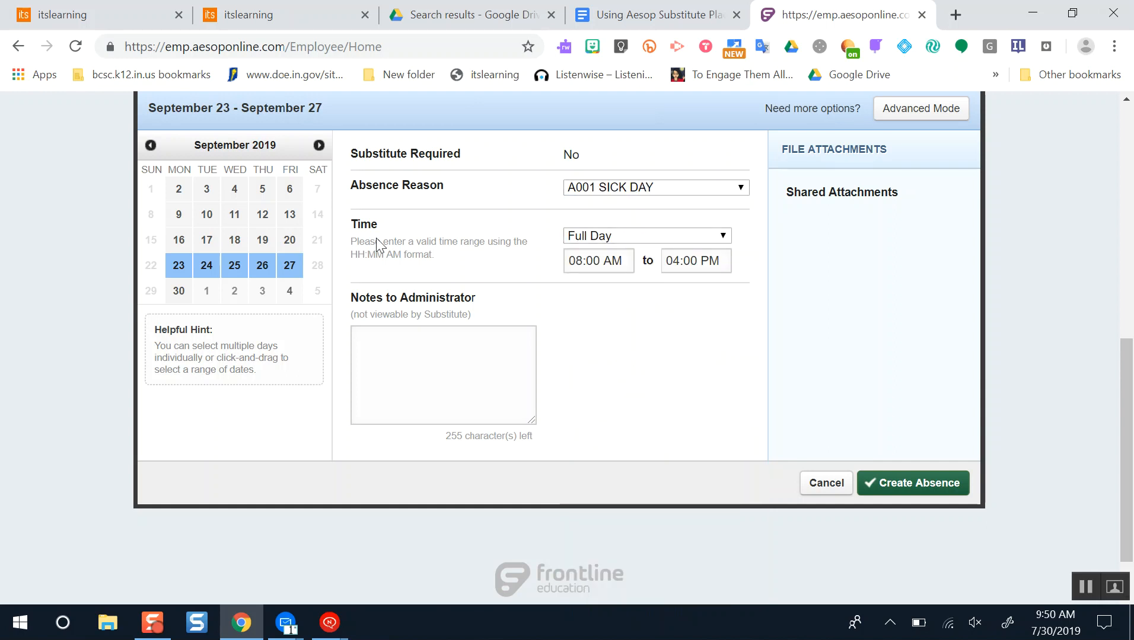
pyautogui.moveTo(726, 358)
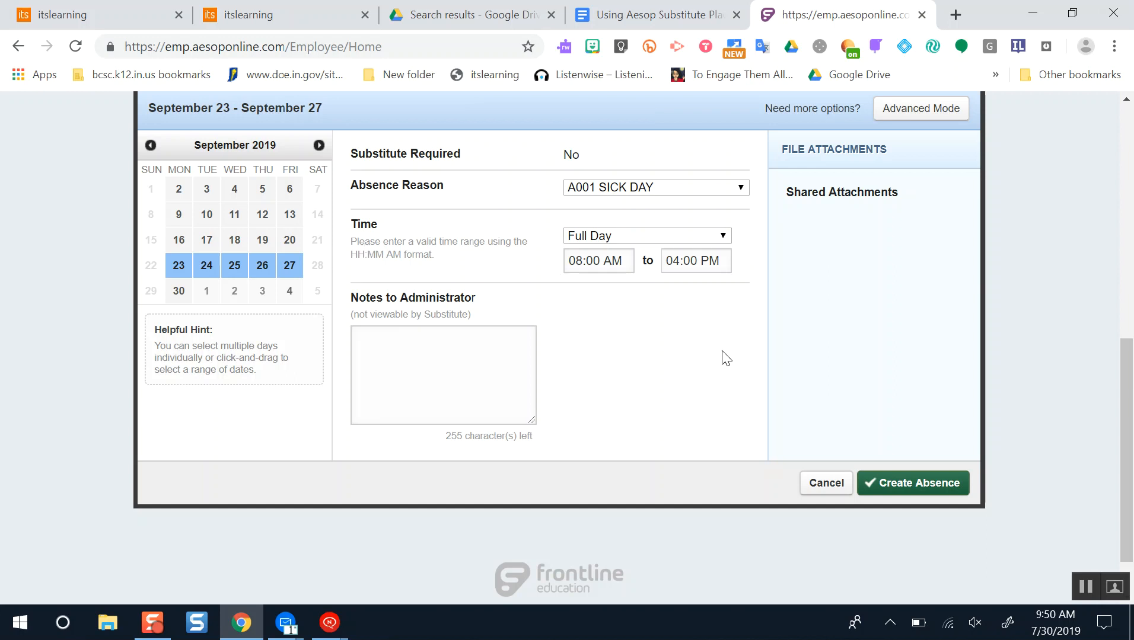
pyautogui.moveTo(645, 236)
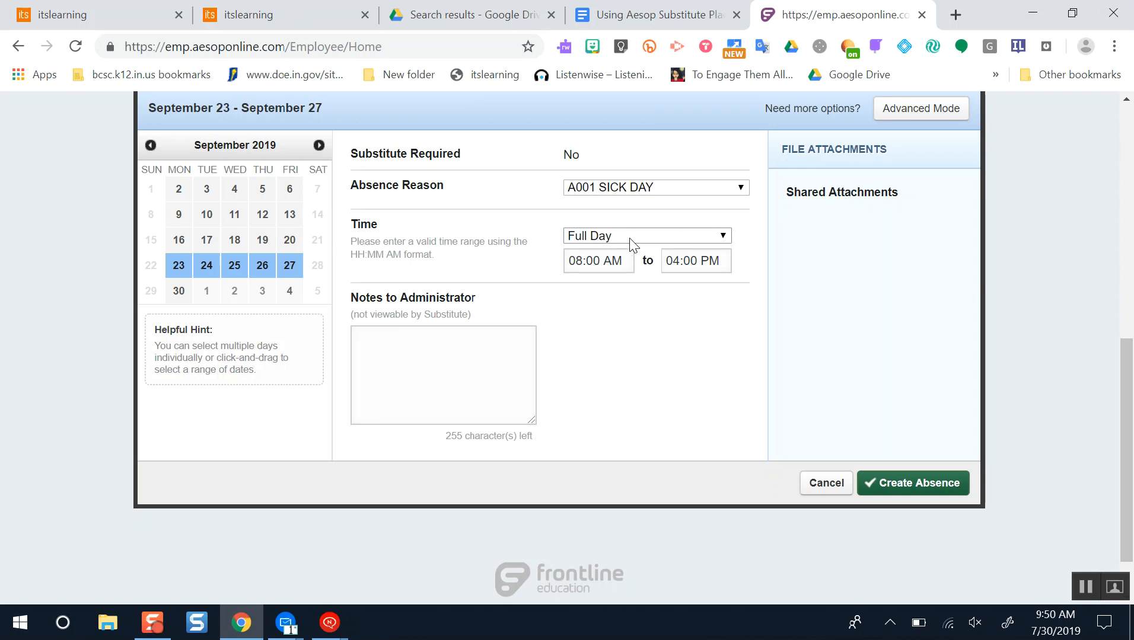
pyautogui.moveTo(583, 245)
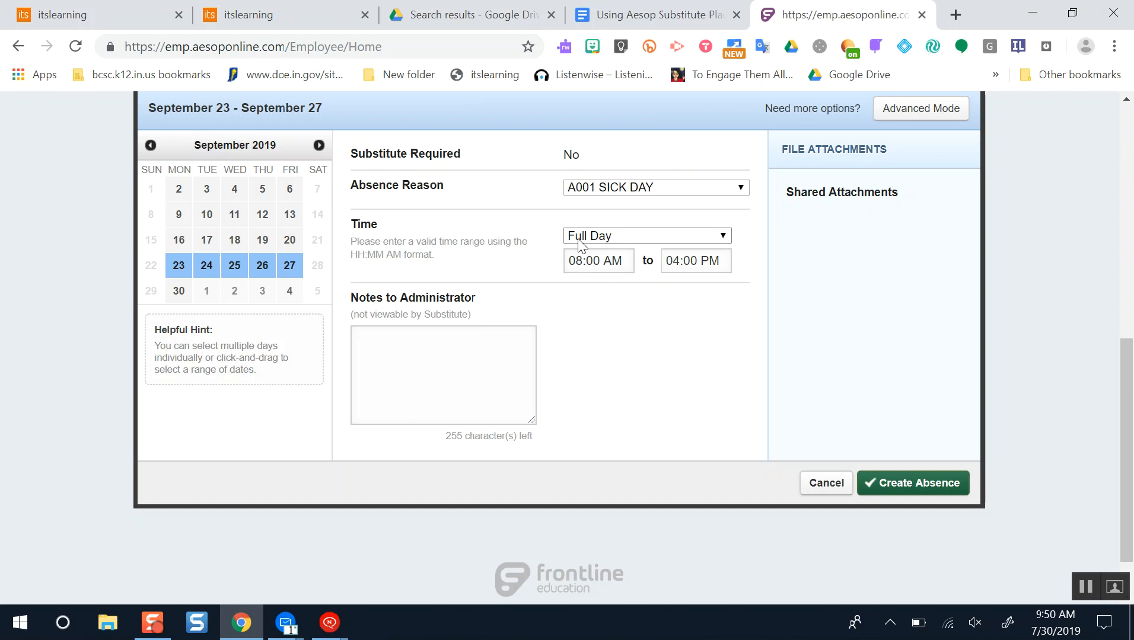
# Change the absence time to Half Day PM, 11:30 AM to 4:00 PM
pyautogui.click(644, 236)
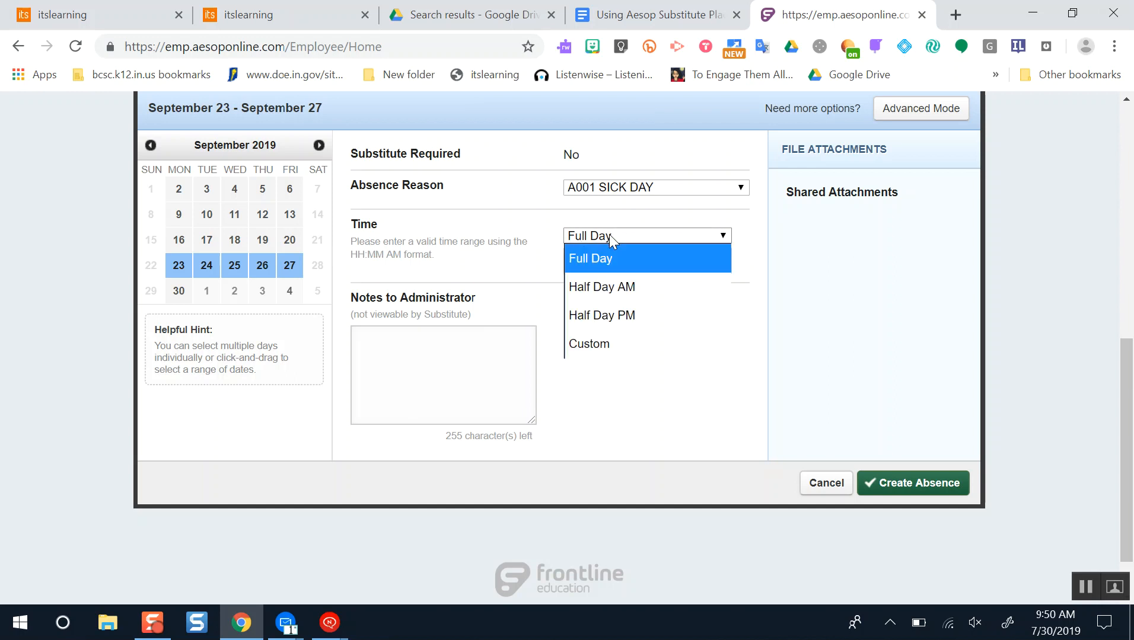
pyautogui.moveTo(617, 287)
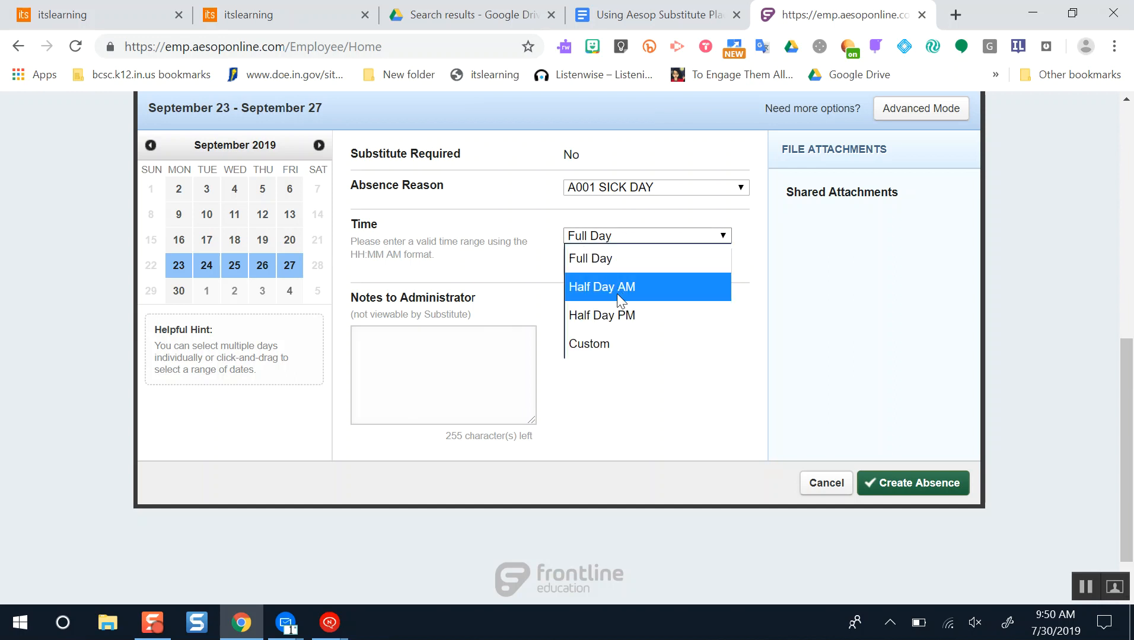
pyautogui.moveTo(632, 300)
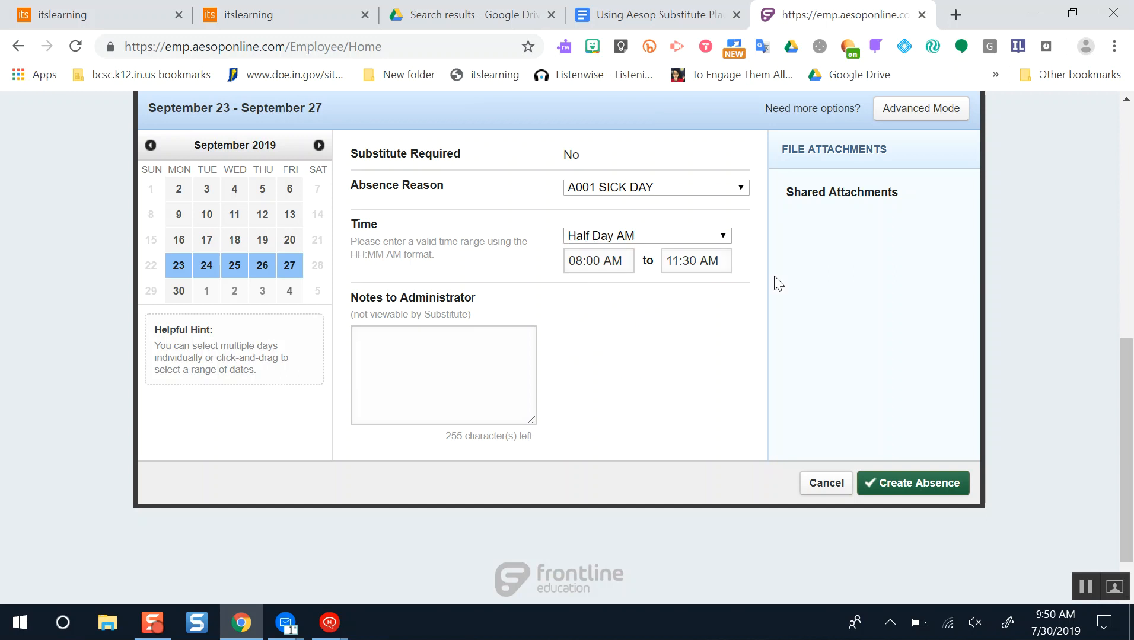
pyautogui.moveTo(680, 286)
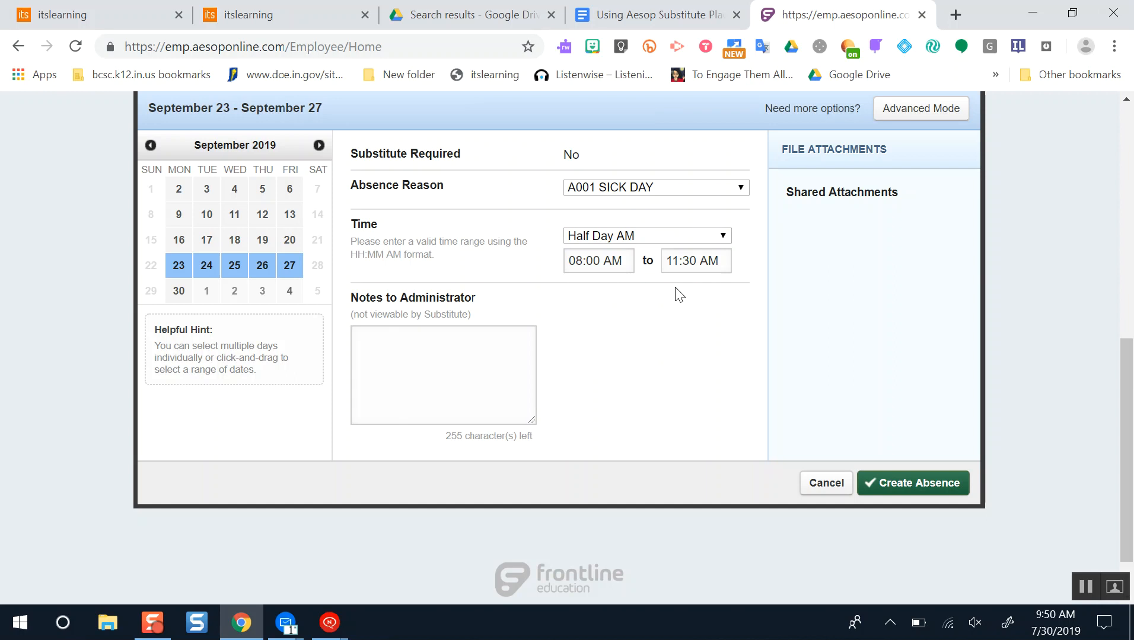
pyautogui.click(645, 236)
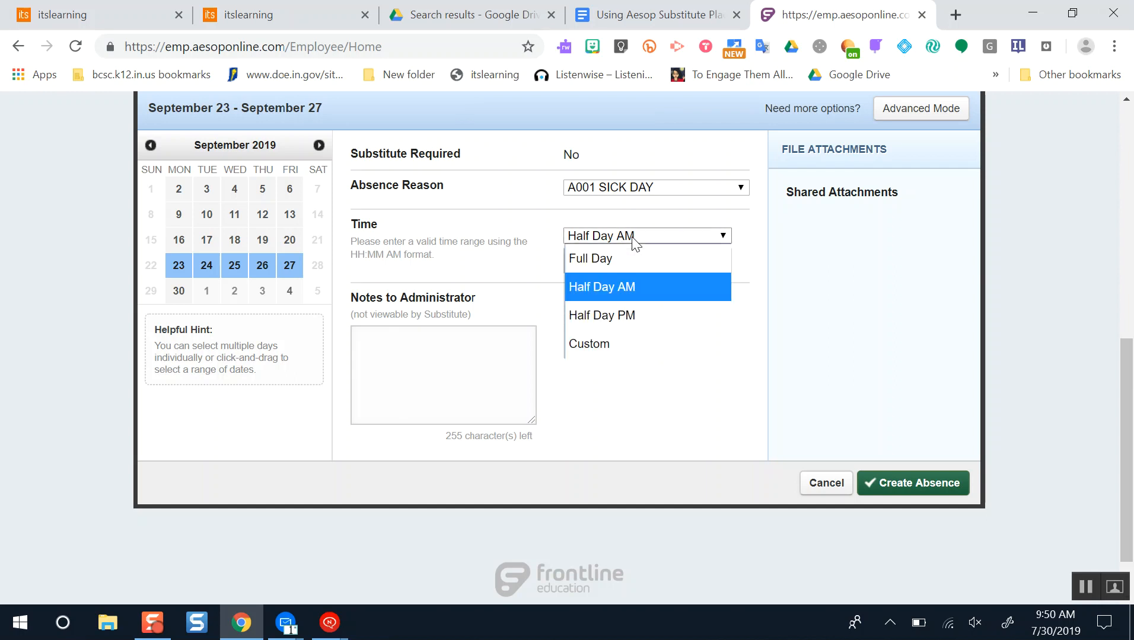
pyautogui.click(601, 315)
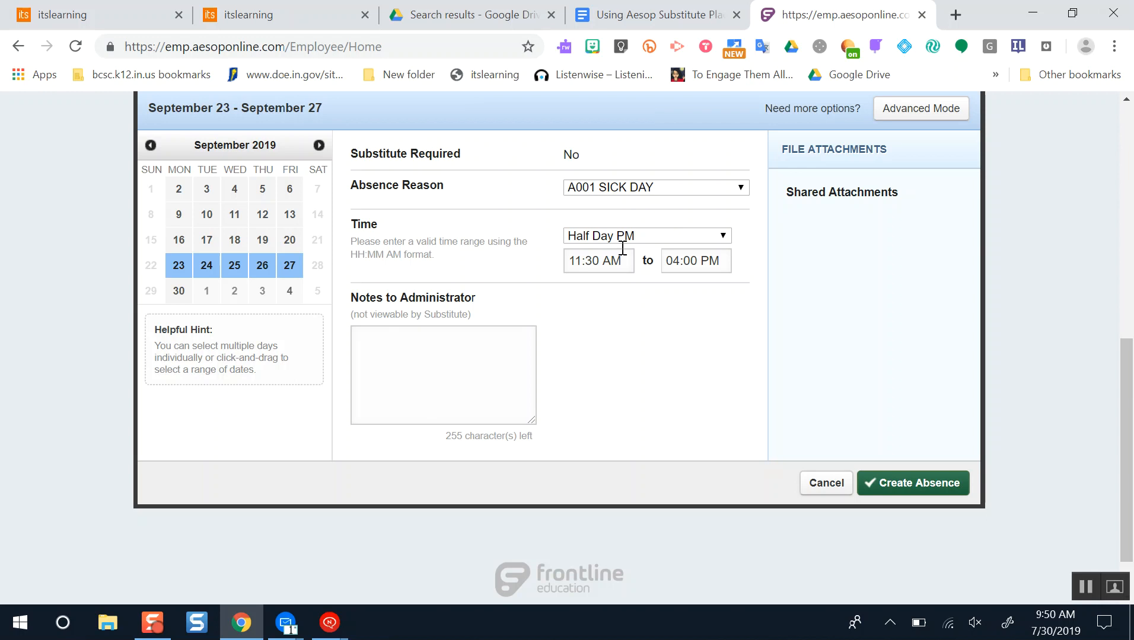
pyautogui.moveTo(666, 394)
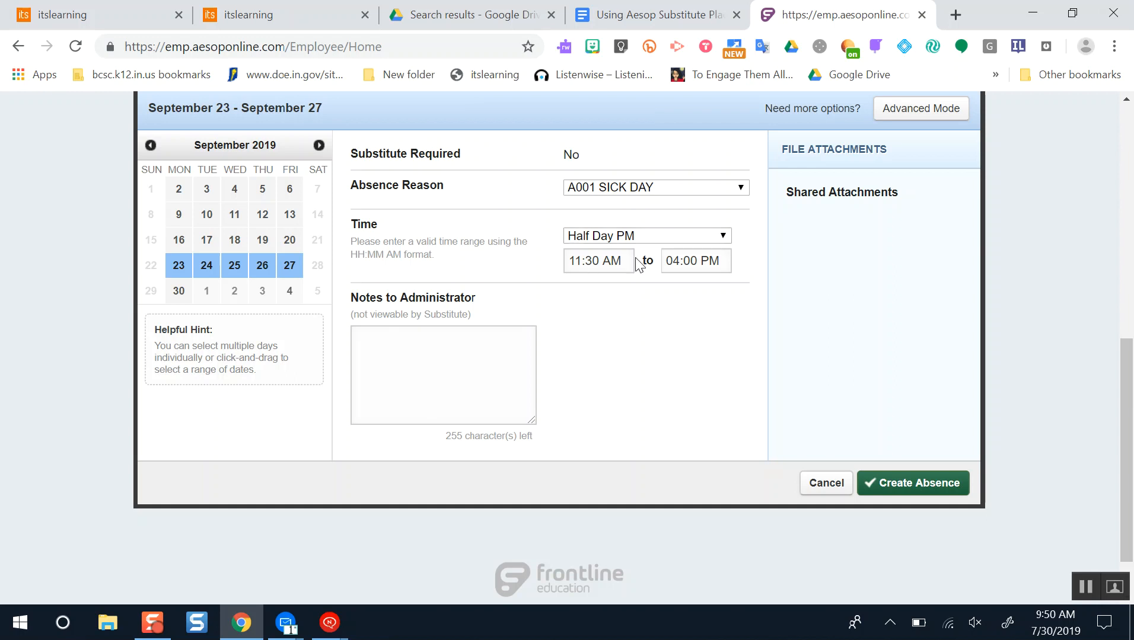
pyautogui.moveTo(573, 296)
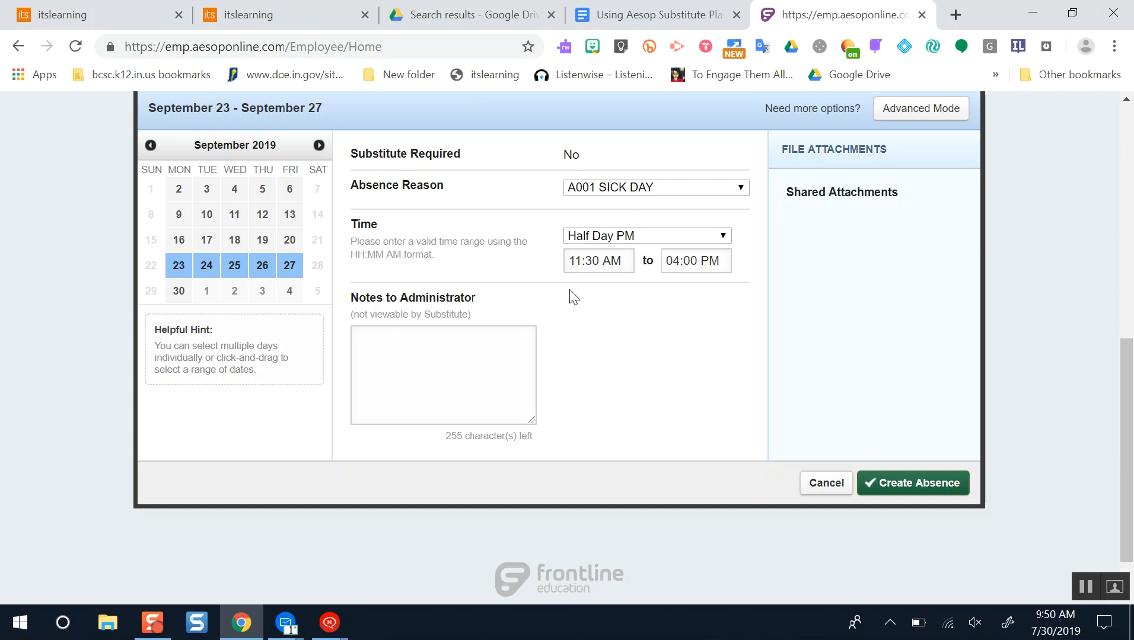
pyautogui.moveTo(624, 340)
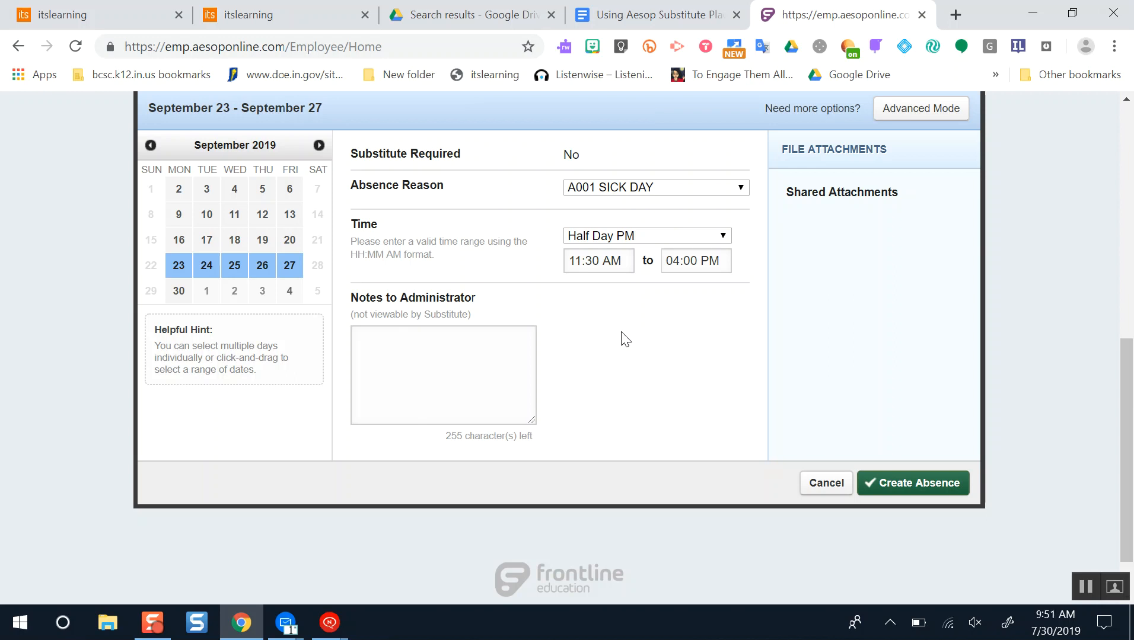
pyautogui.moveTo(650, 250)
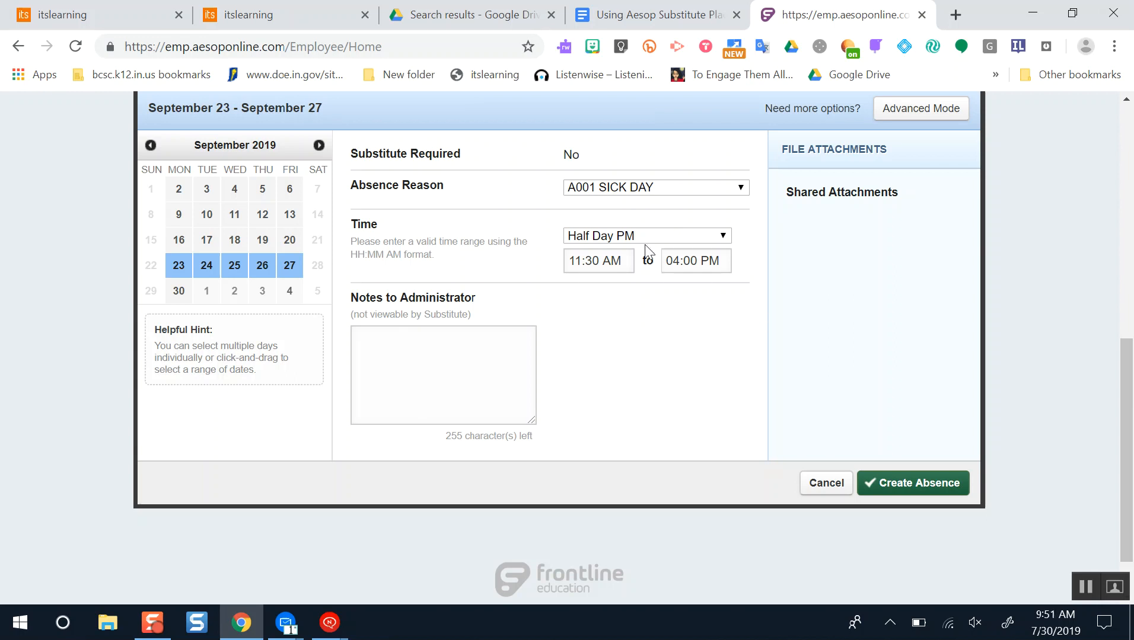
# Set Time back to Full Day and note 'Sub plans are on my desk; also sending via email.'
pyautogui.click(645, 235)
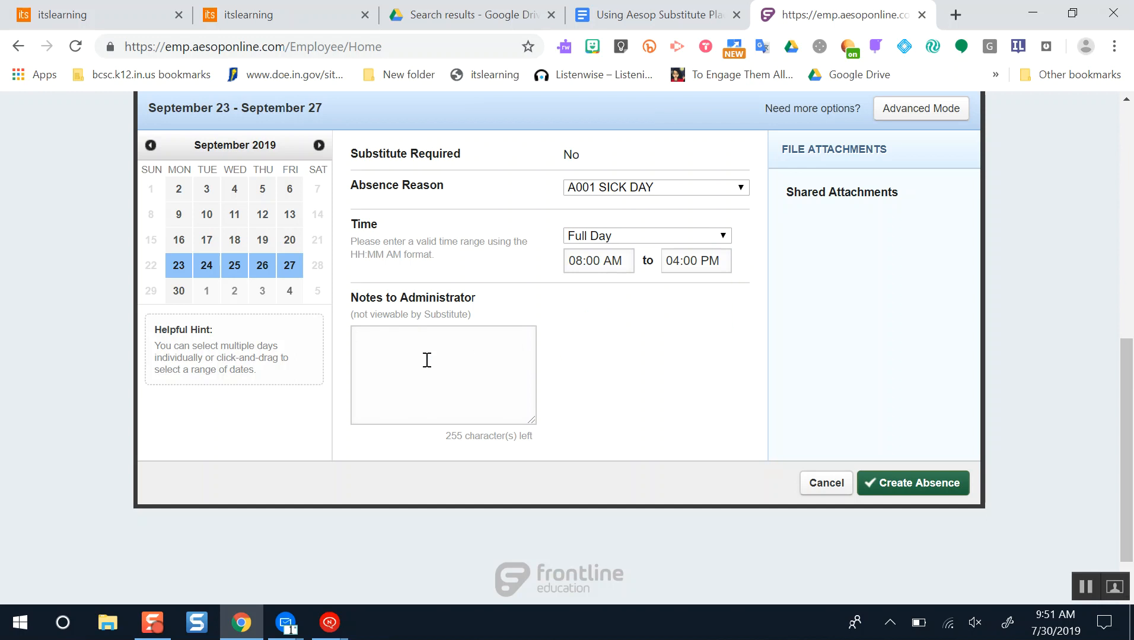
pyautogui.moveTo(510, 412)
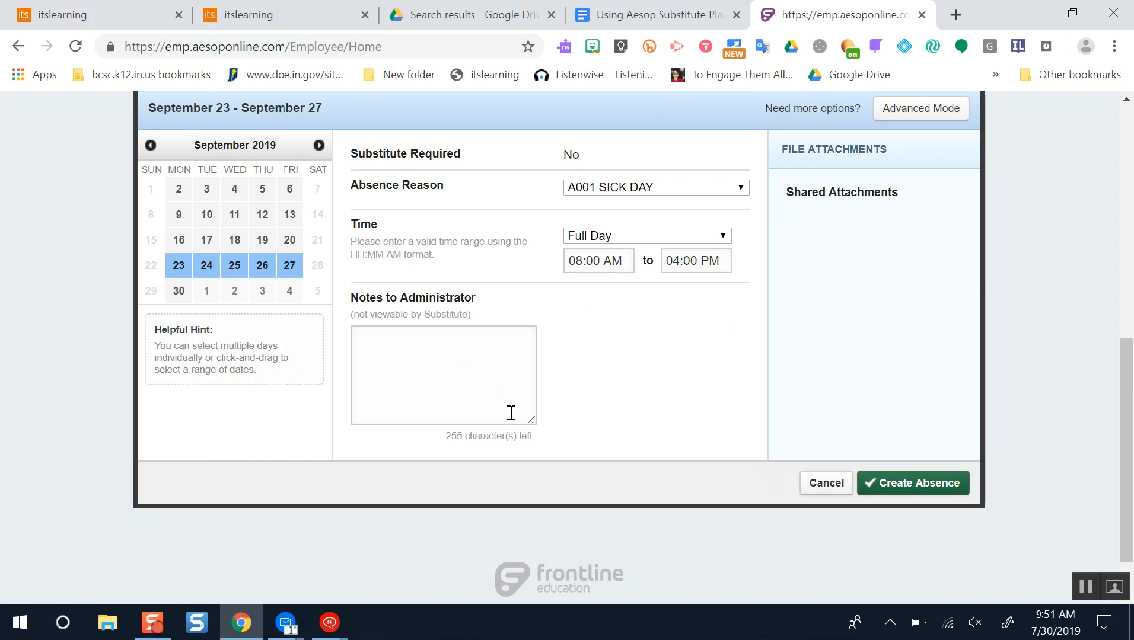
pyautogui.write('Sub plans')
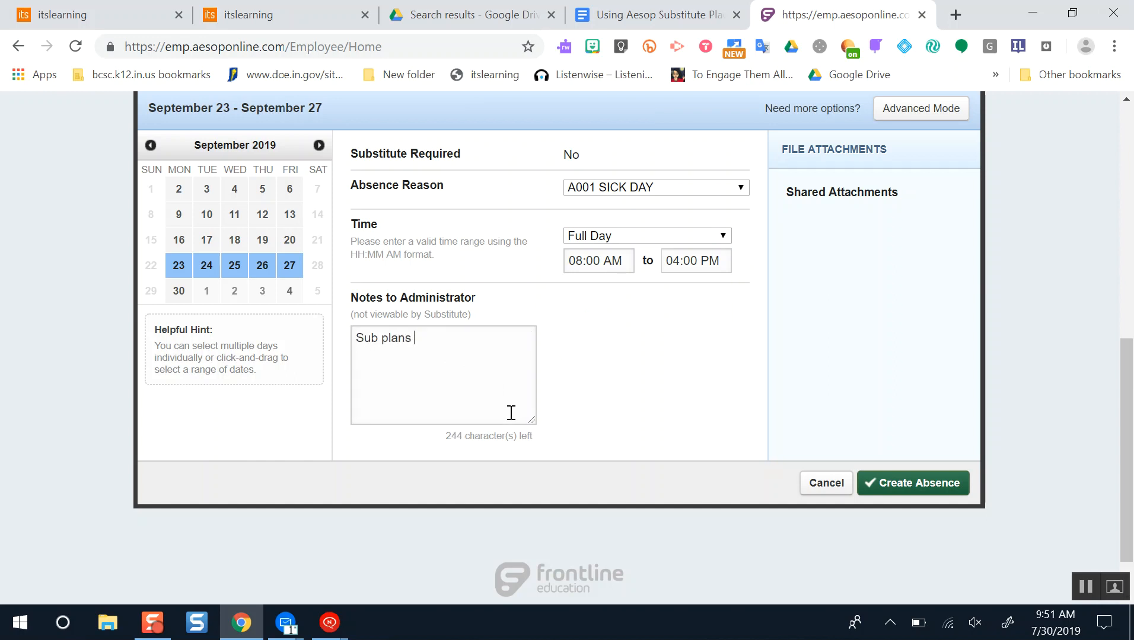
pyautogui.write('are on my desk;')
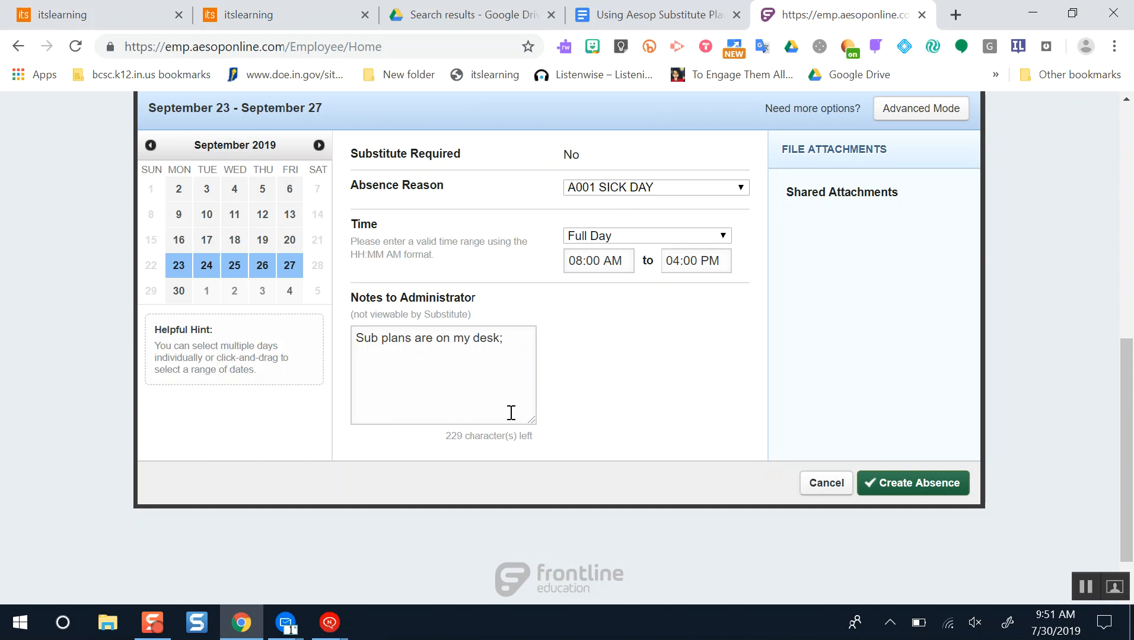
pyautogui.write('also sending via email')
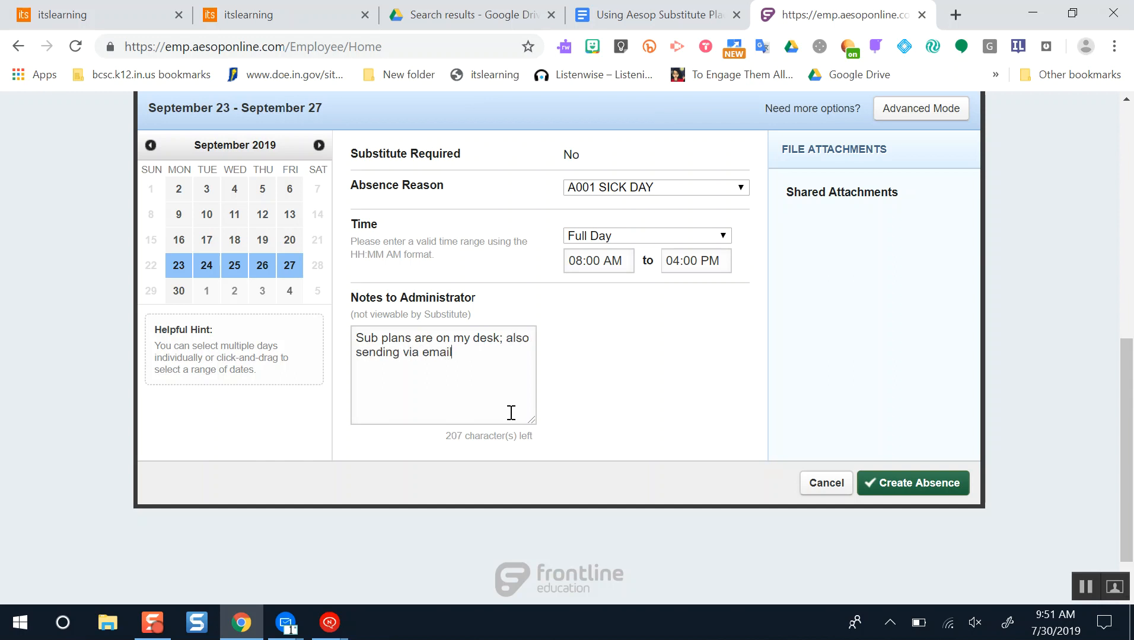
pyautogui.write('.')
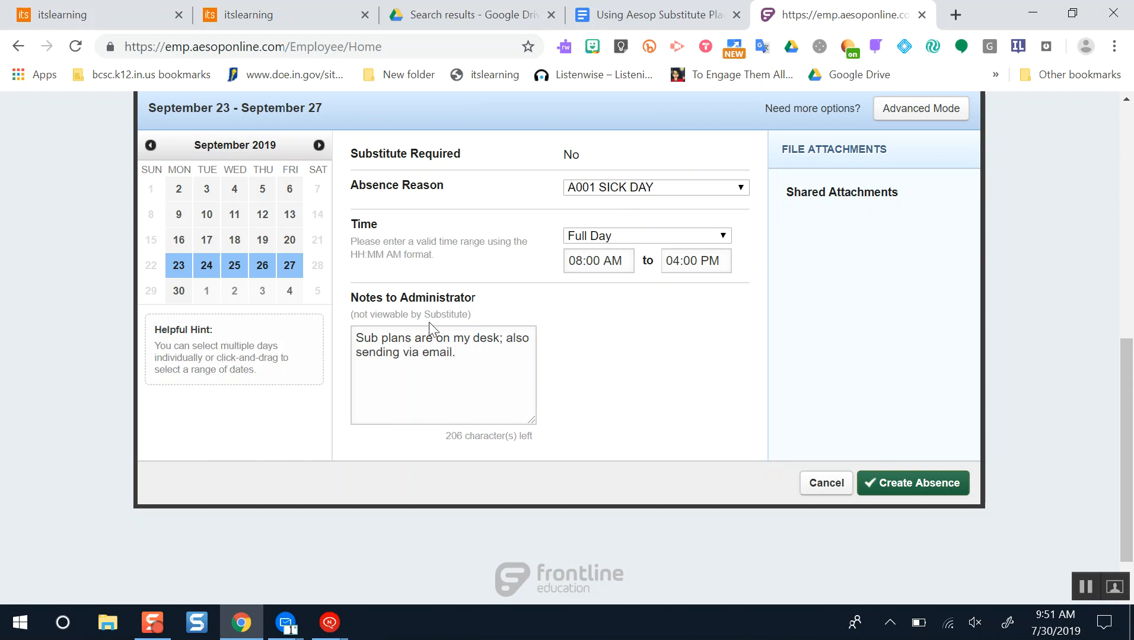
pyautogui.moveTo(461, 383)
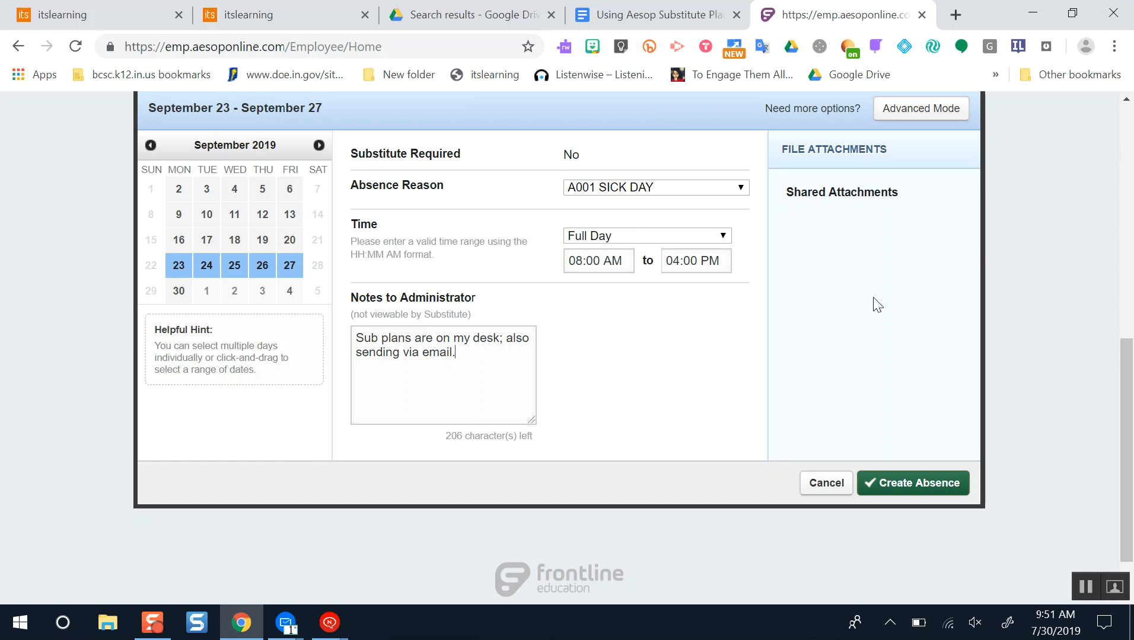
pyautogui.moveTo(614, 401)
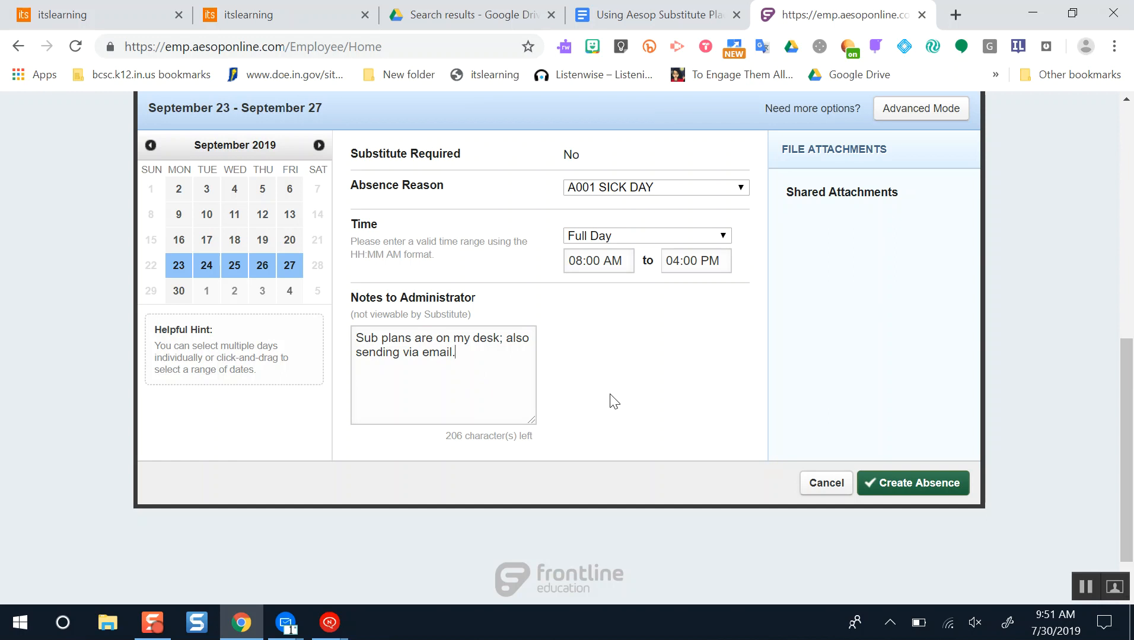
pyautogui.moveTo(654, 335)
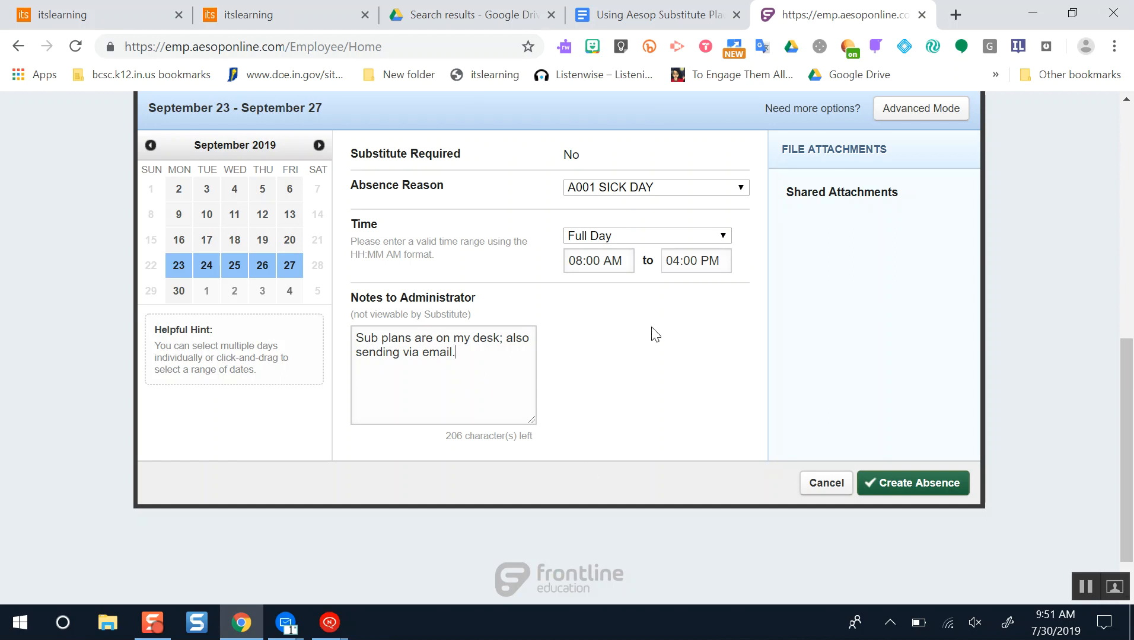
pyautogui.moveTo(669, 415)
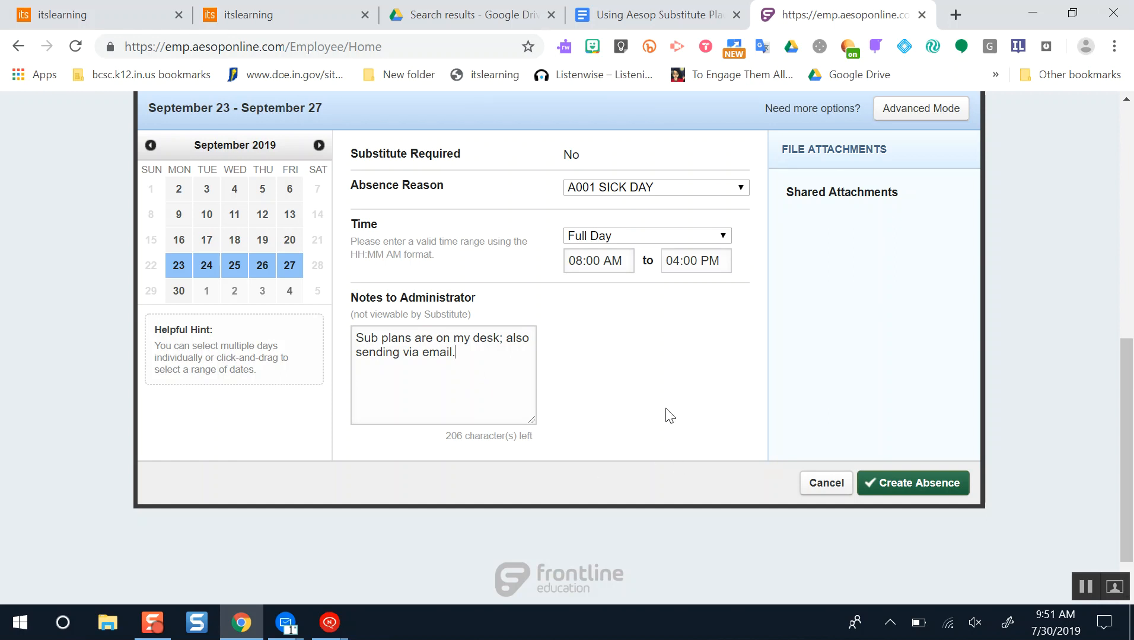
pyautogui.moveTo(568, 503)
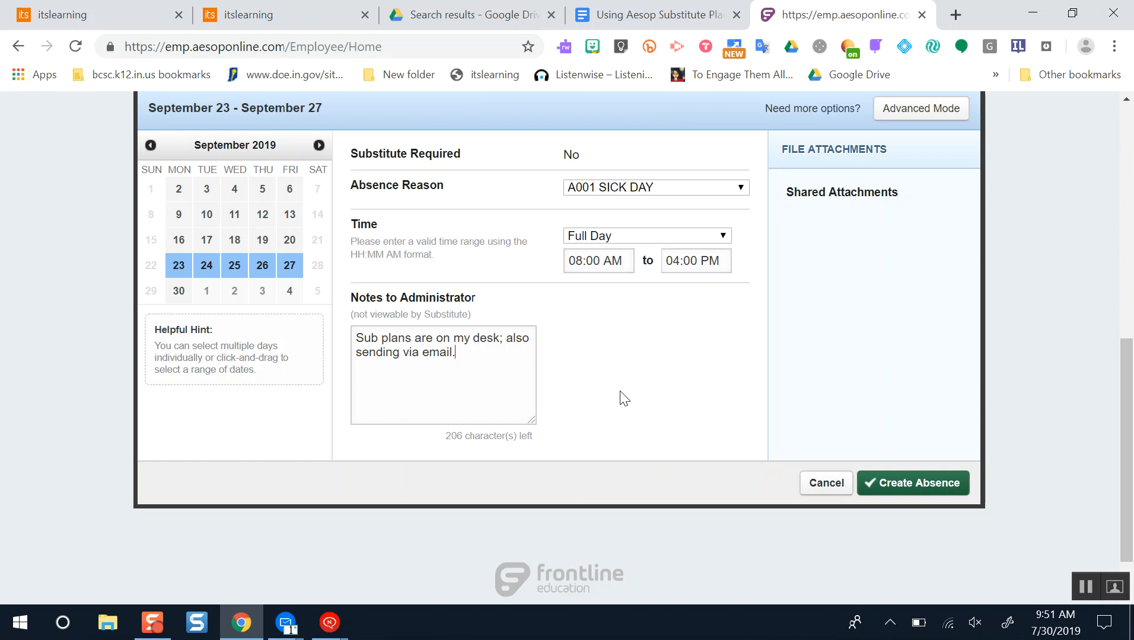
pyautogui.moveTo(637, 385)
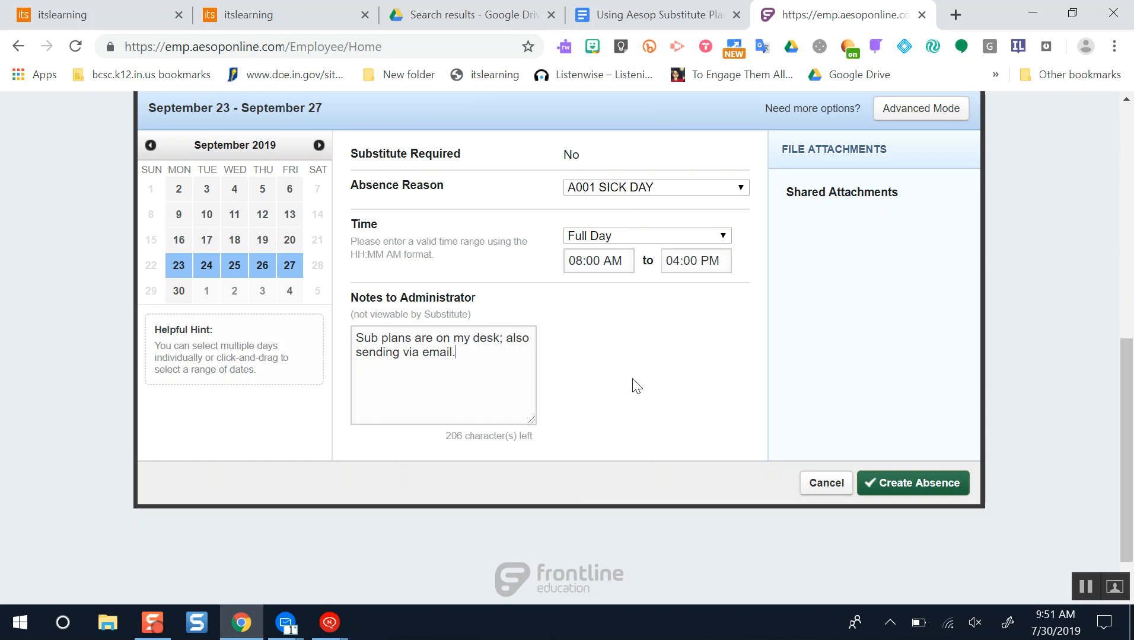
pyautogui.moveTo(832, 201)
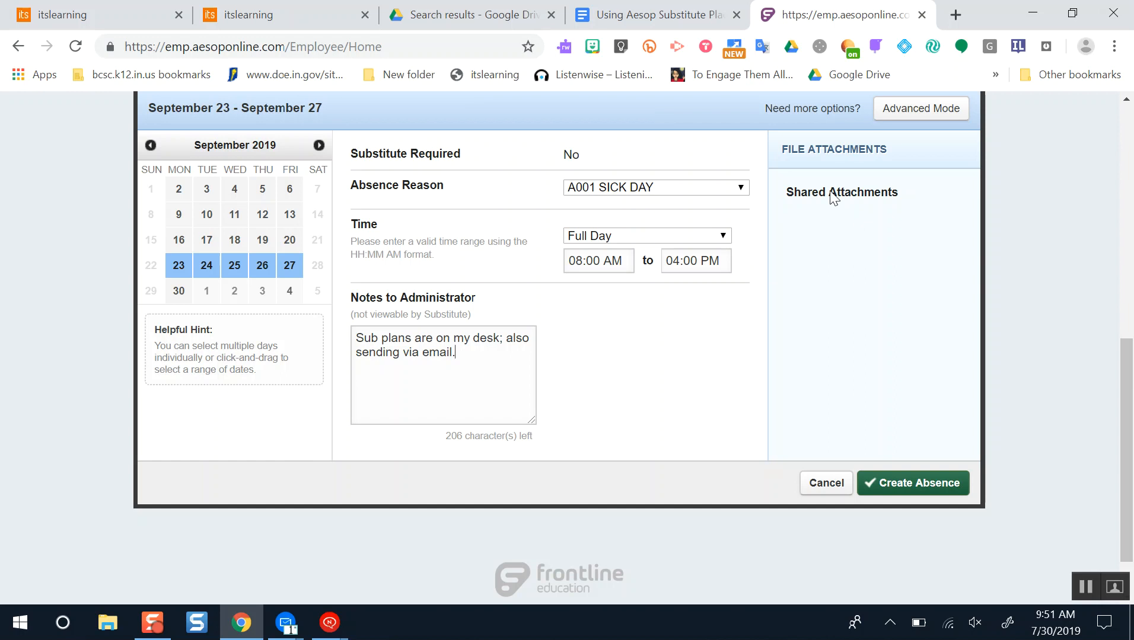
pyautogui.moveTo(845, 202)
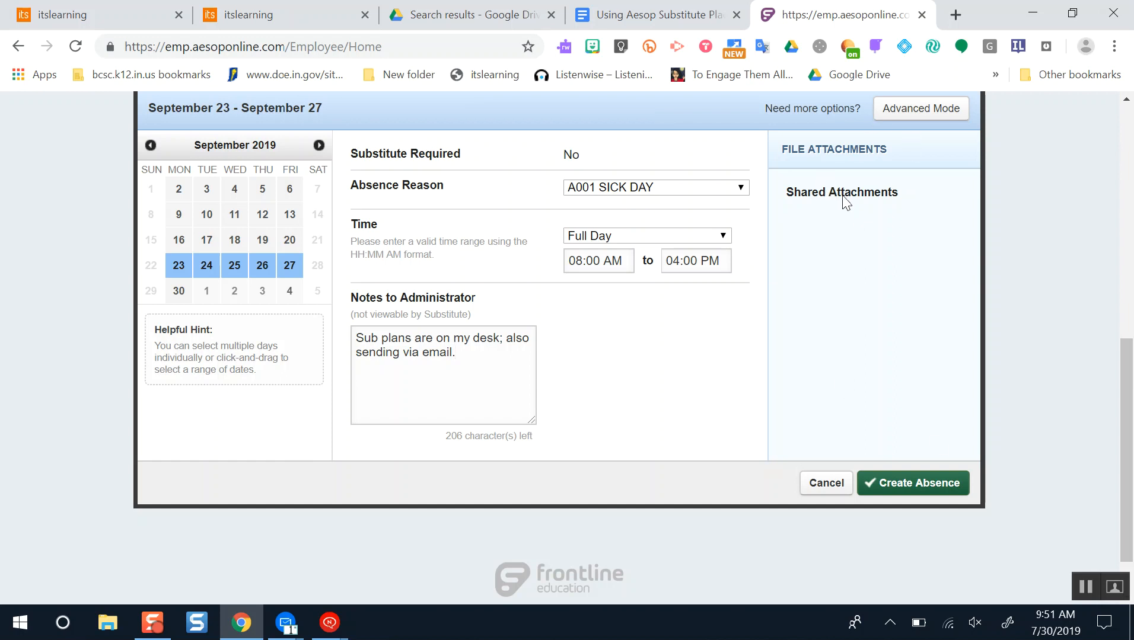
pyautogui.moveTo(890, 326)
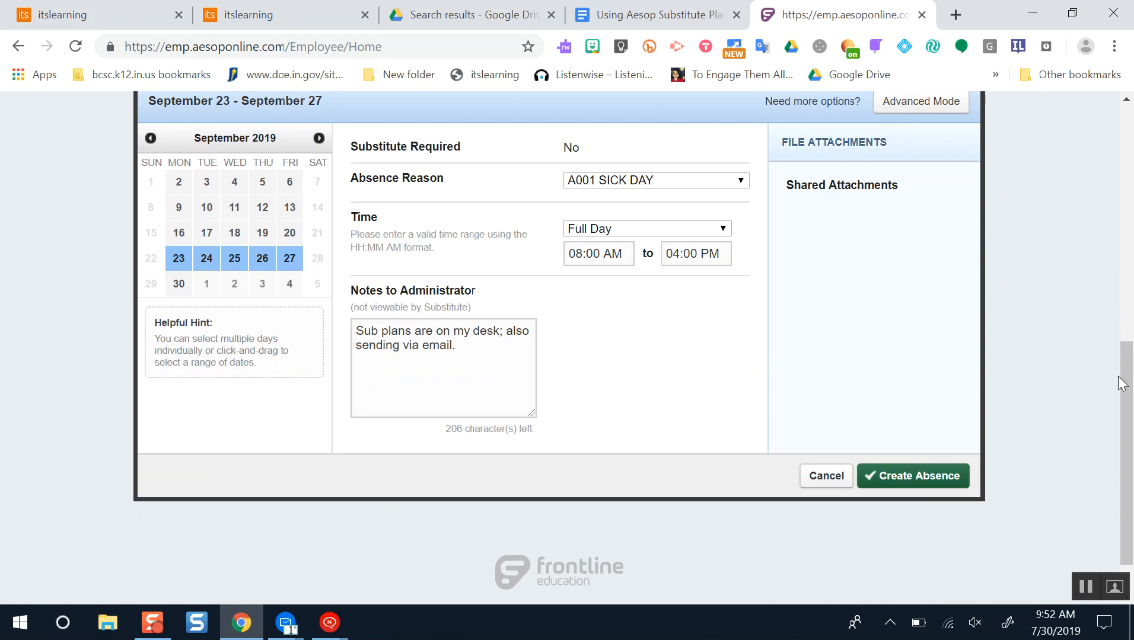
pyautogui.scroll(3)
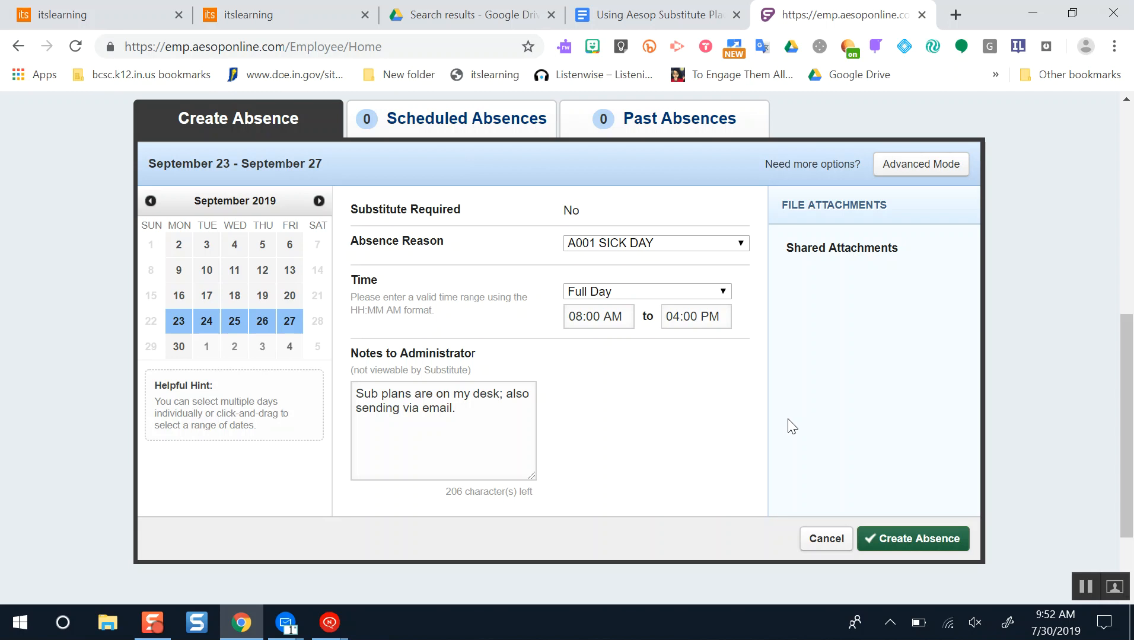
pyautogui.moveTo(845, 553)
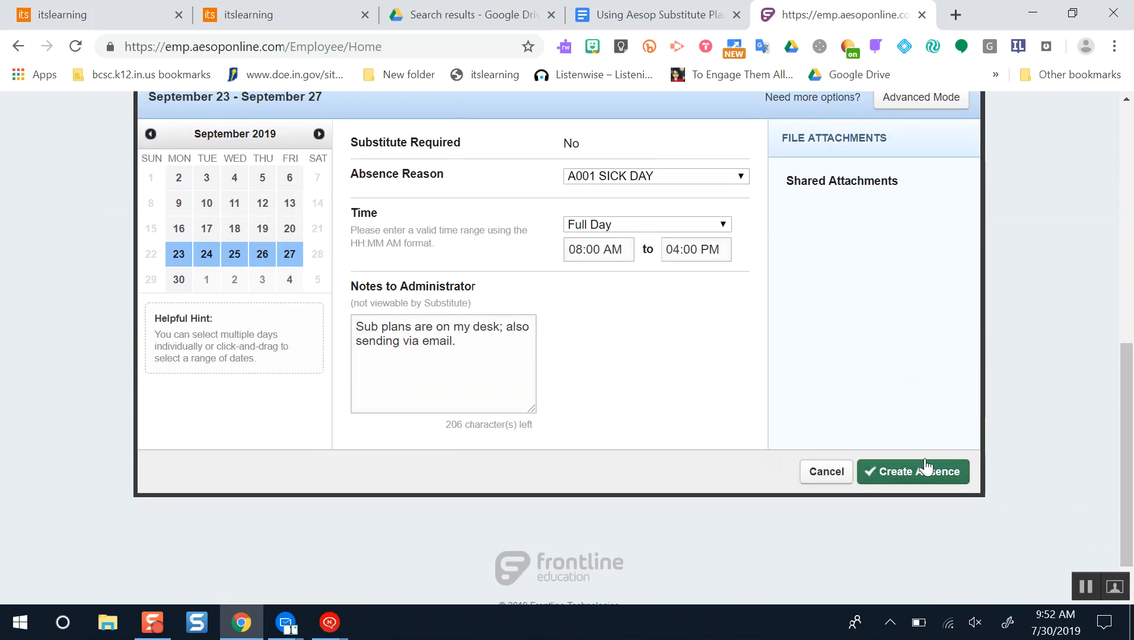
pyautogui.click(912, 471)
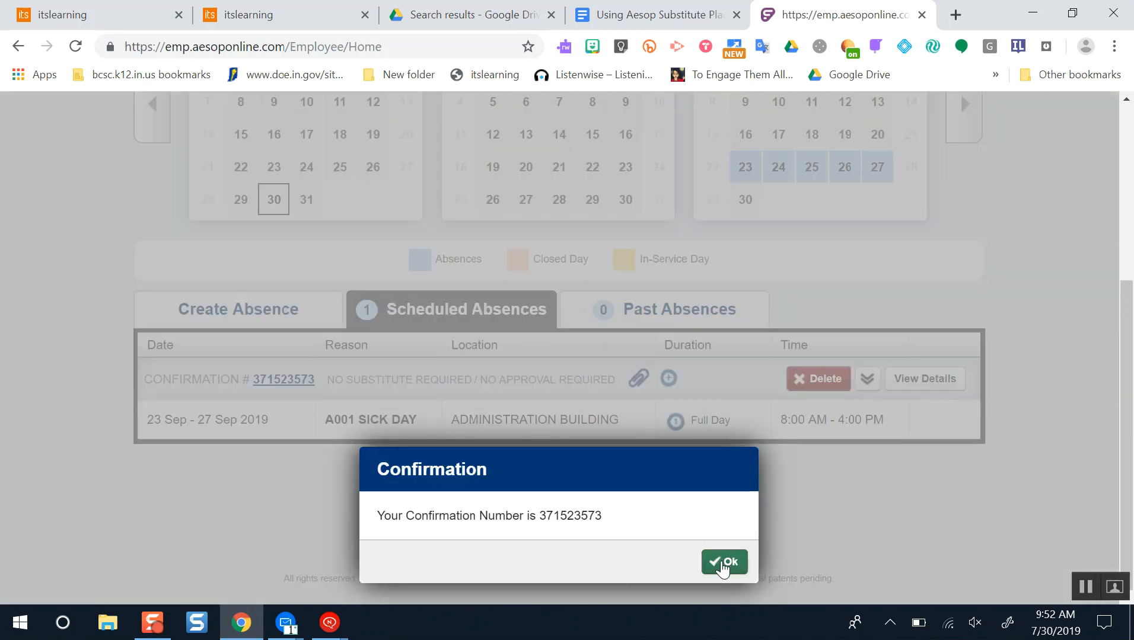
# Dismiss the confirmation and attachments windows and review the Sept 23–27 entry under Scheduled Absences
pyautogui.click(723, 562)
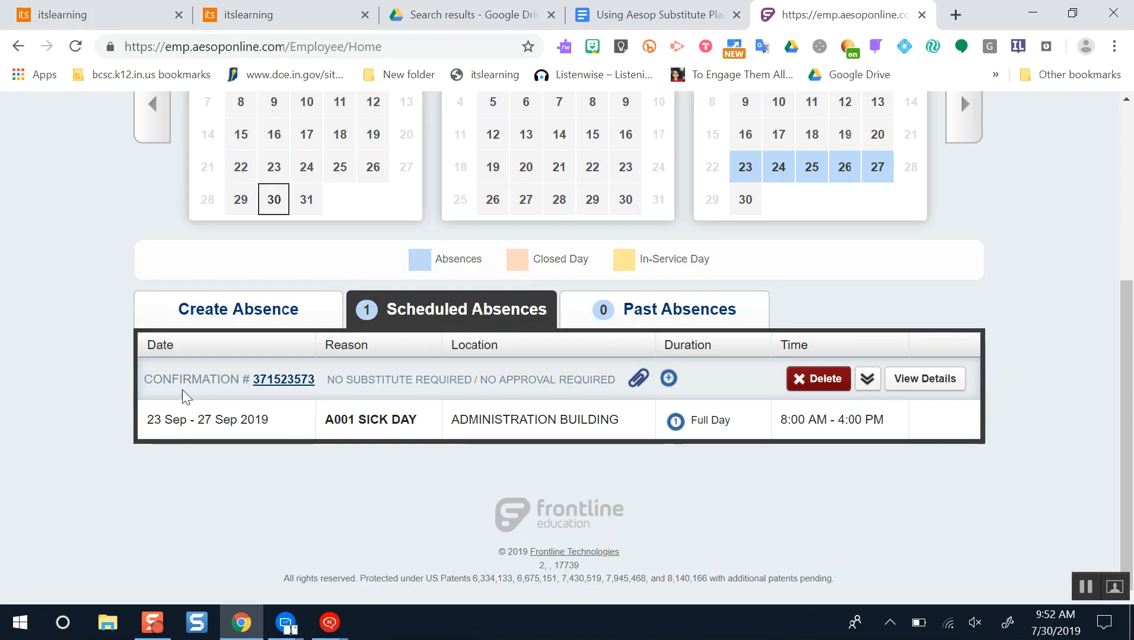
pyautogui.moveTo(551, 354)
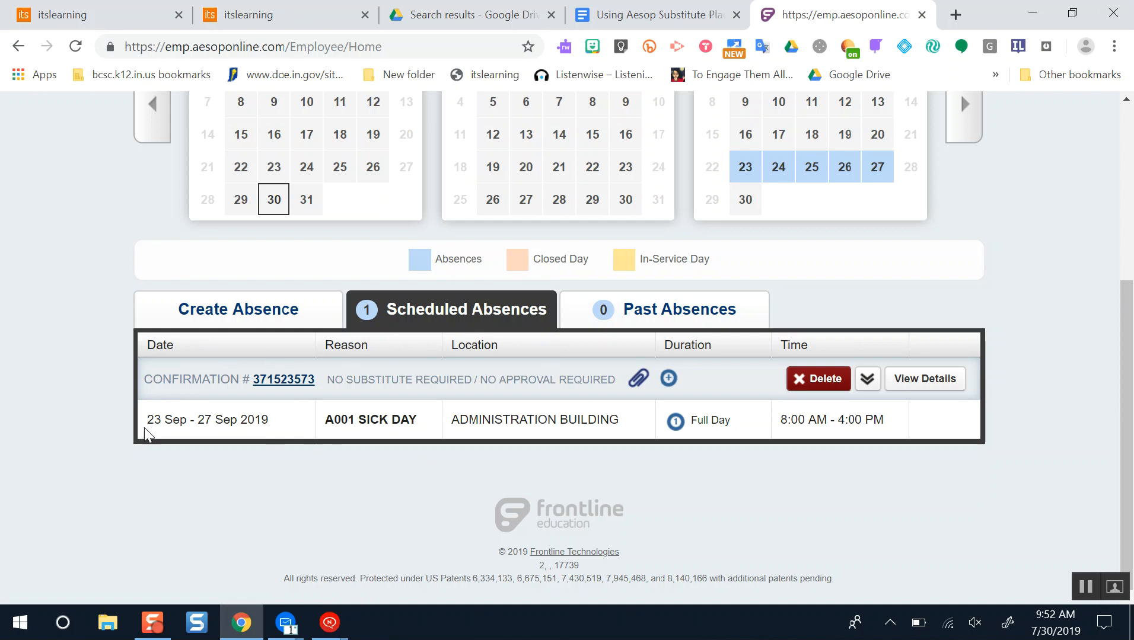
pyautogui.moveTo(989, 416)
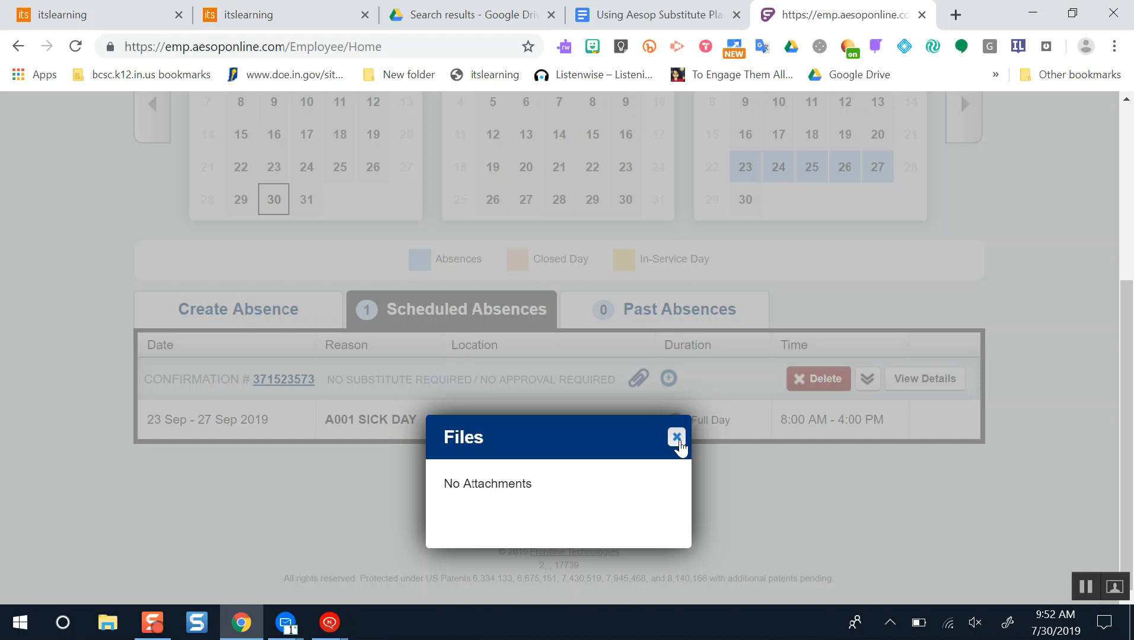
pyautogui.click(674, 437)
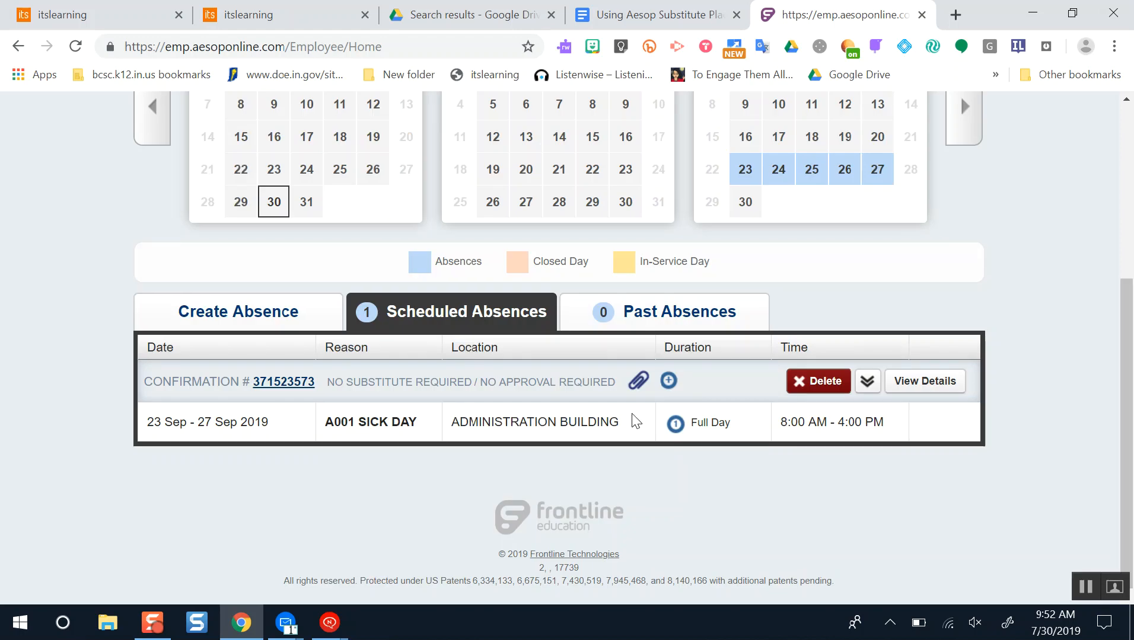
pyautogui.moveTo(923, 382)
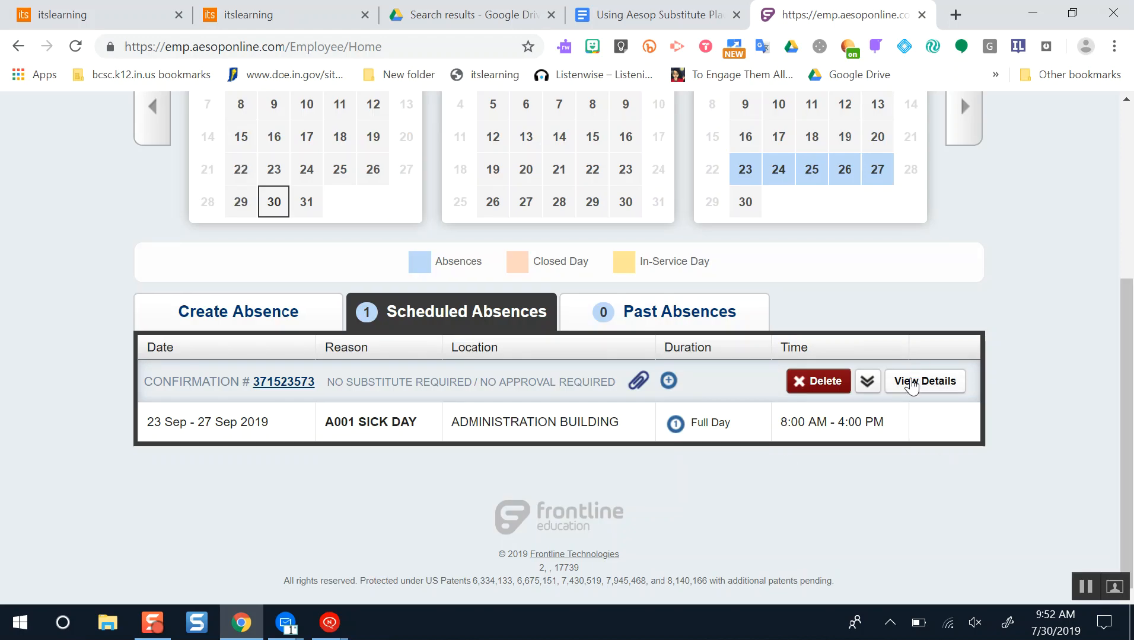
pyautogui.scroll(3)
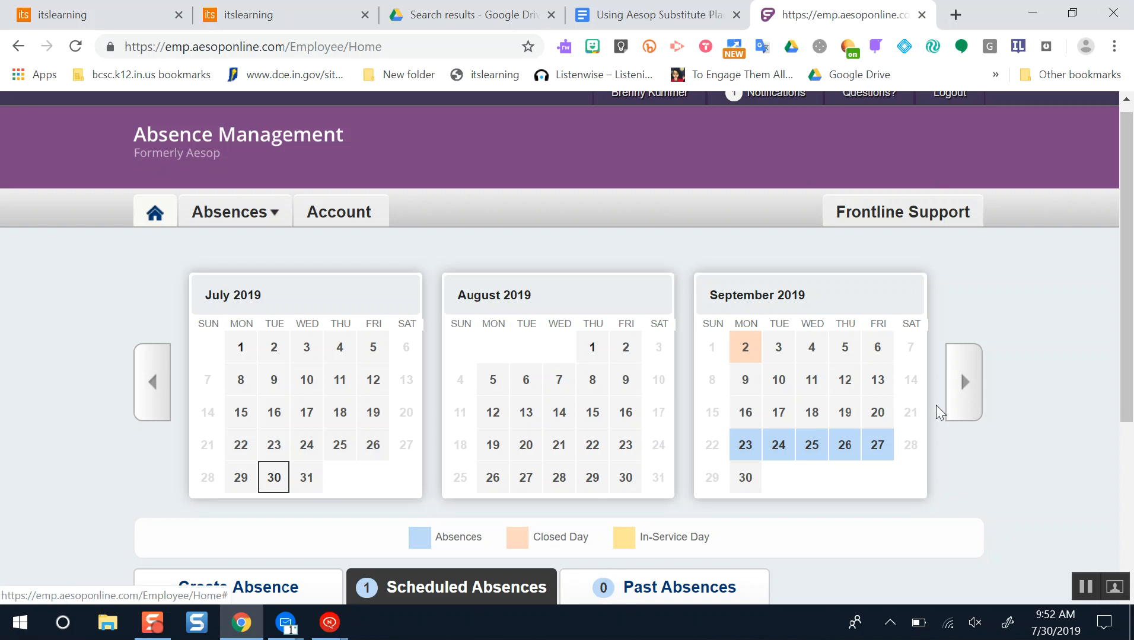
pyautogui.moveTo(845, 445)
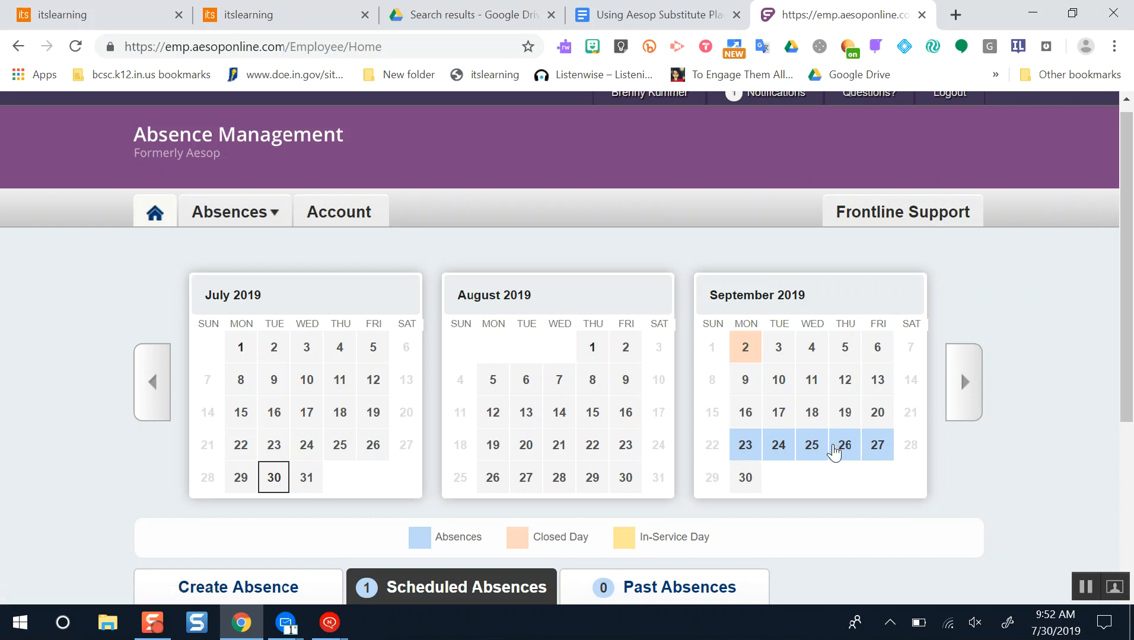
pyautogui.moveTo(947, 513)
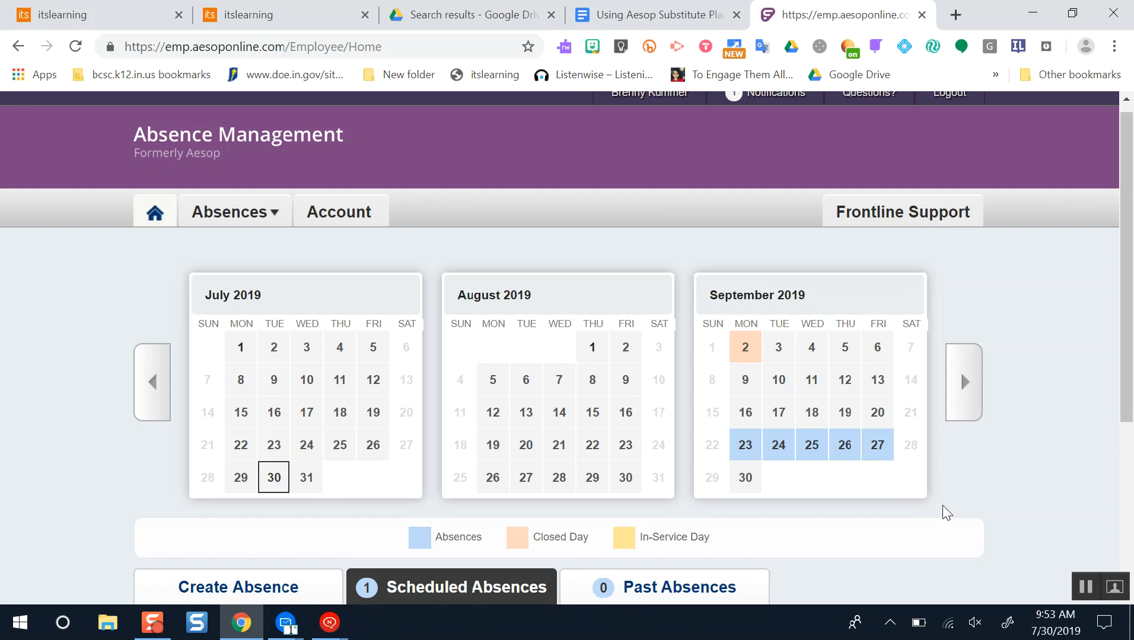
pyautogui.moveTo(337, 212)
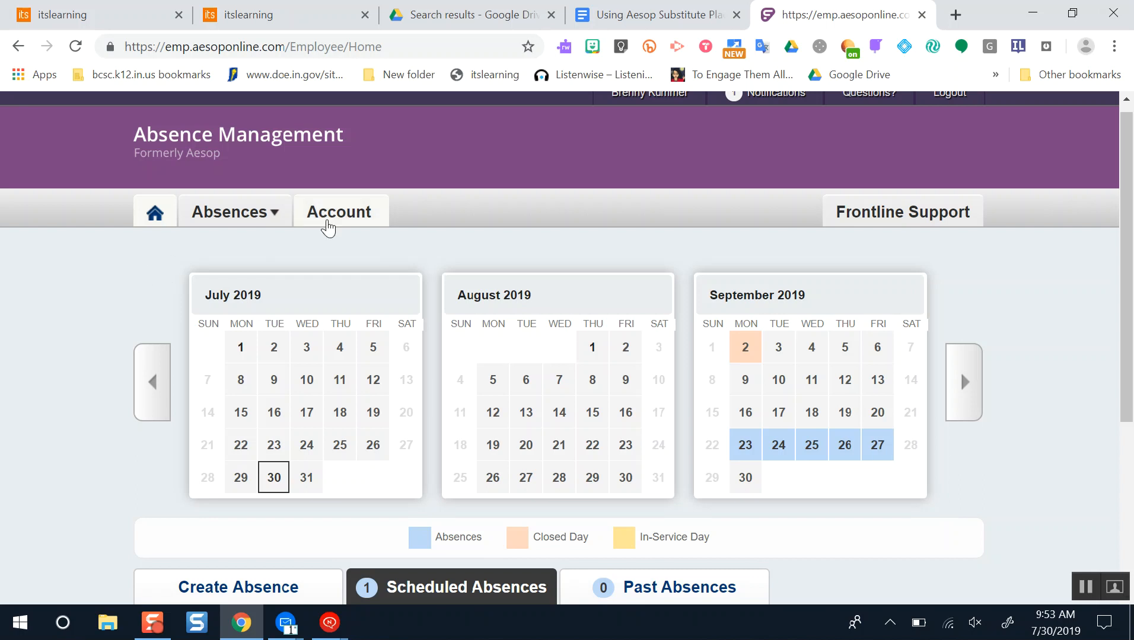
# Return to the top of the home page and open Account's Personal Info page
pyautogui.click(234, 211)
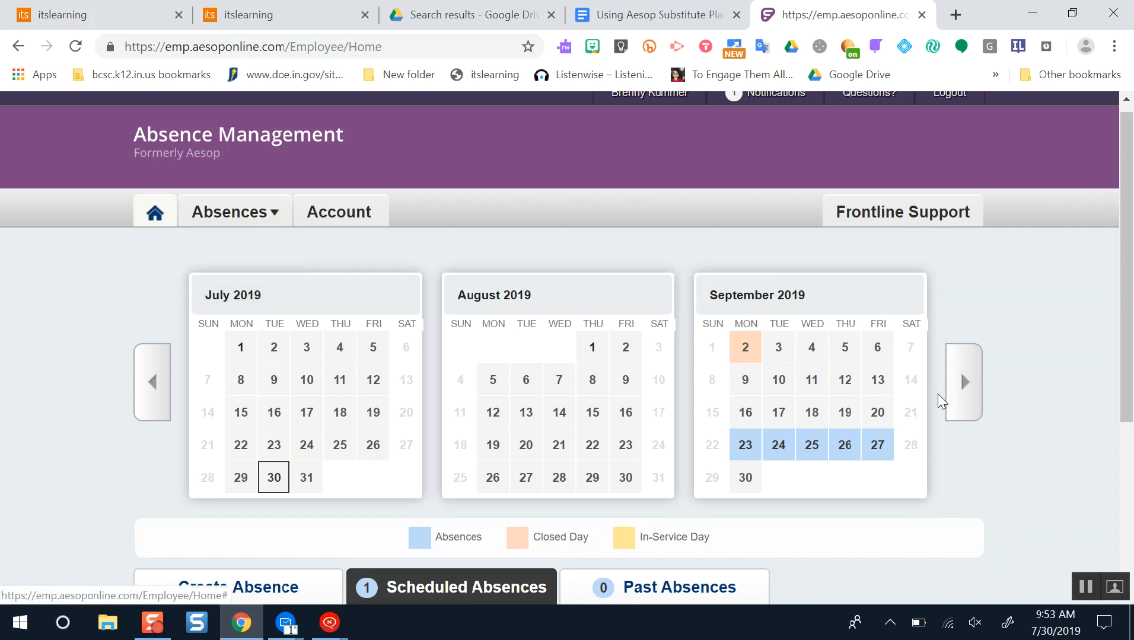
pyautogui.moveTo(583, 353)
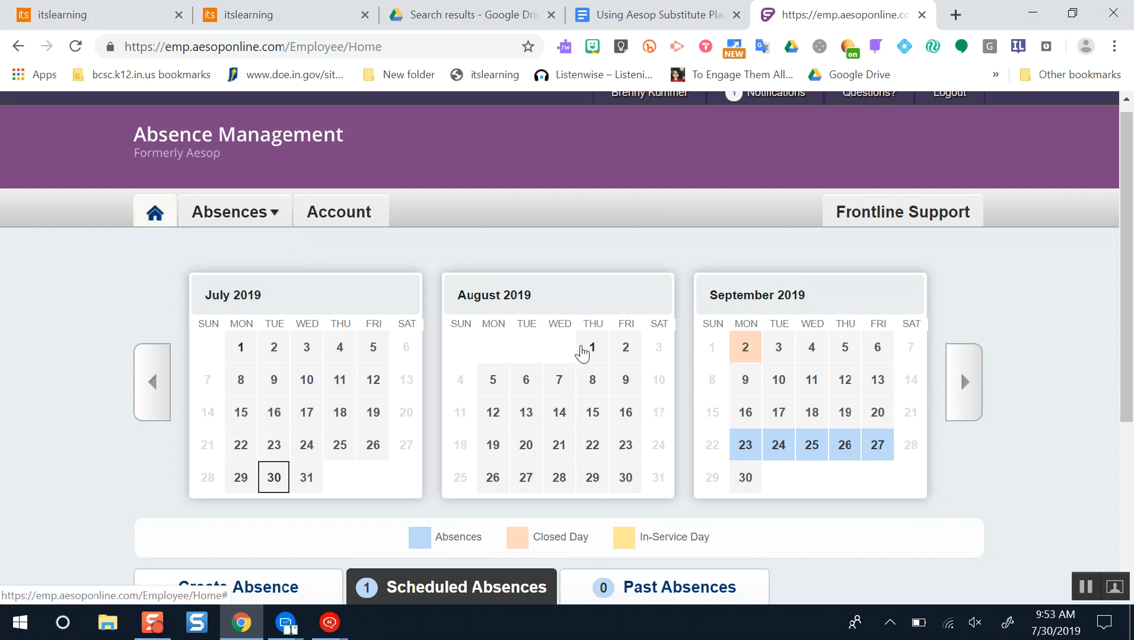
pyautogui.moveTo(549, 135)
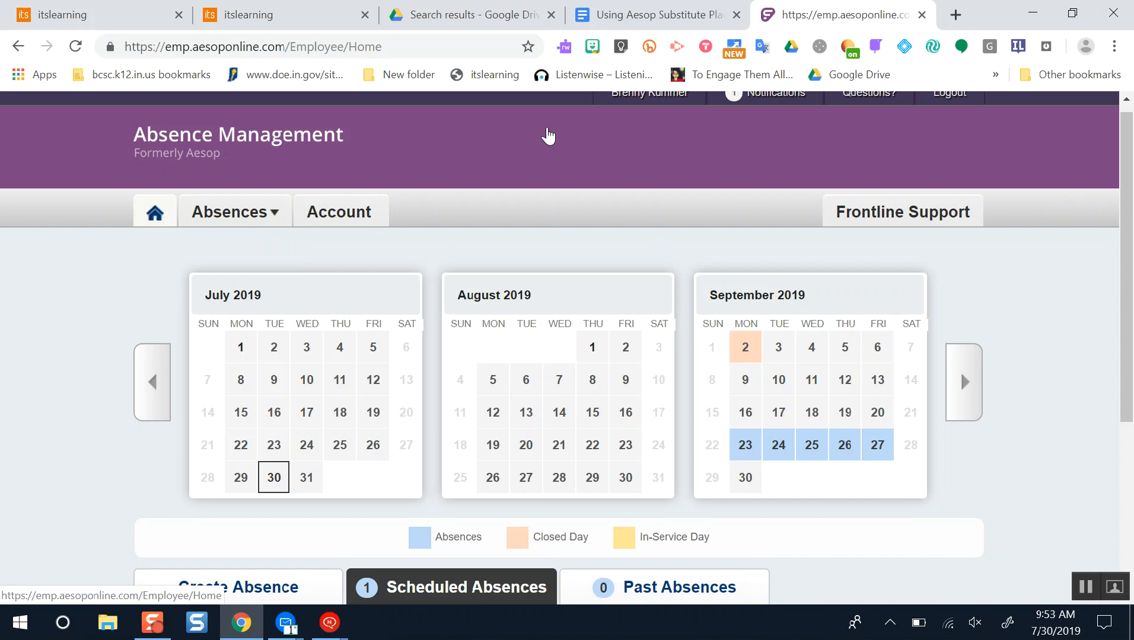
pyautogui.scroll(-3)
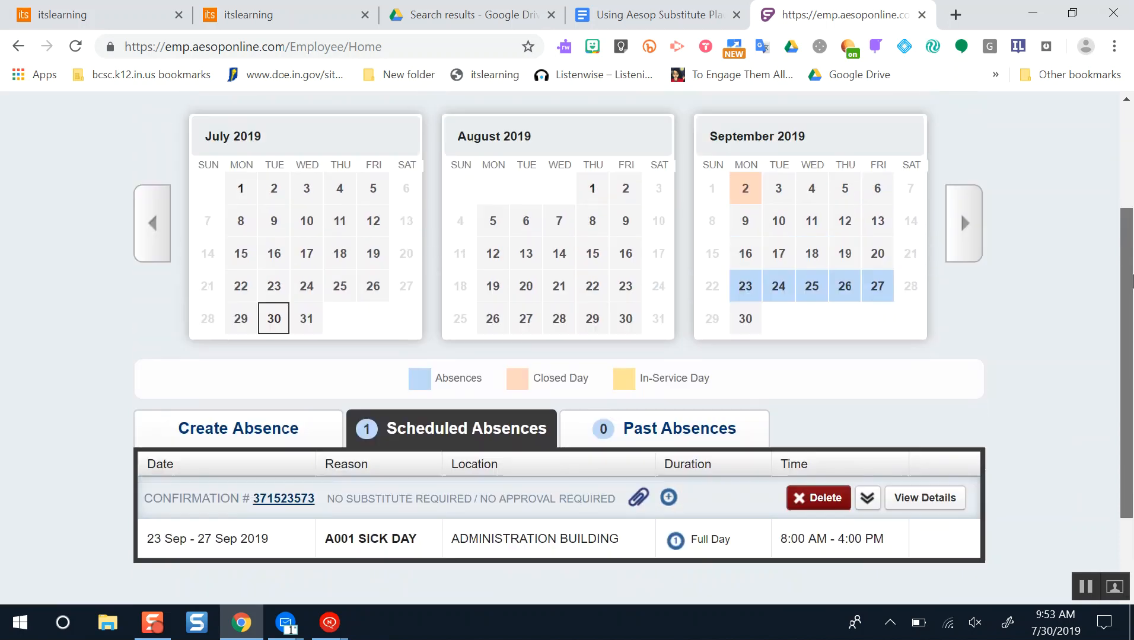
pyautogui.scroll(3)
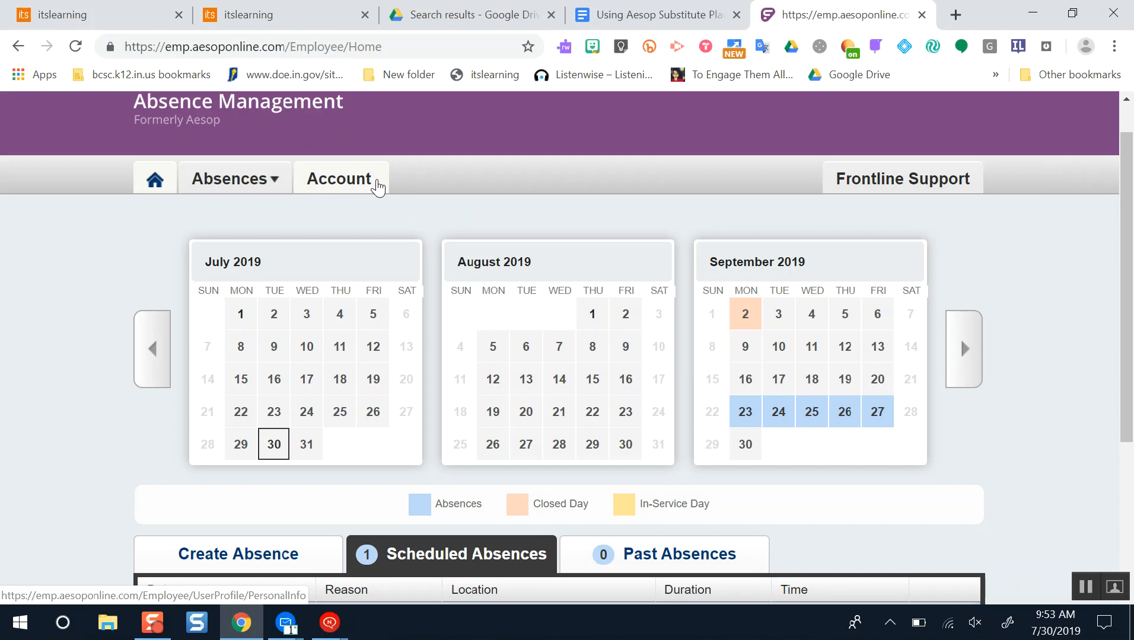
pyautogui.click(339, 179)
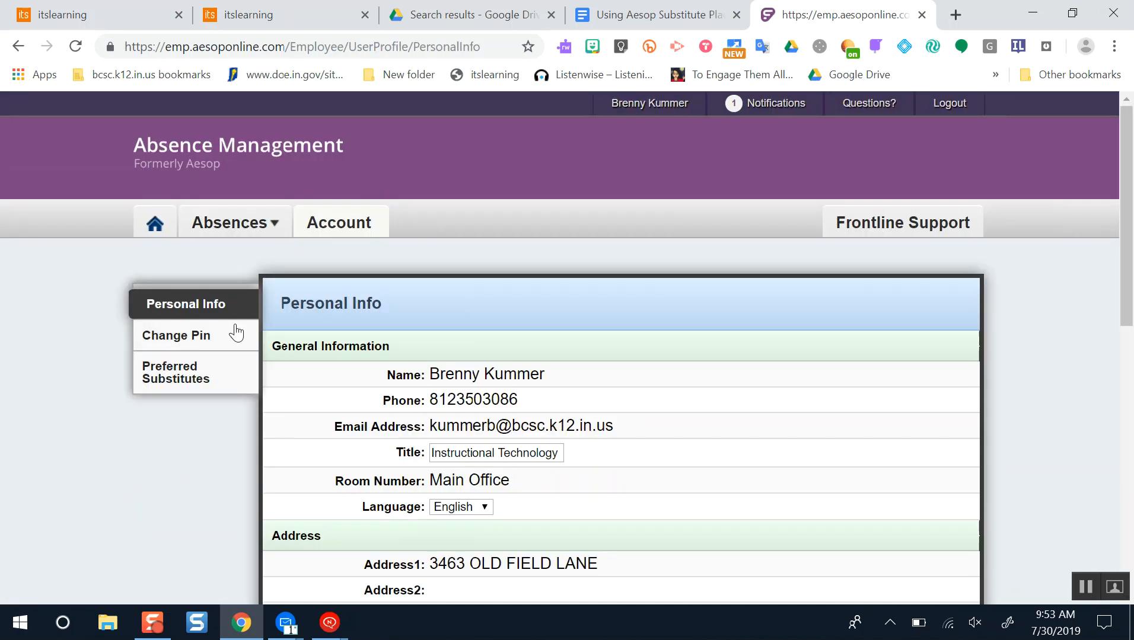
# Go to Preferred Substitutes and start Add Substitute(s) to list available substitutes alphabetically
pyautogui.click(176, 373)
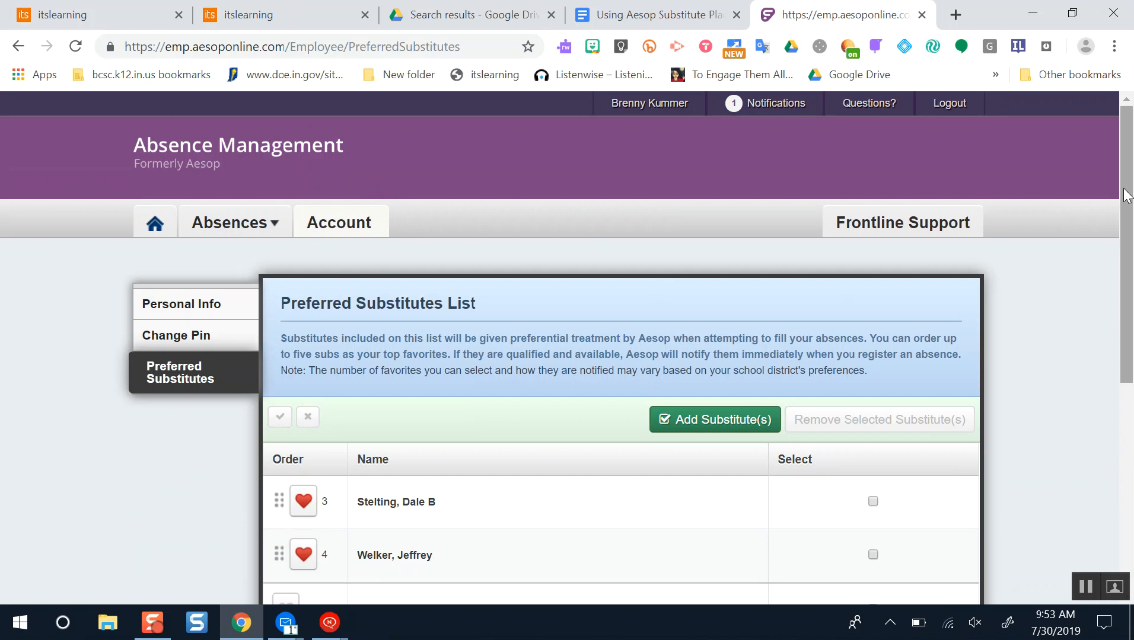
pyautogui.scroll(-3)
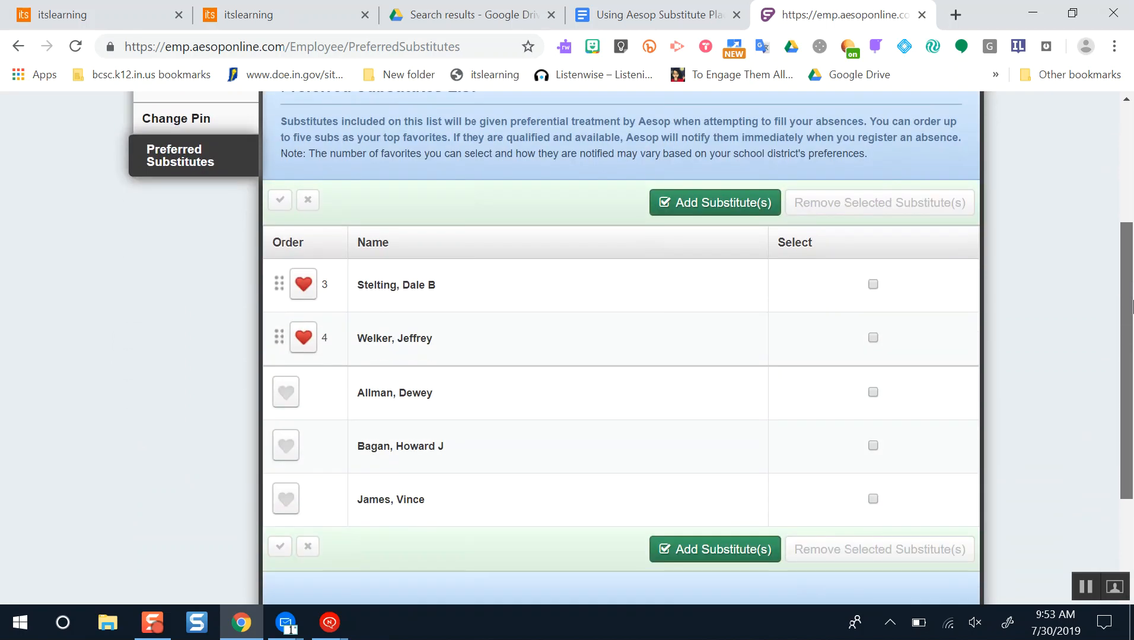
pyautogui.scroll(-3)
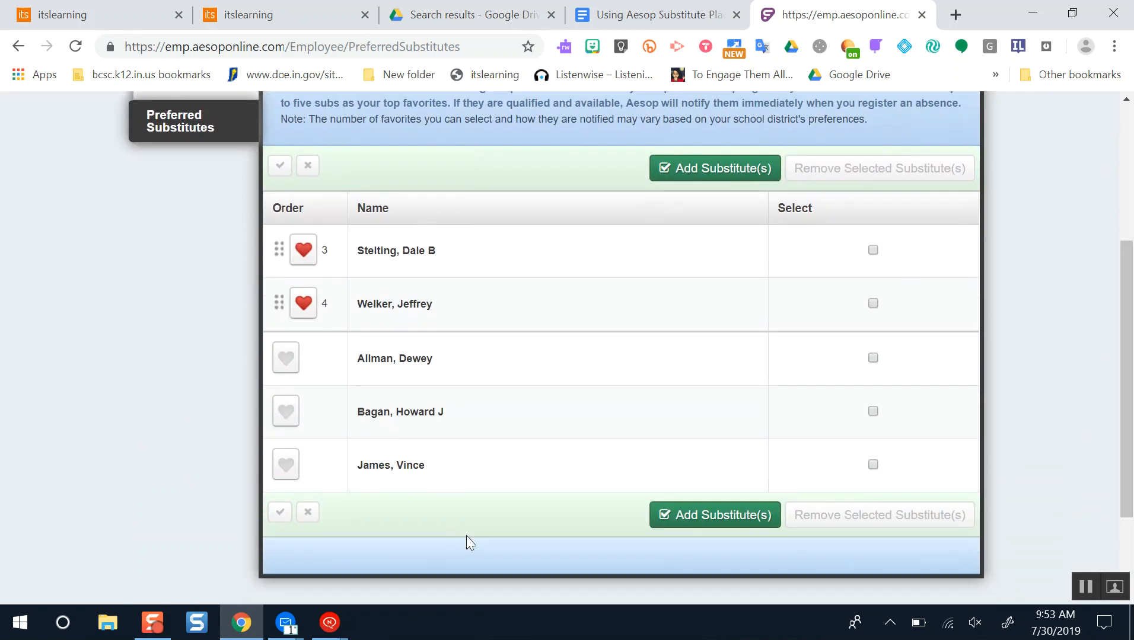
pyautogui.scroll(3)
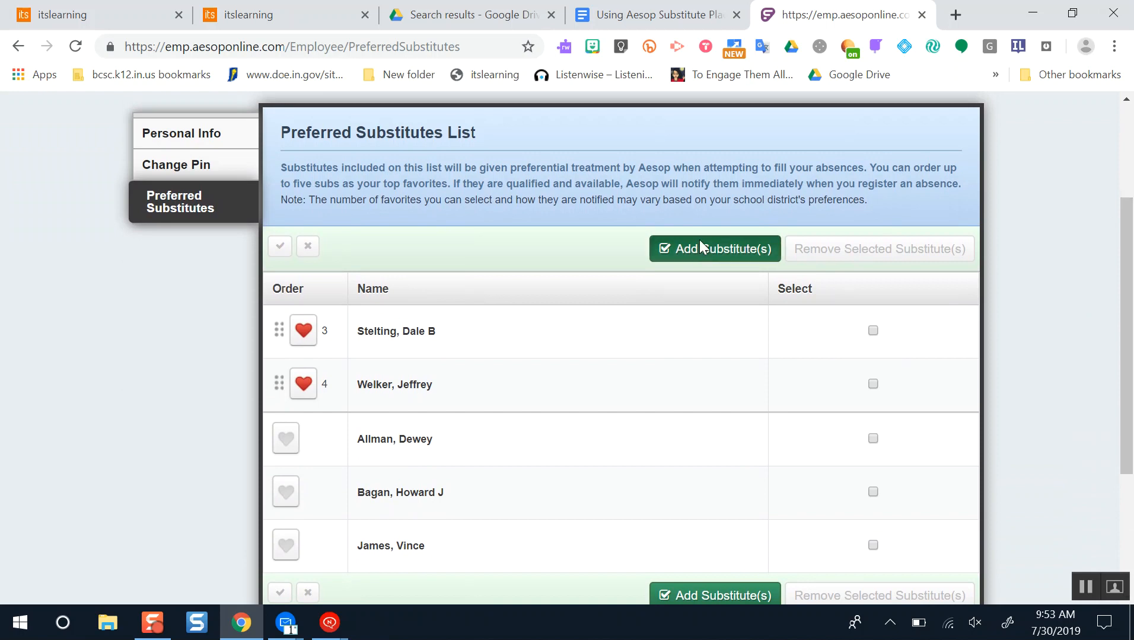
pyautogui.click(713, 249)
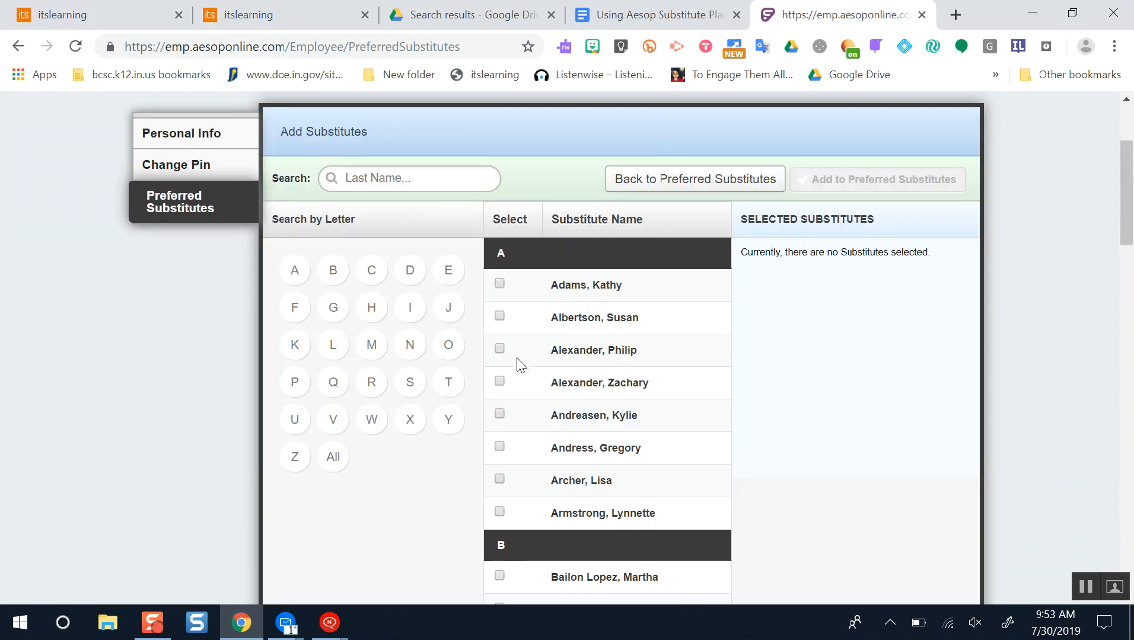
pyautogui.moveTo(398, 275)
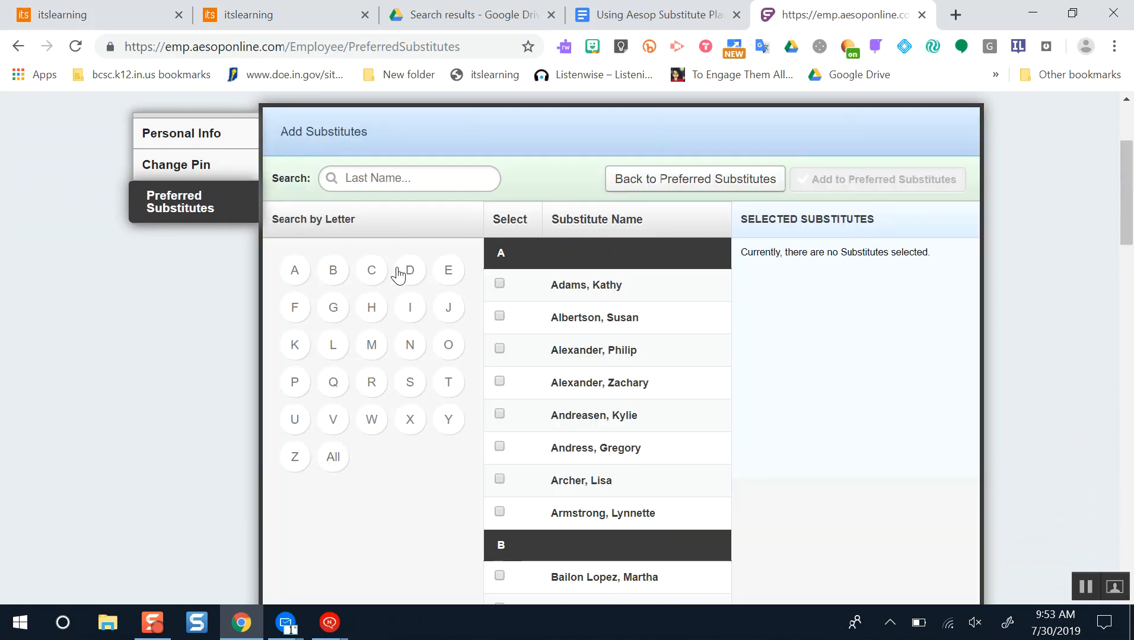
pyautogui.moveTo(550, 417)
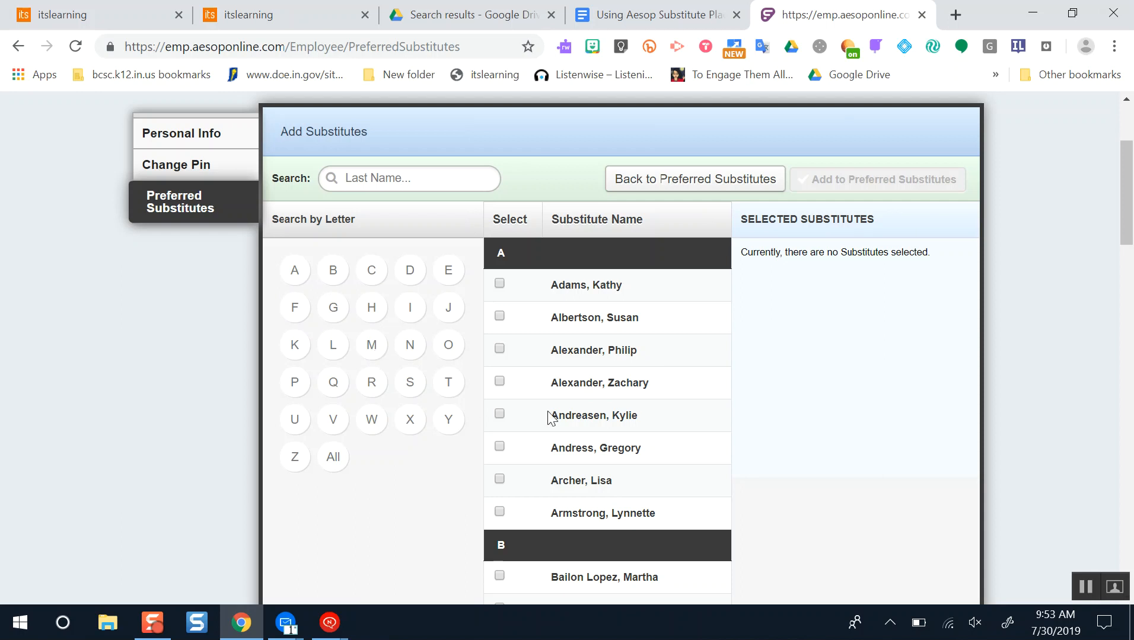
pyautogui.click(499, 349)
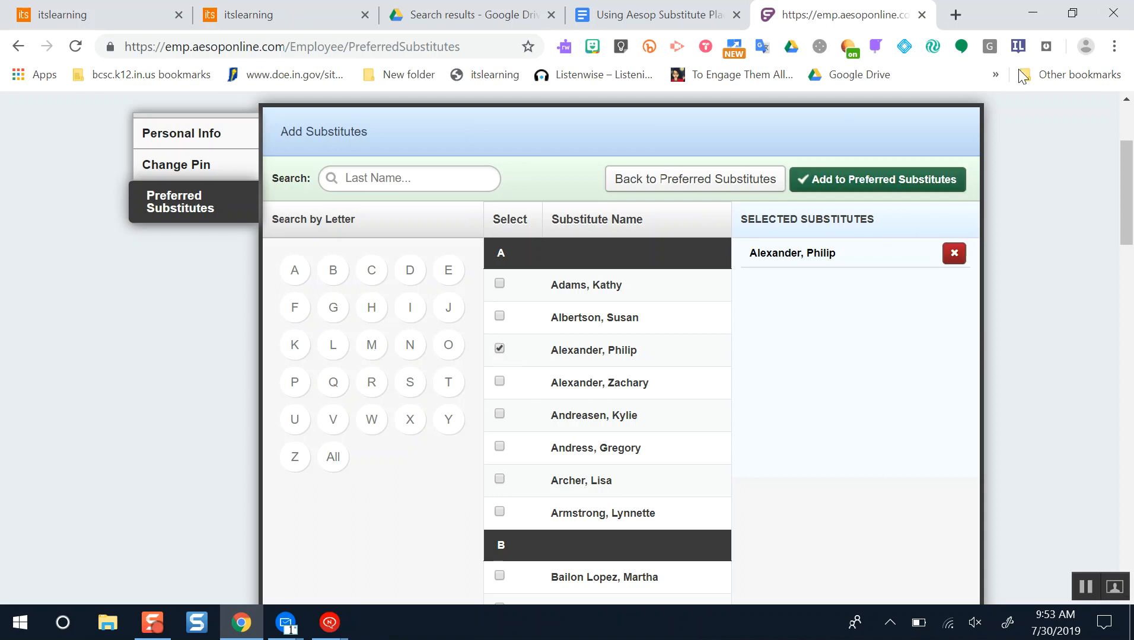
pyautogui.click(875, 179)
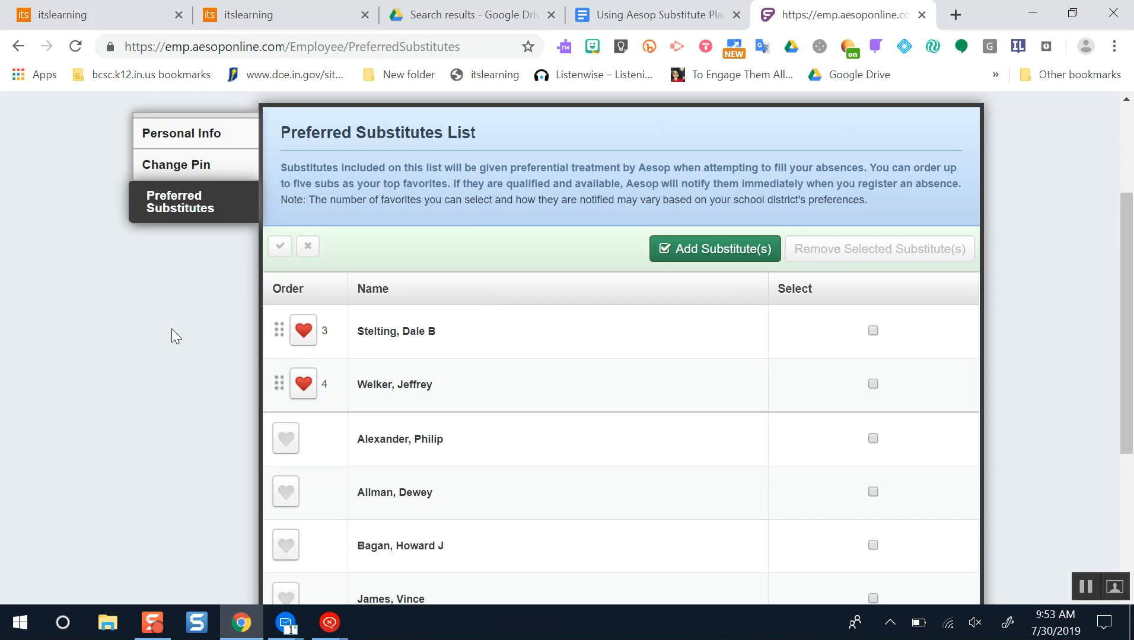
pyautogui.scroll(-3)
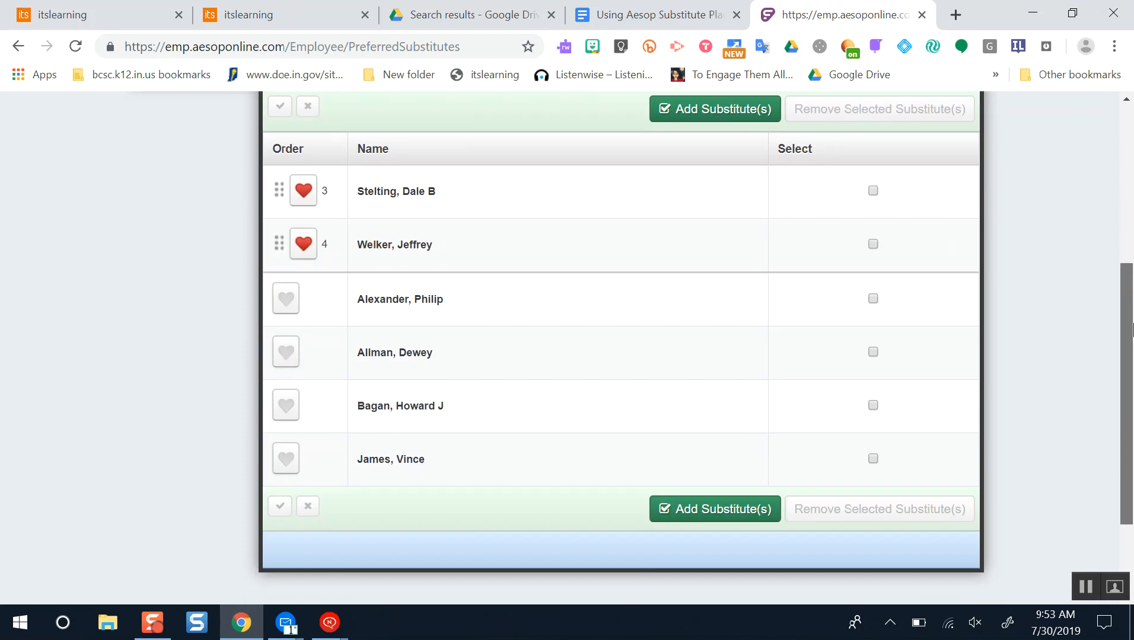
pyautogui.scroll(3)
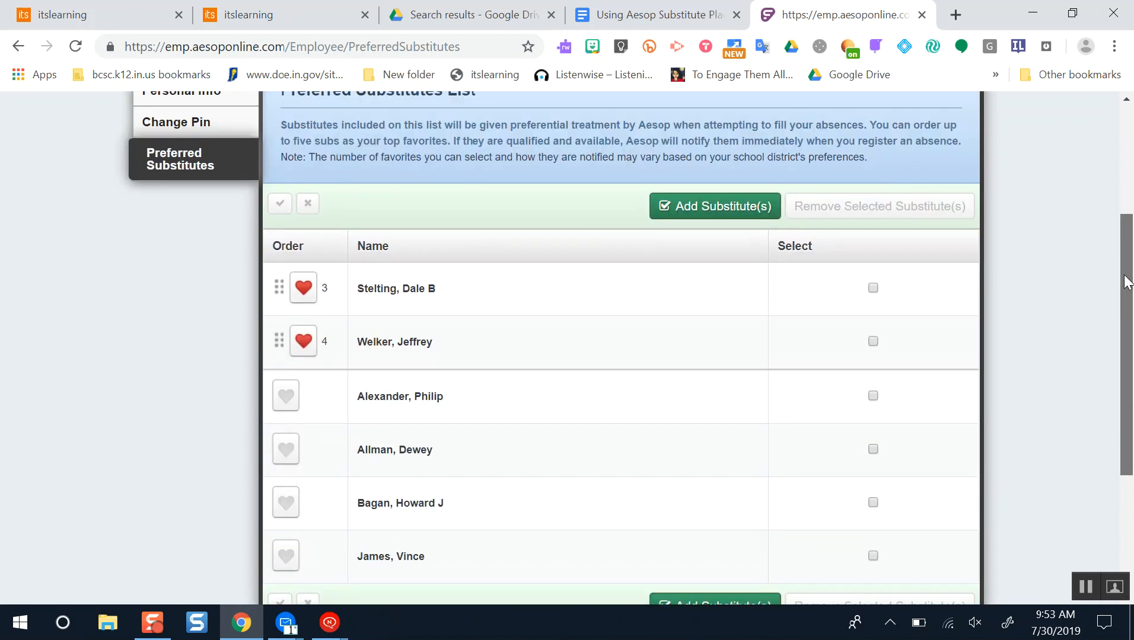
pyautogui.moveTo(434, 352)
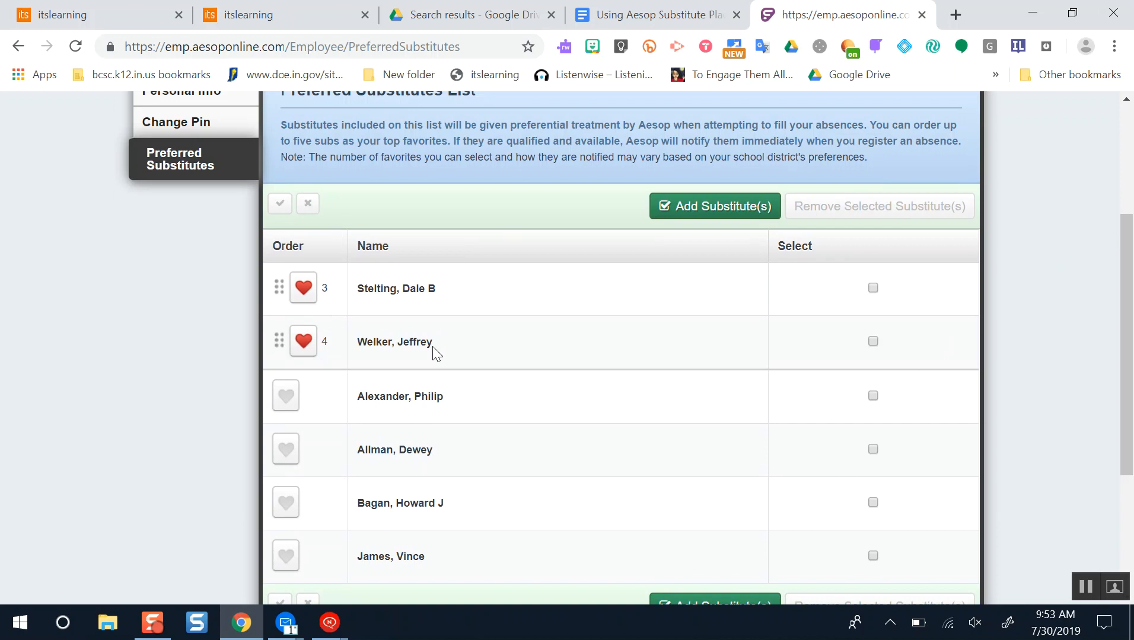
pyautogui.moveTo(286, 398)
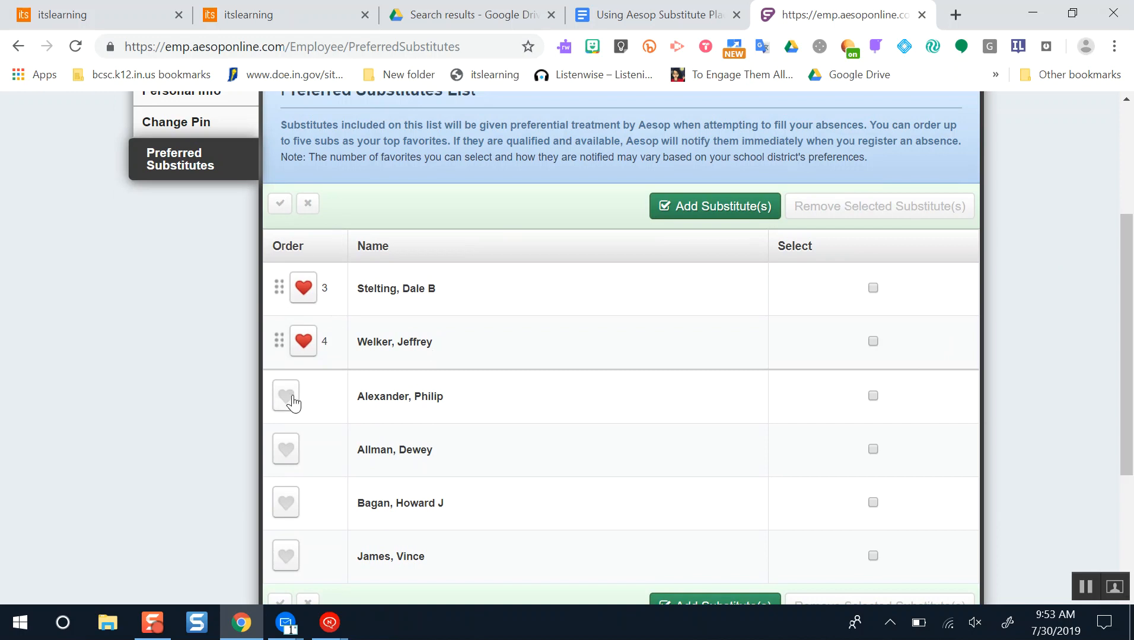
pyautogui.click(302, 395)
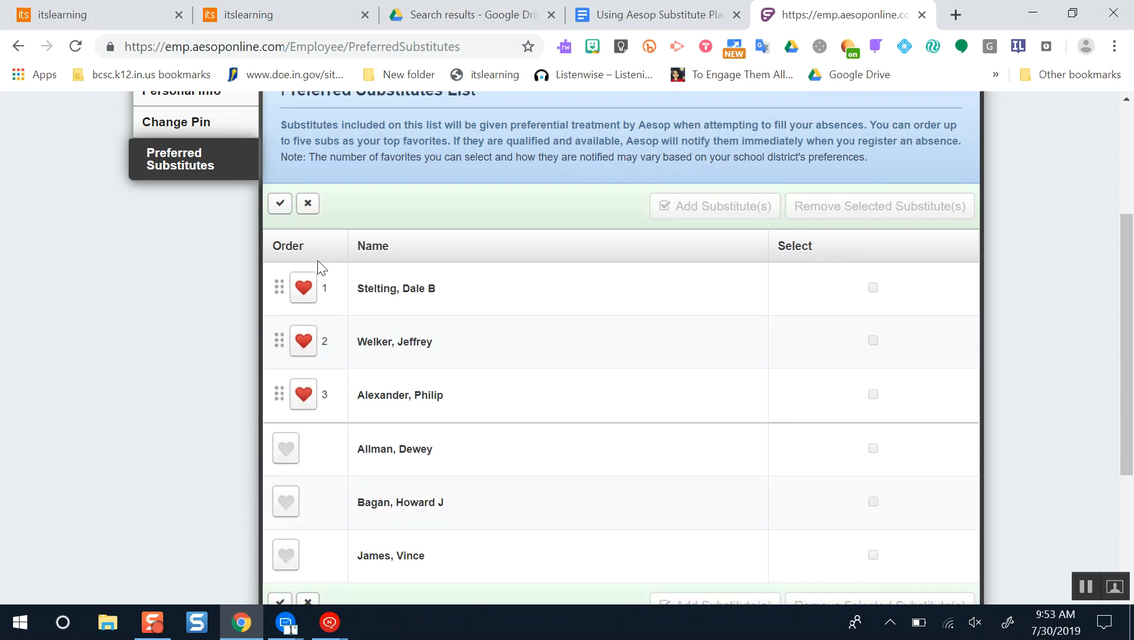
pyautogui.moveTo(285, 455)
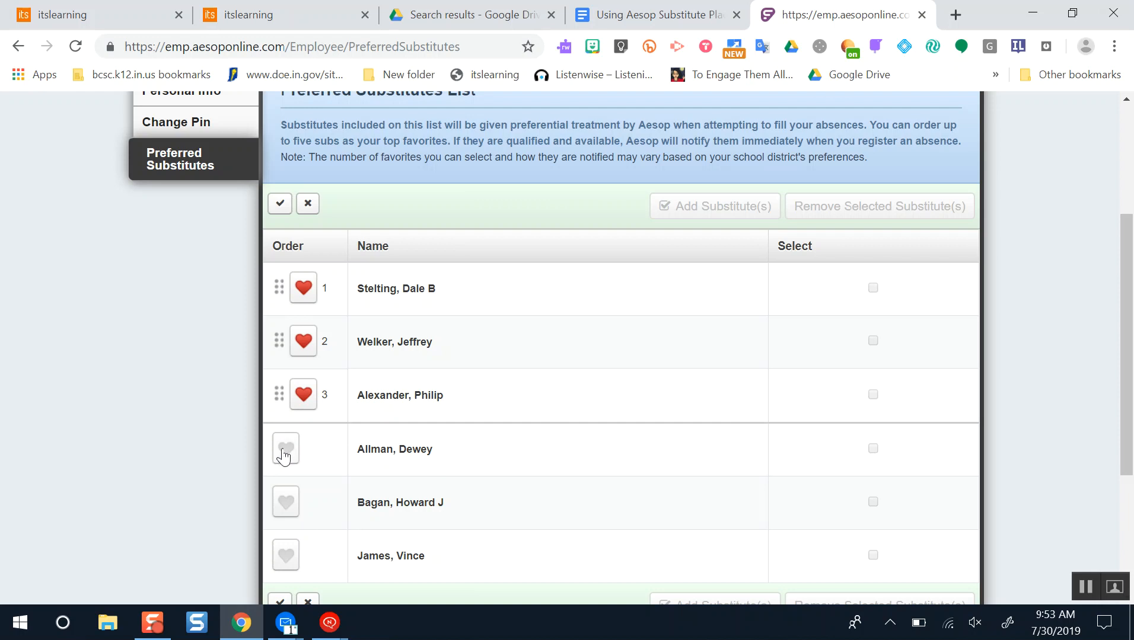
pyautogui.click(284, 448)
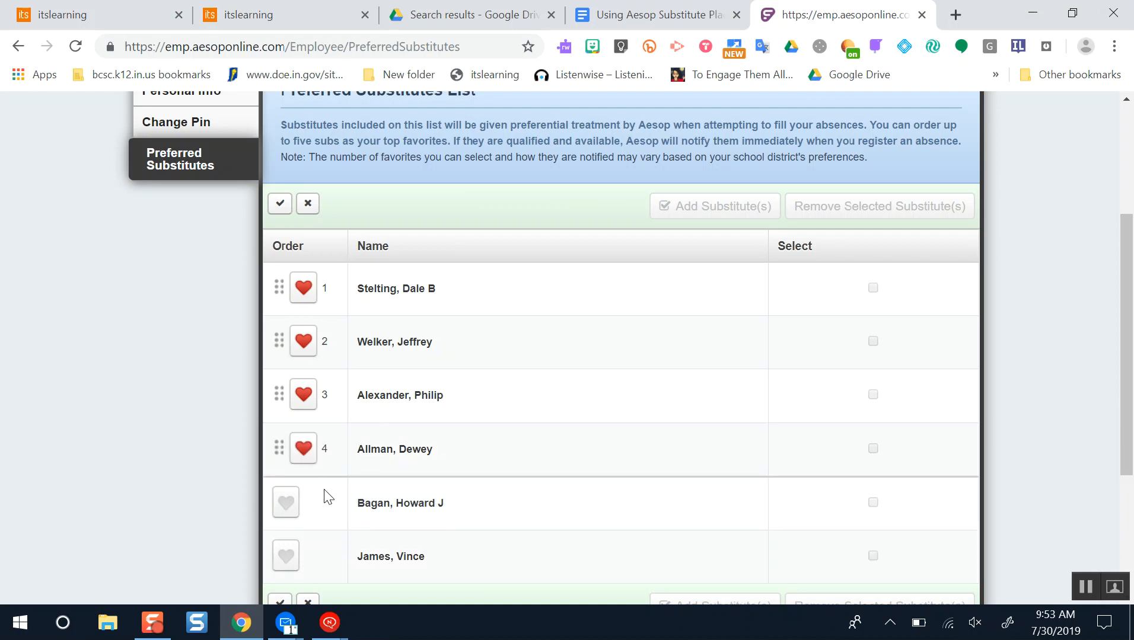
pyautogui.moveTo(1058, 427)
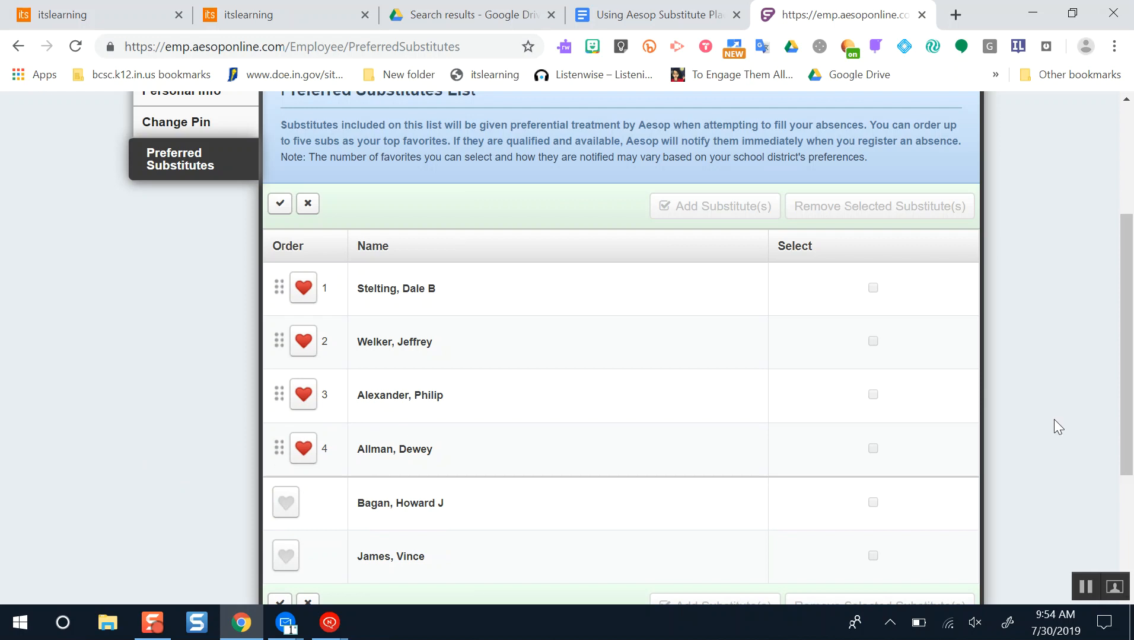
pyautogui.scroll(-3)
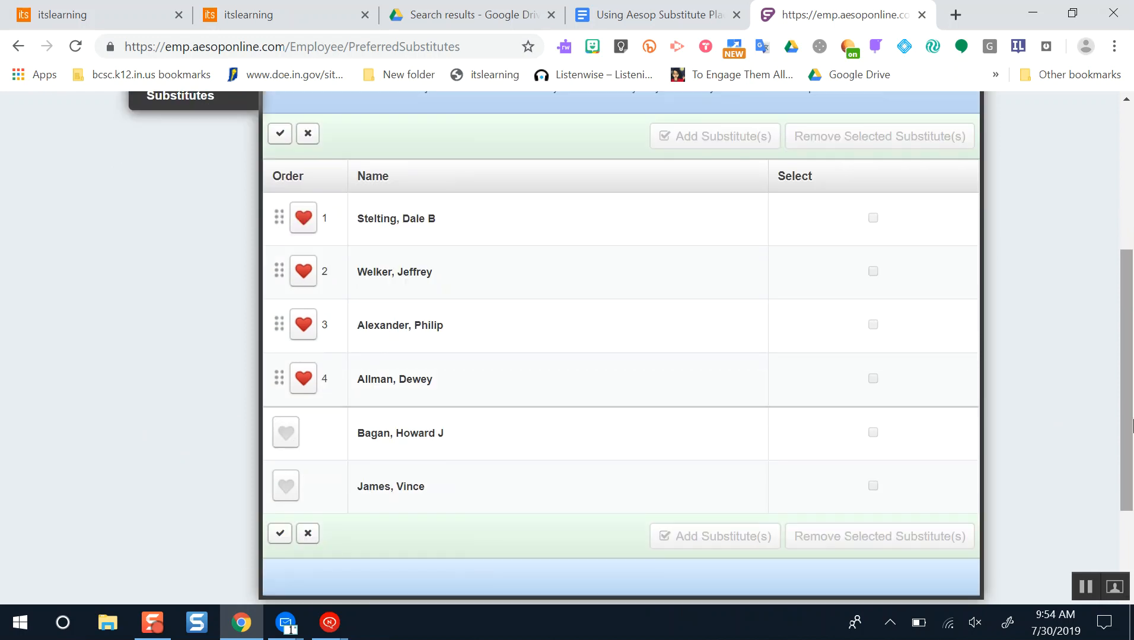